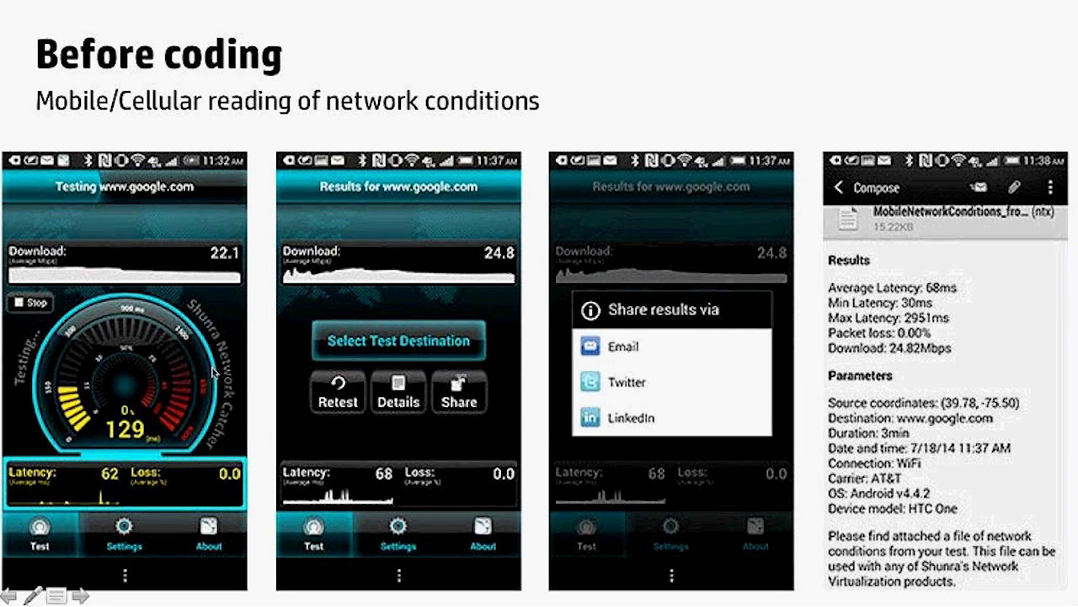
mouse_move(172, 388)
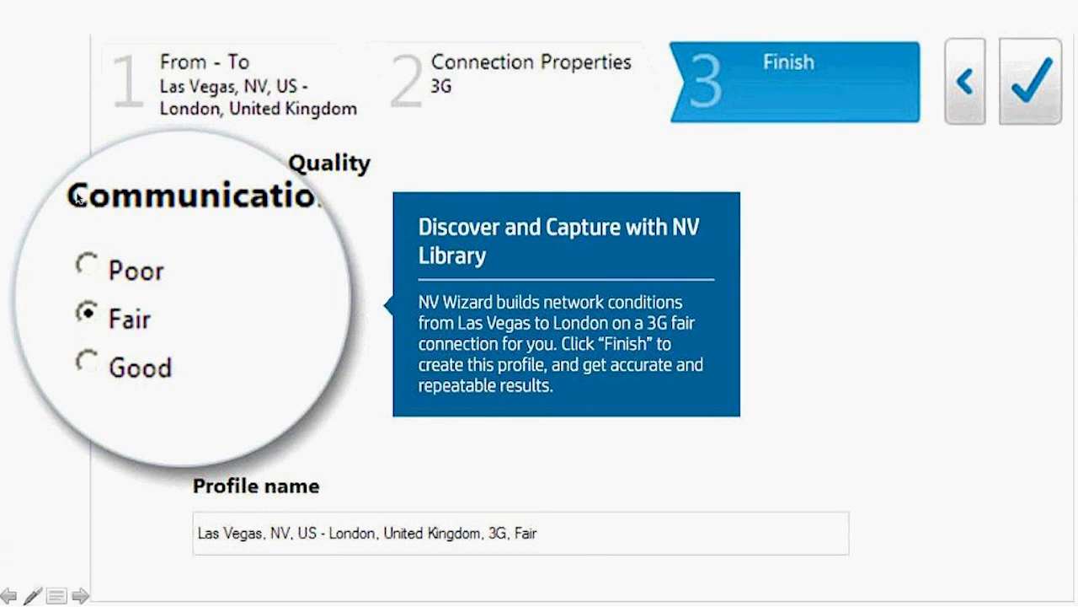
mouse_move(125, 152)
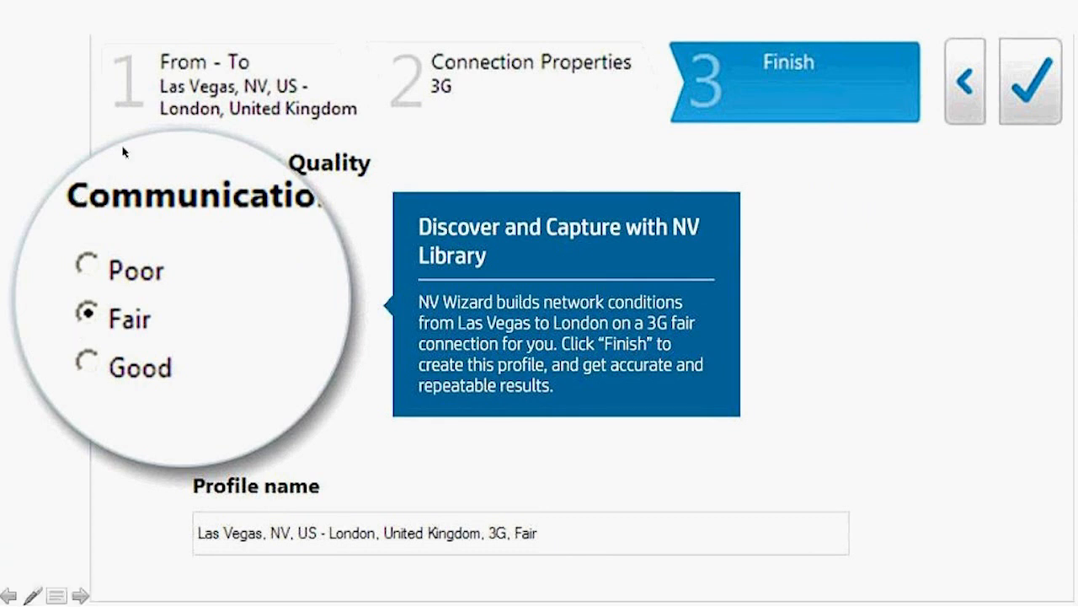
mouse_move(172, 143)
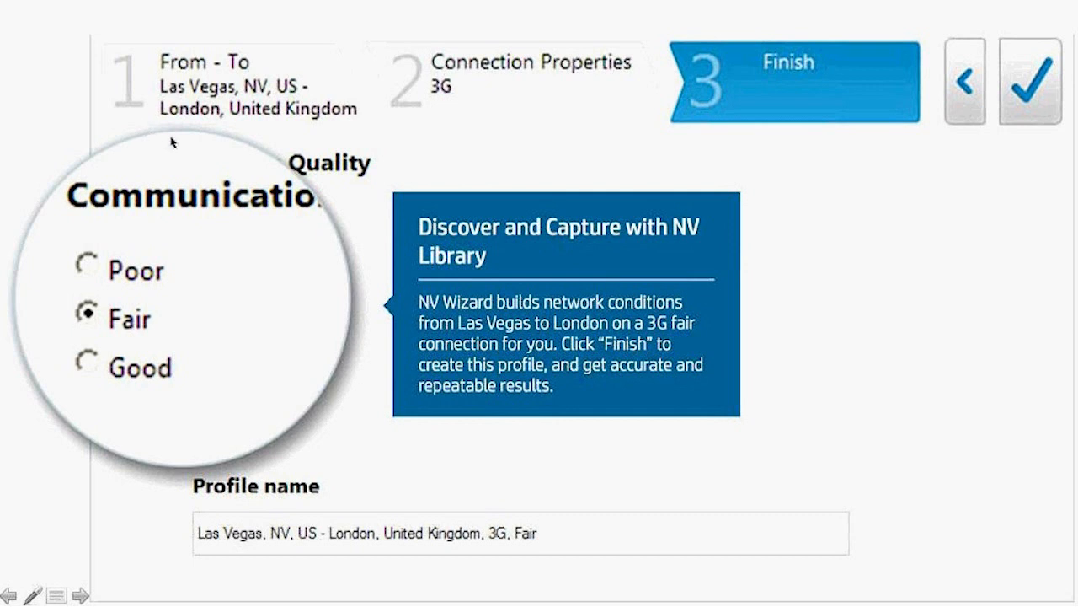
mouse_move(179, 91)
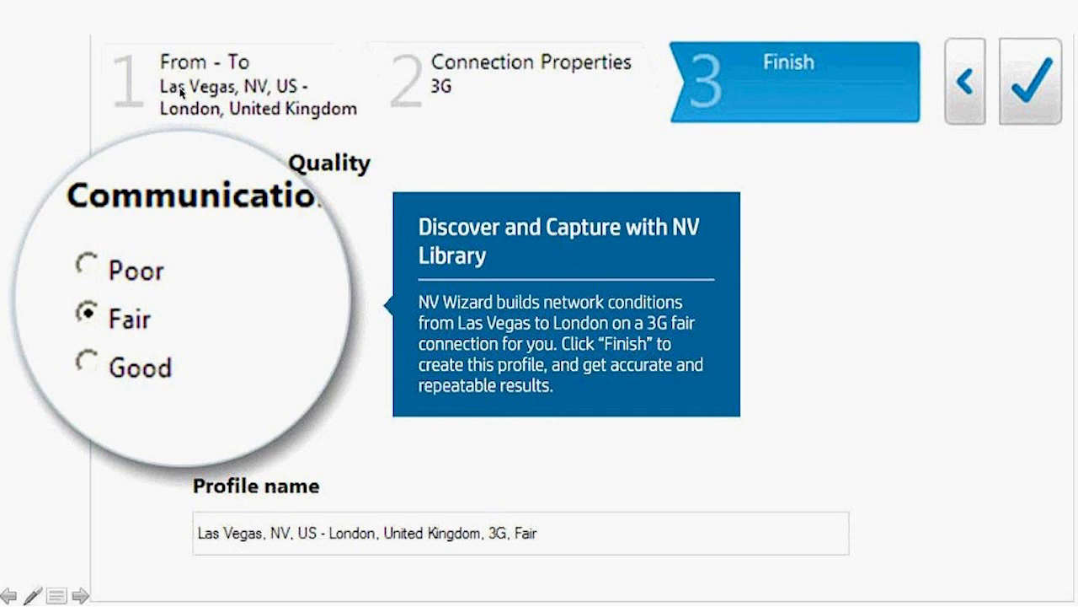
mouse_move(188, 118)
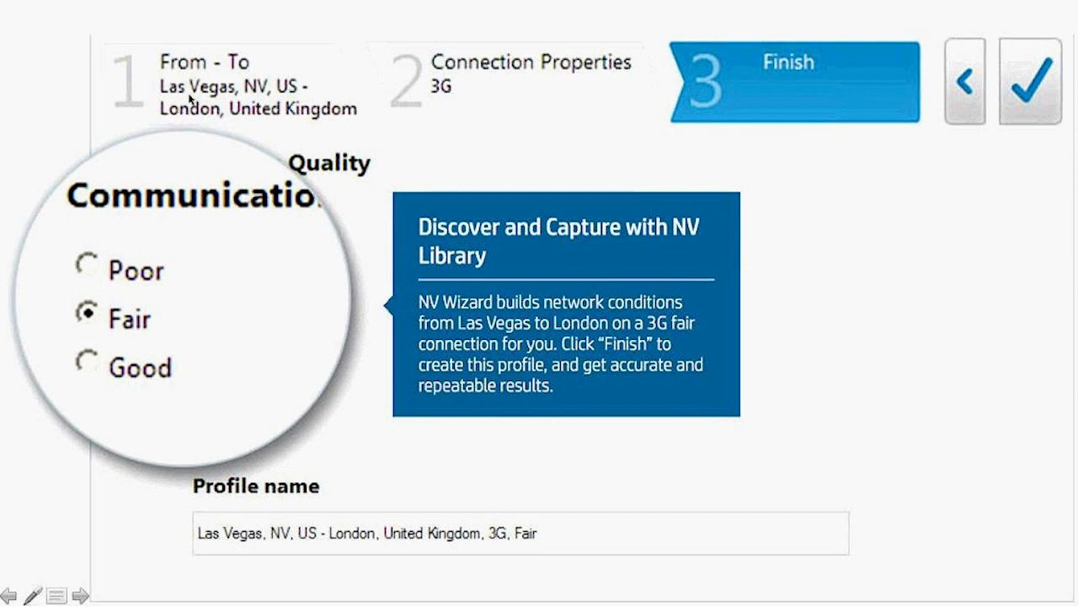
mouse_move(194, 121)
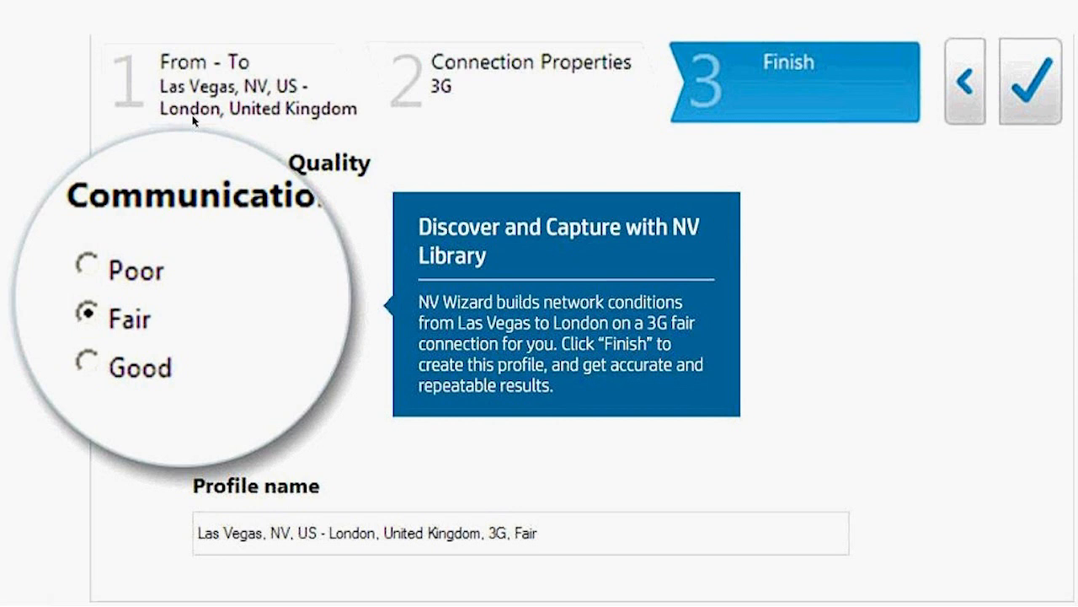
mouse_move(121, 23)
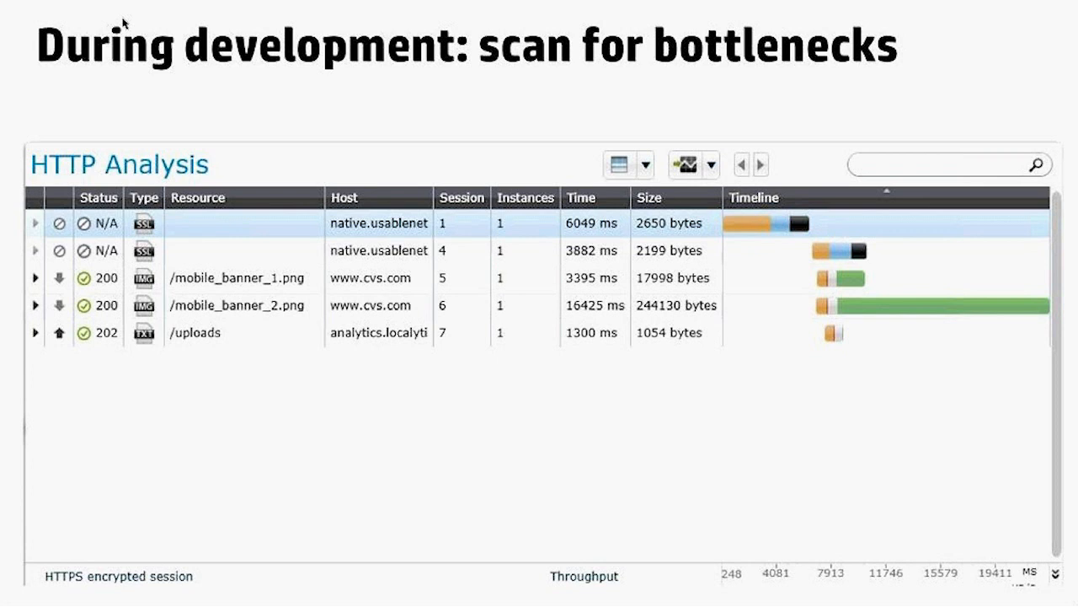
mouse_move(220, 31)
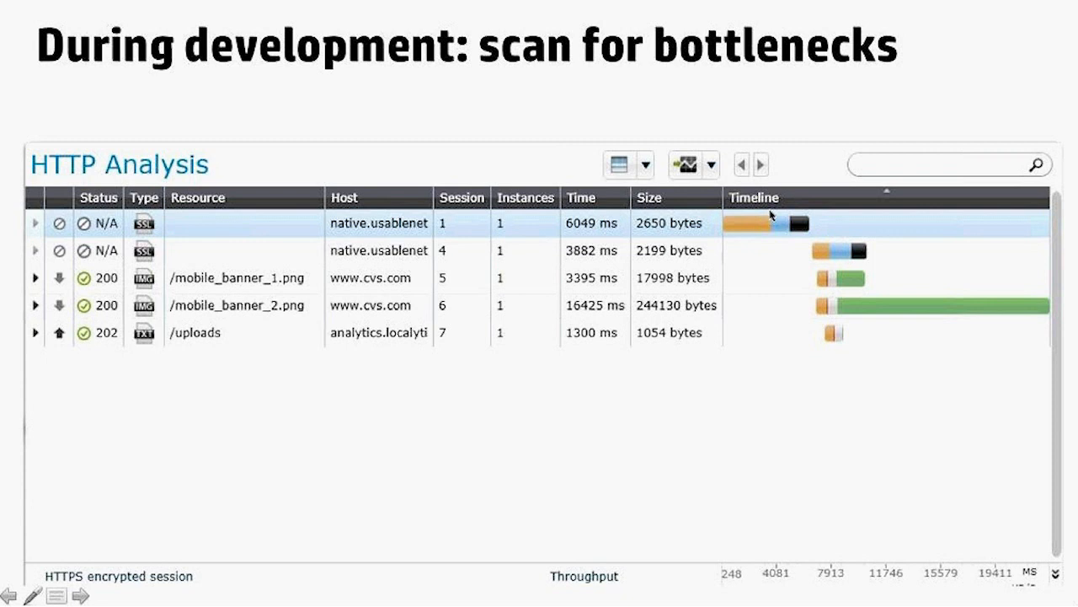
mouse_move(879, 352)
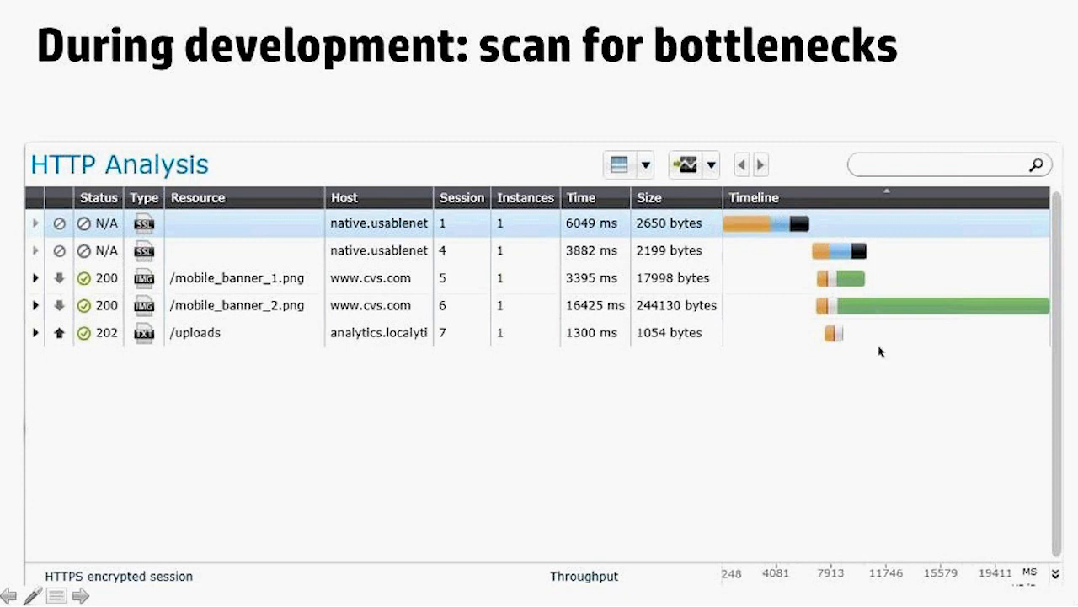
mouse_move(900, 381)
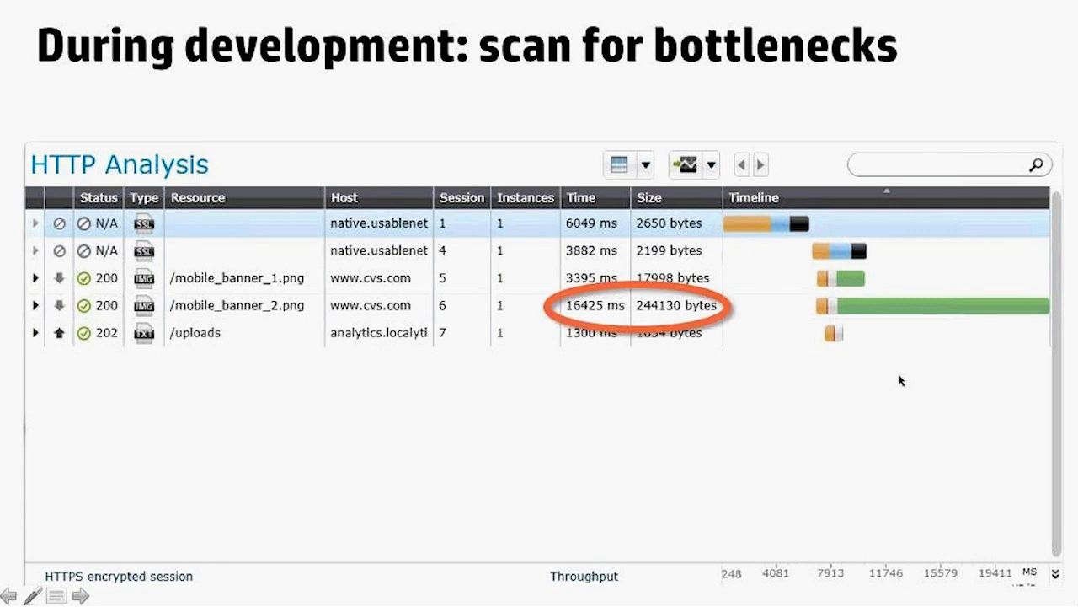
mouse_move(860, 270)
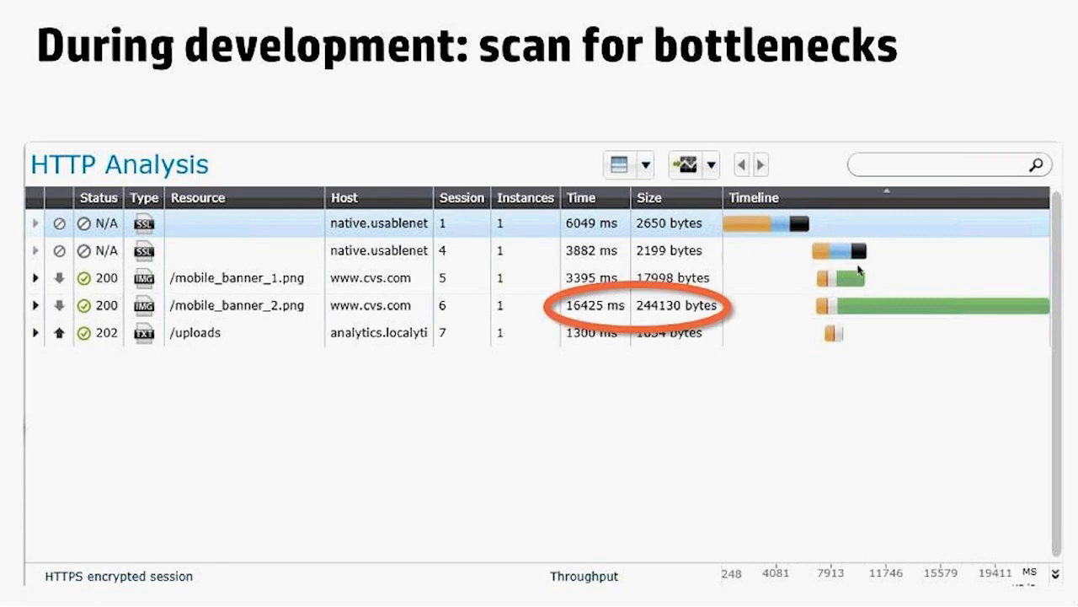
mouse_move(627, 320)
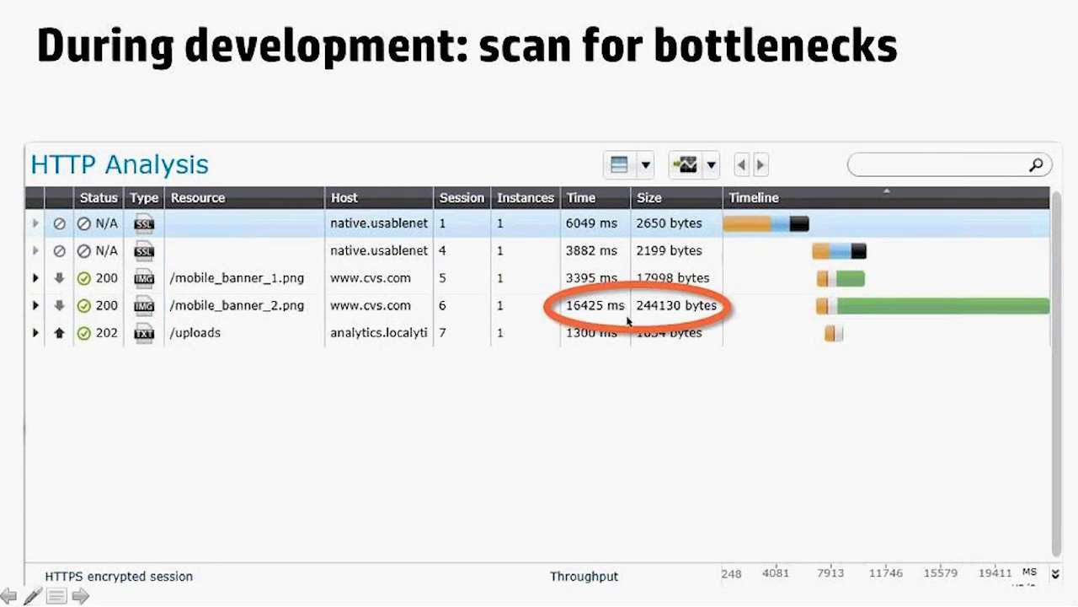
mouse_move(677, 323)
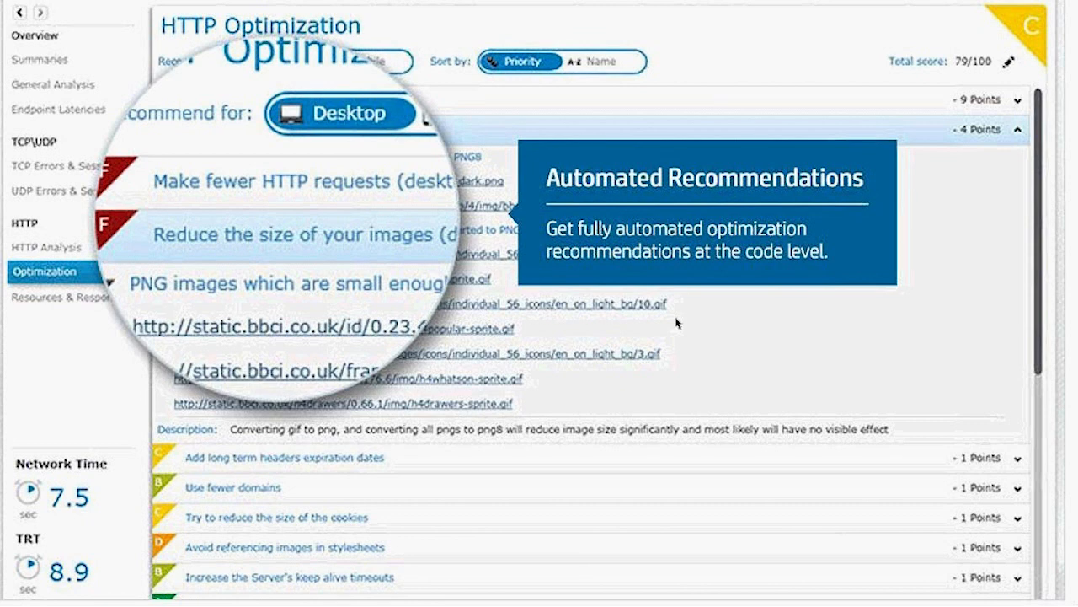
mouse_move(604, 270)
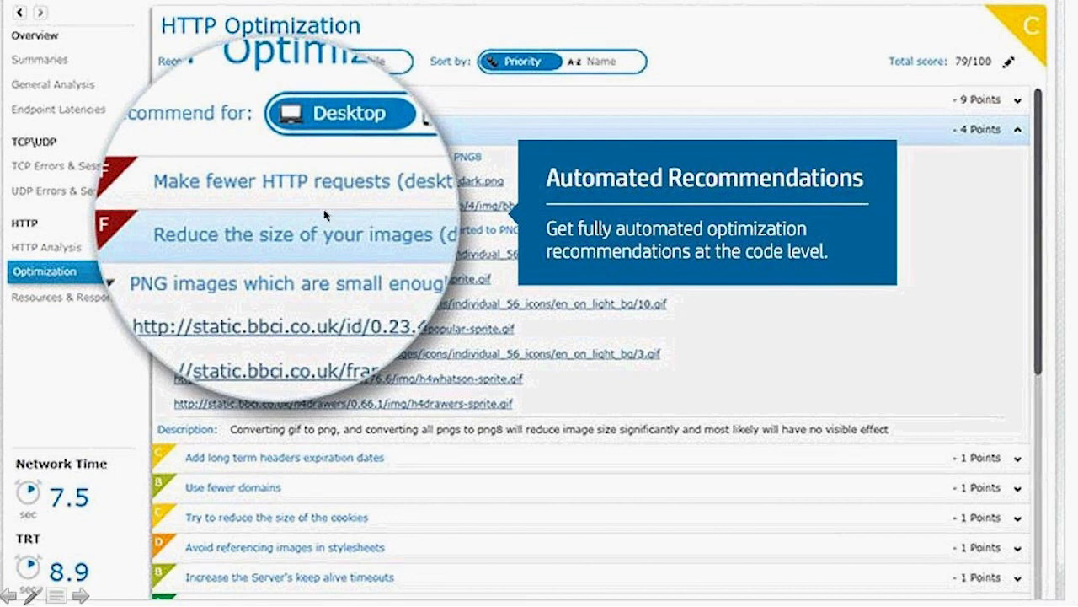
mouse_move(276, 329)
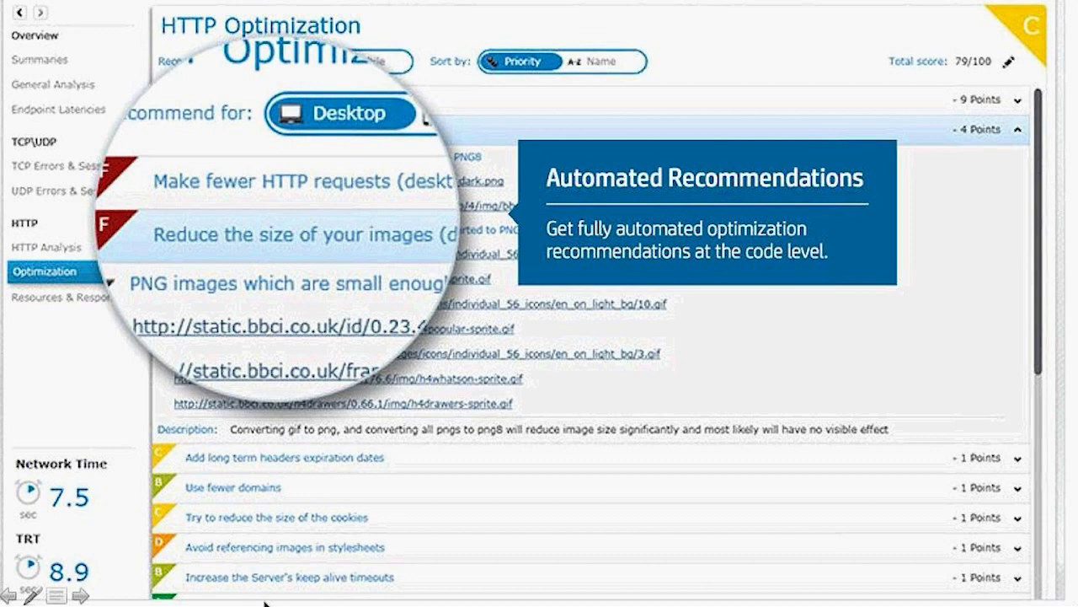
mouse_move(267, 586)
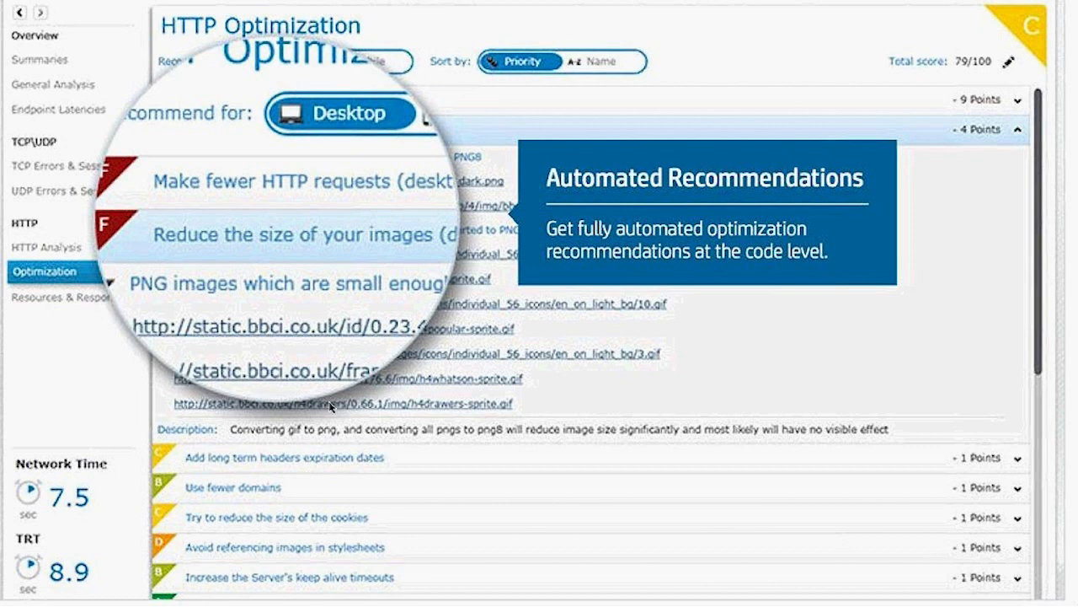
mouse_move(294, 418)
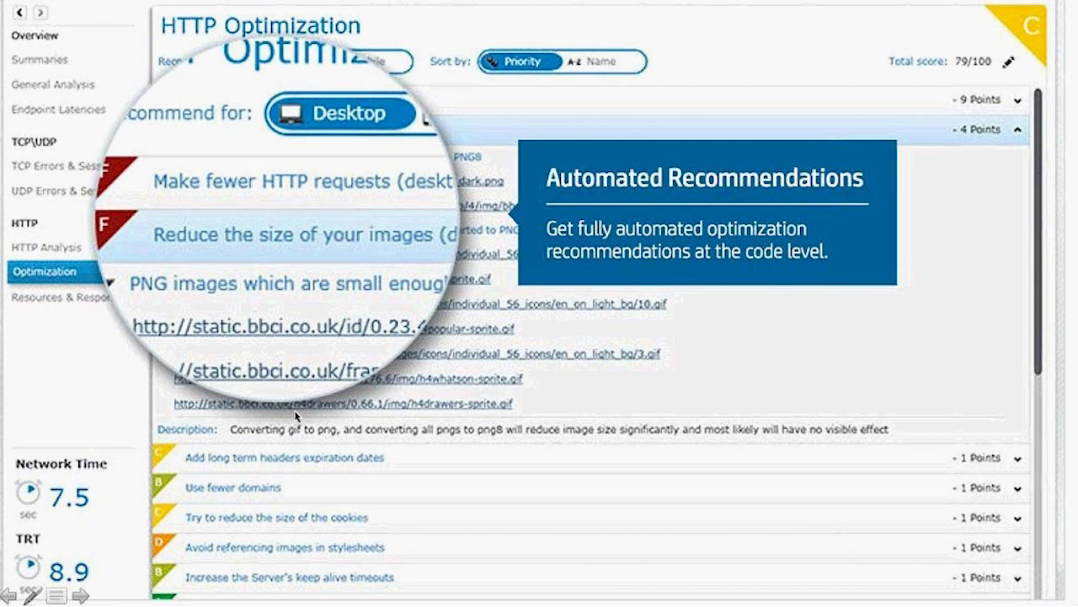
mouse_move(372, 298)
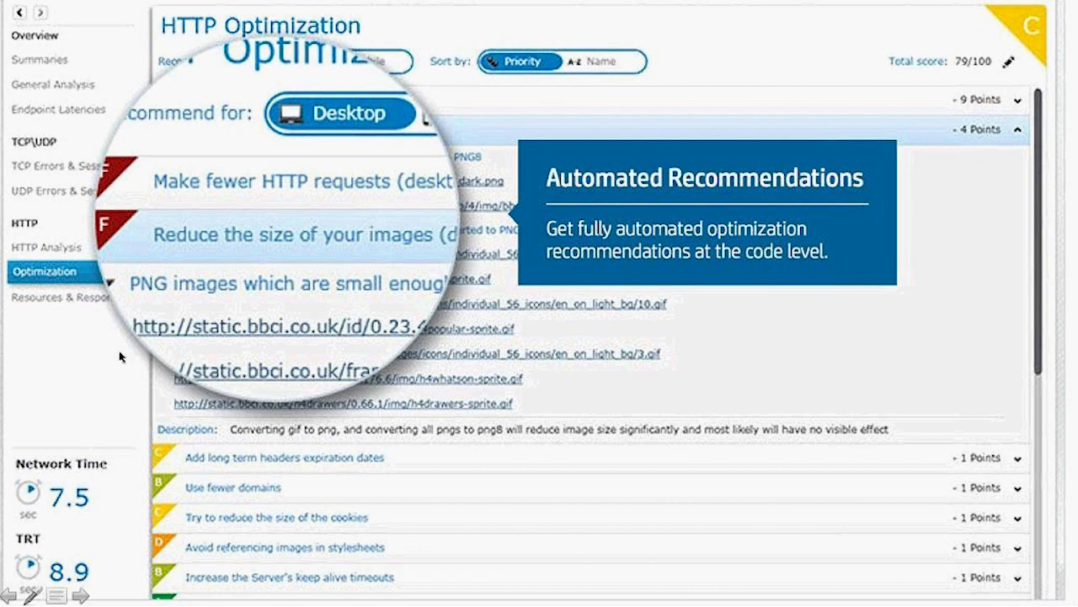
mouse_move(266, 336)
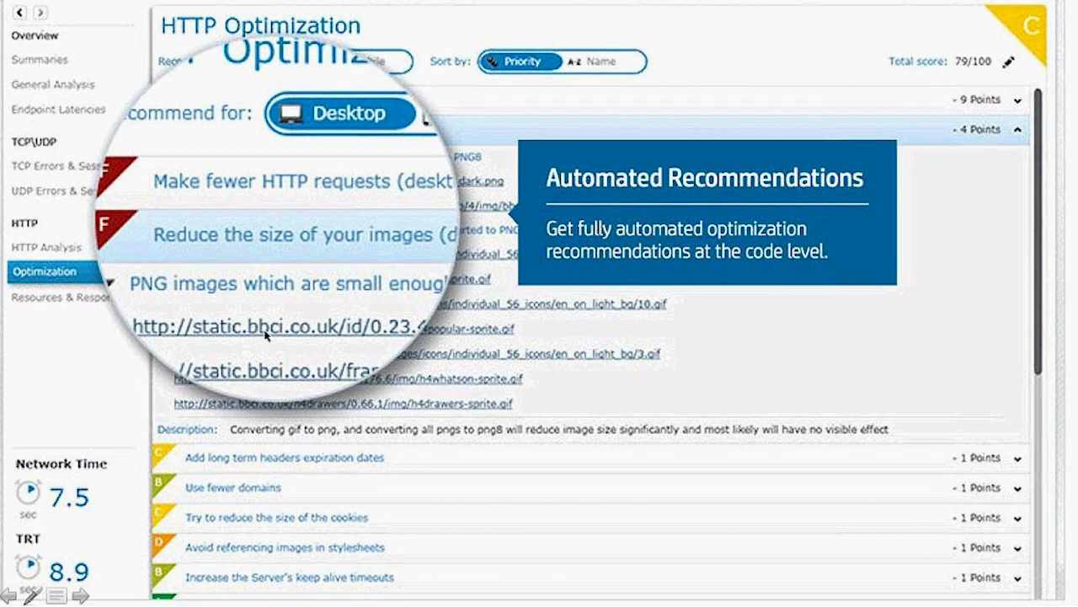
mouse_move(297, 323)
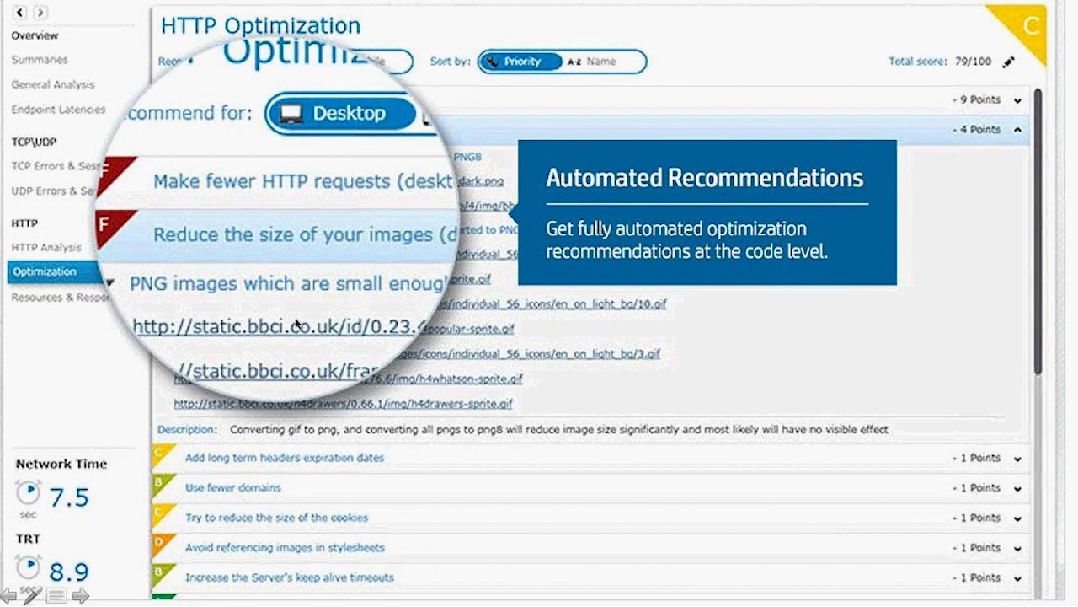
mouse_move(396, 341)
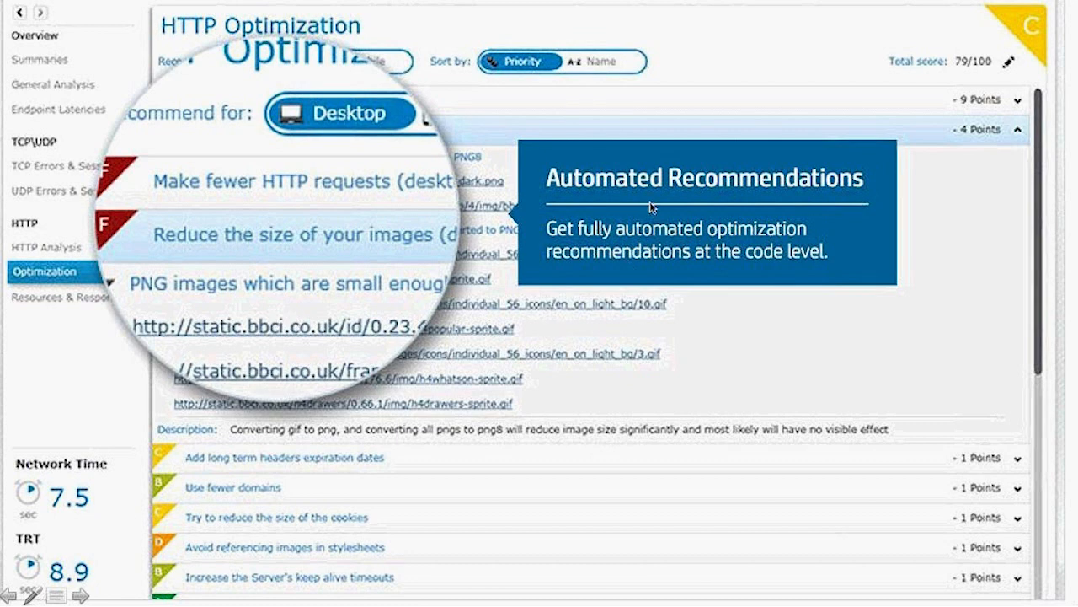
mouse_move(887, 89)
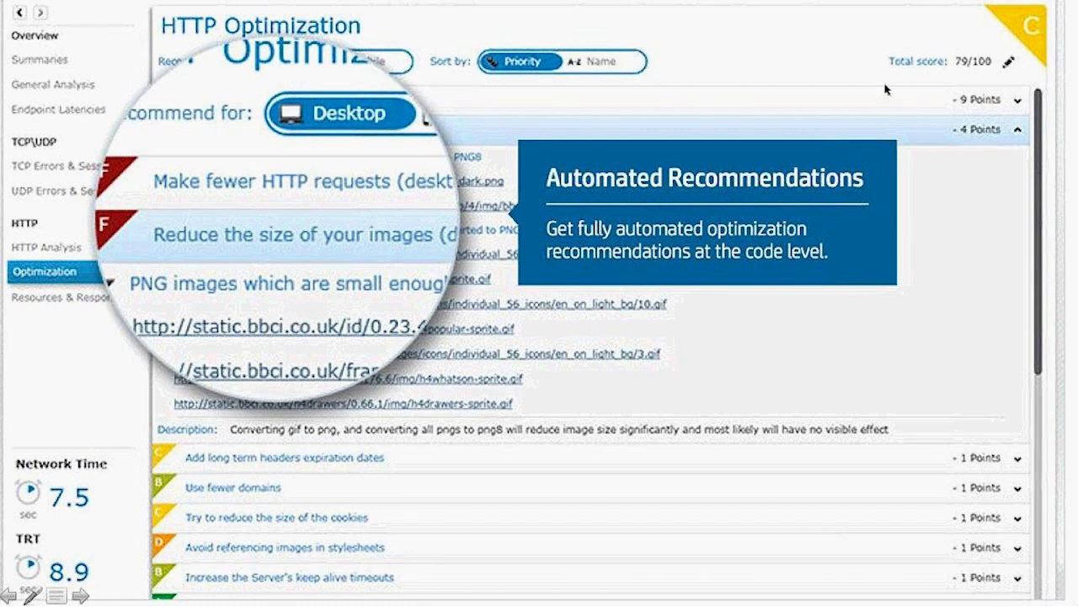
mouse_move(1048, 19)
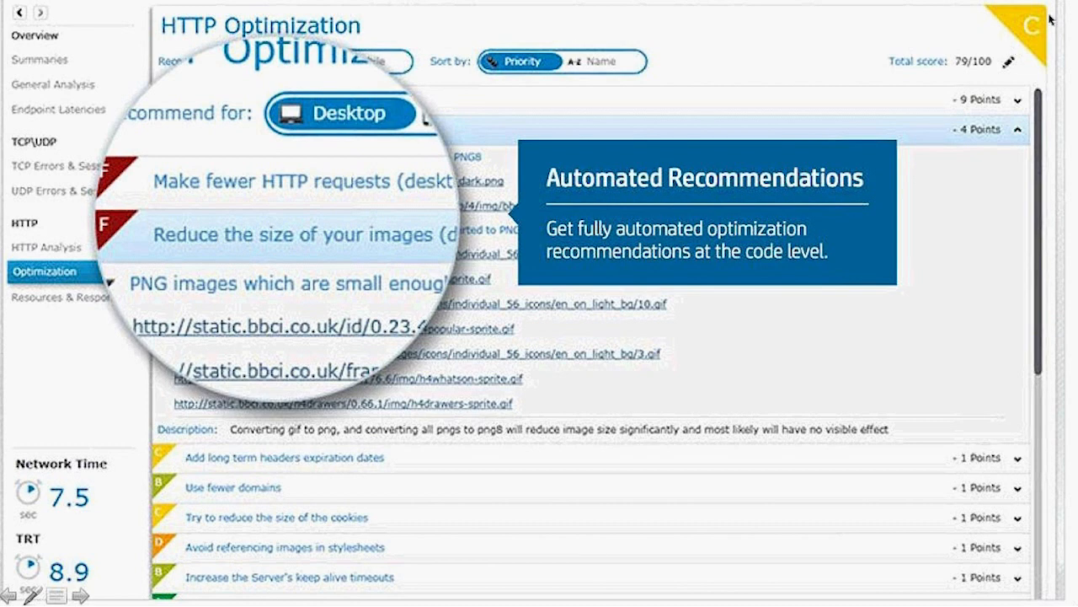
mouse_move(997, 52)
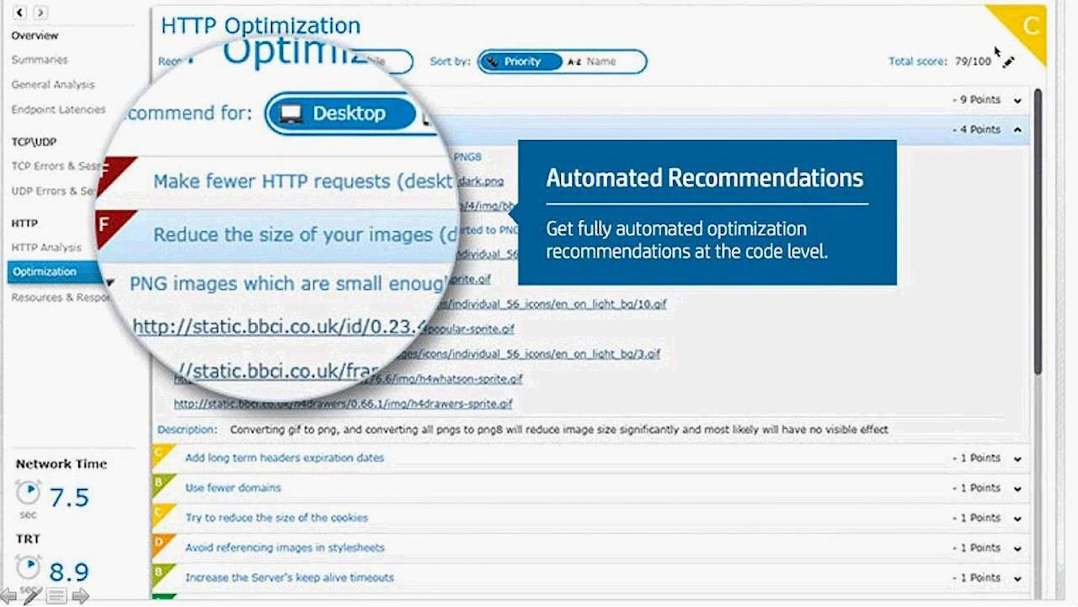
mouse_move(1008, 54)
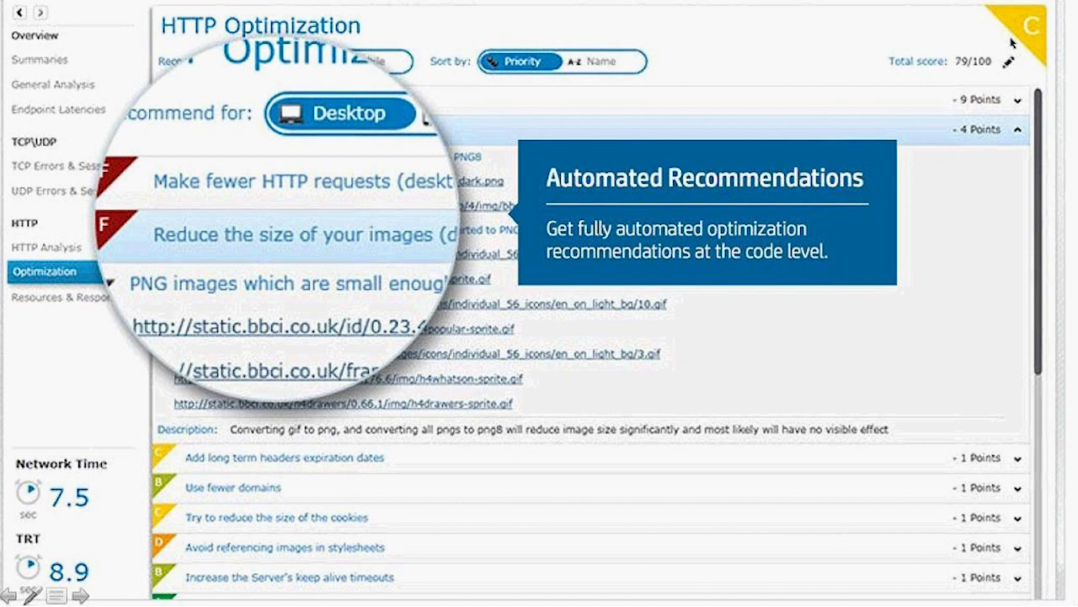
mouse_move(967, 46)
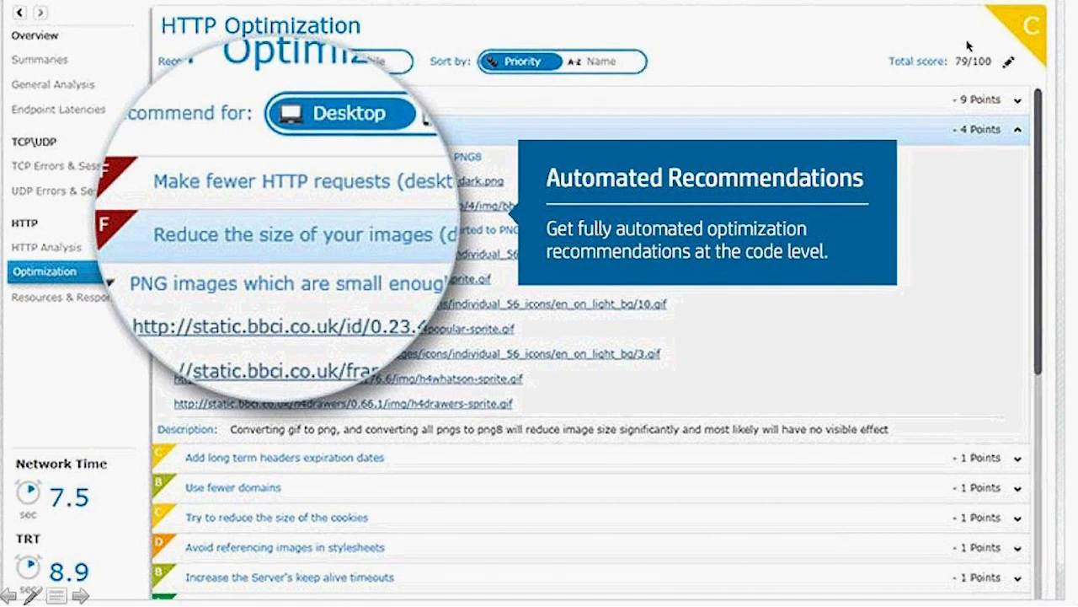
mouse_move(906, 117)
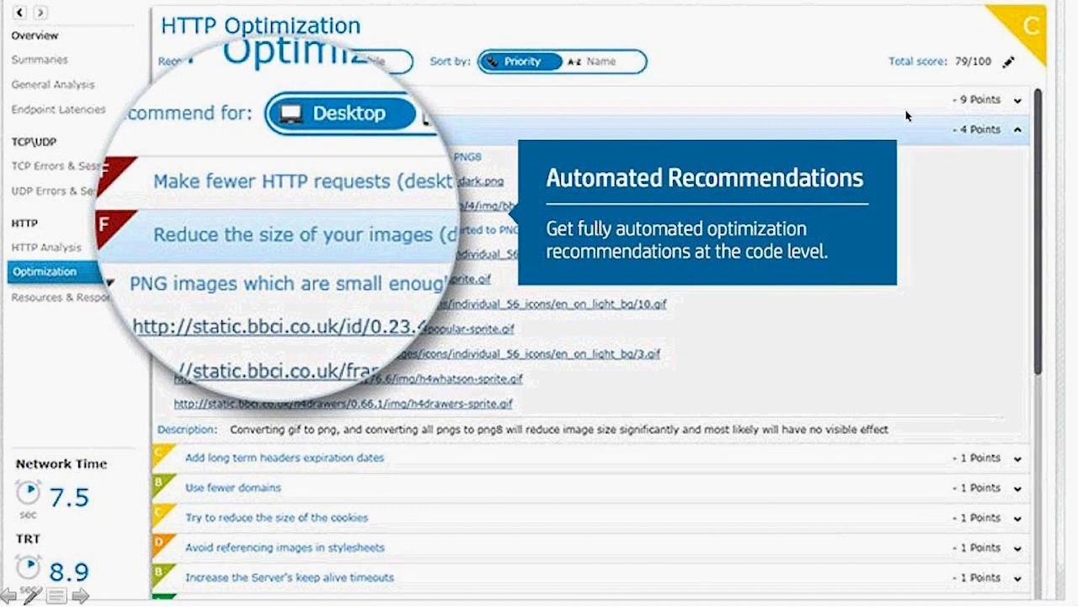
mouse_move(1009, 58)
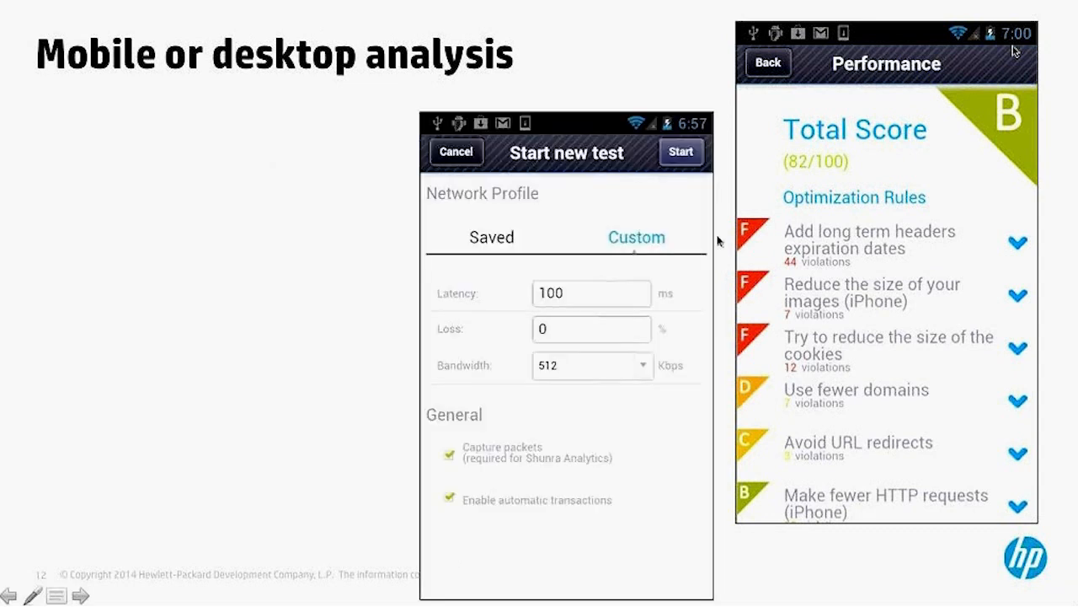
mouse_move(566, 311)
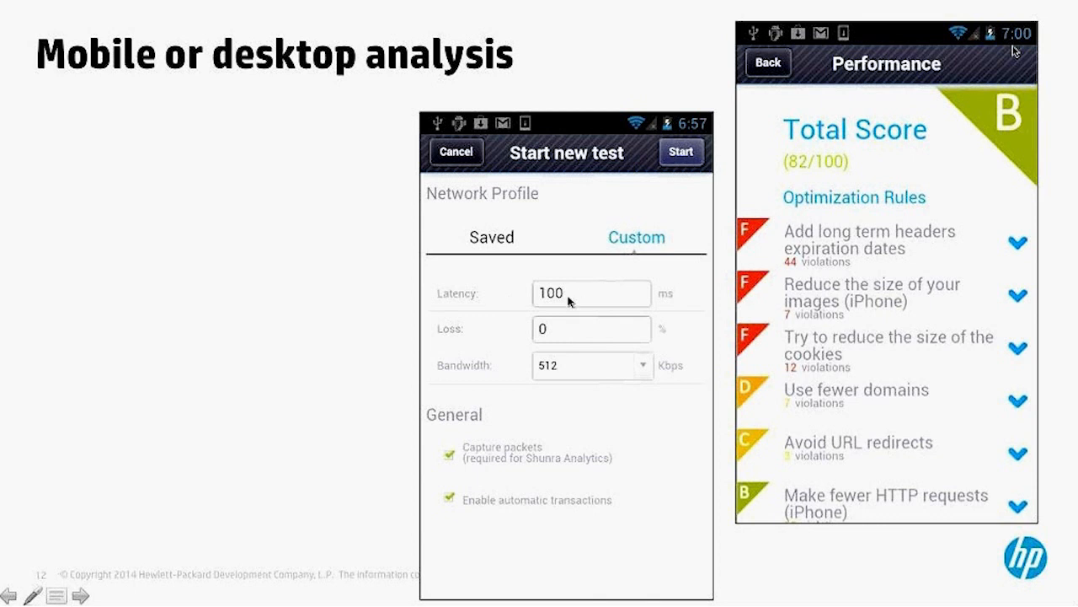
mouse_move(565, 384)
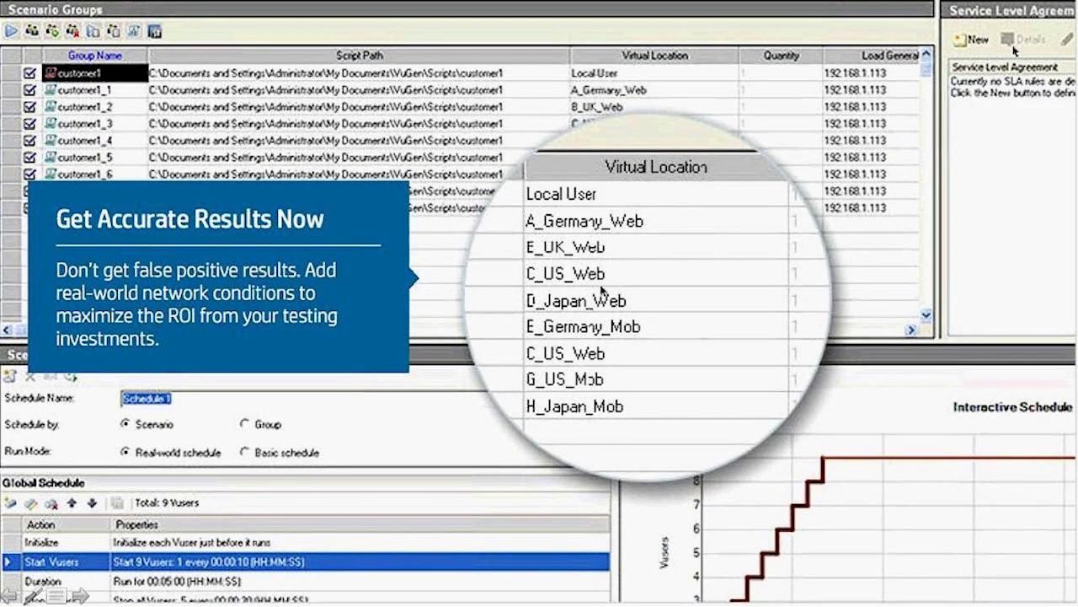
mouse_move(624, 200)
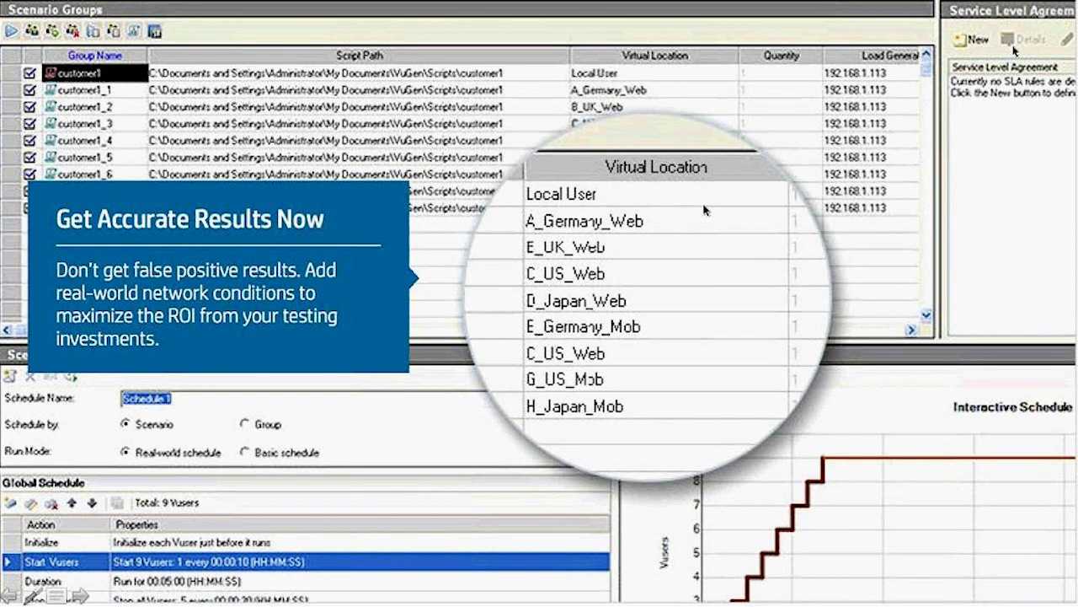
mouse_move(711, 209)
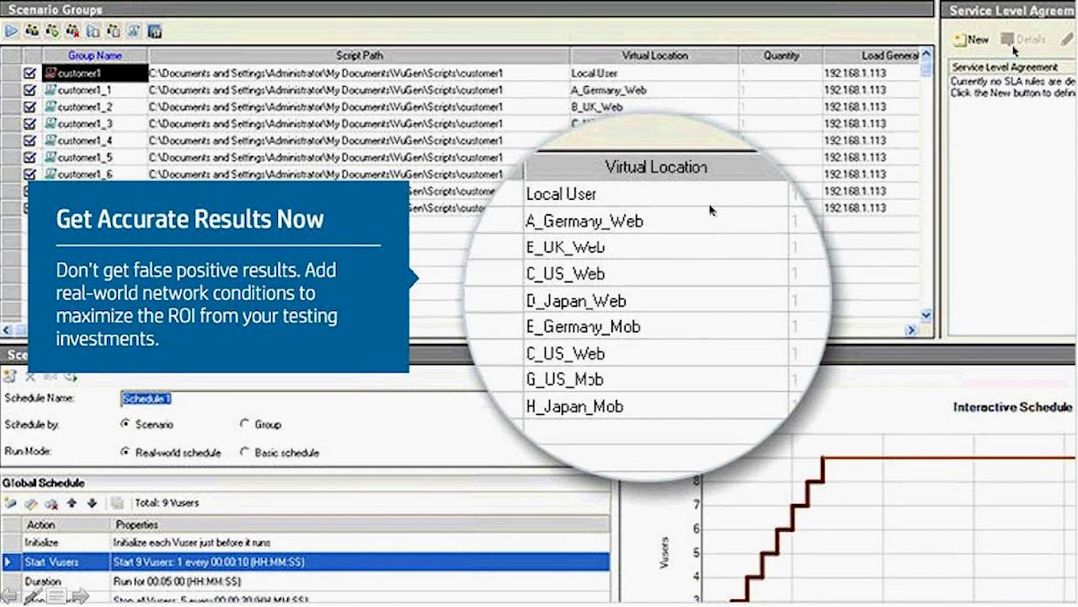
mouse_move(667, 229)
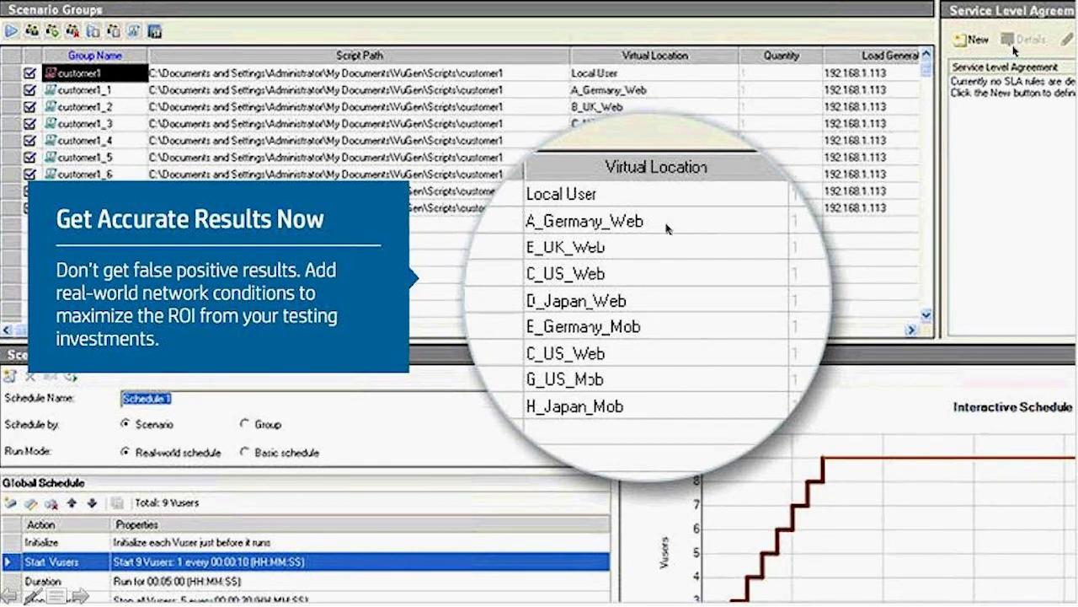
mouse_move(654, 229)
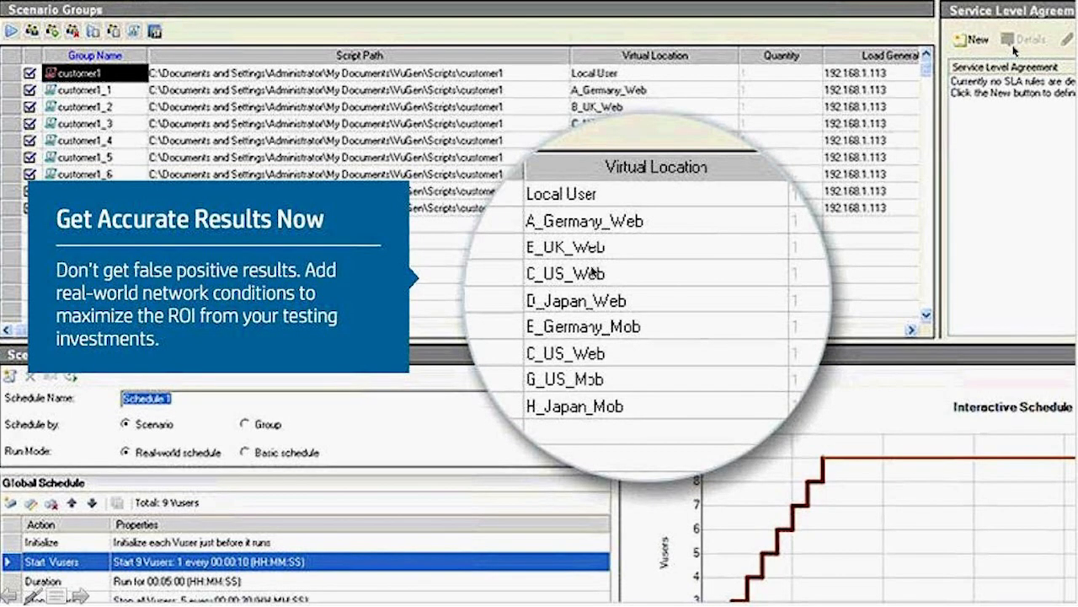
mouse_move(737, 283)
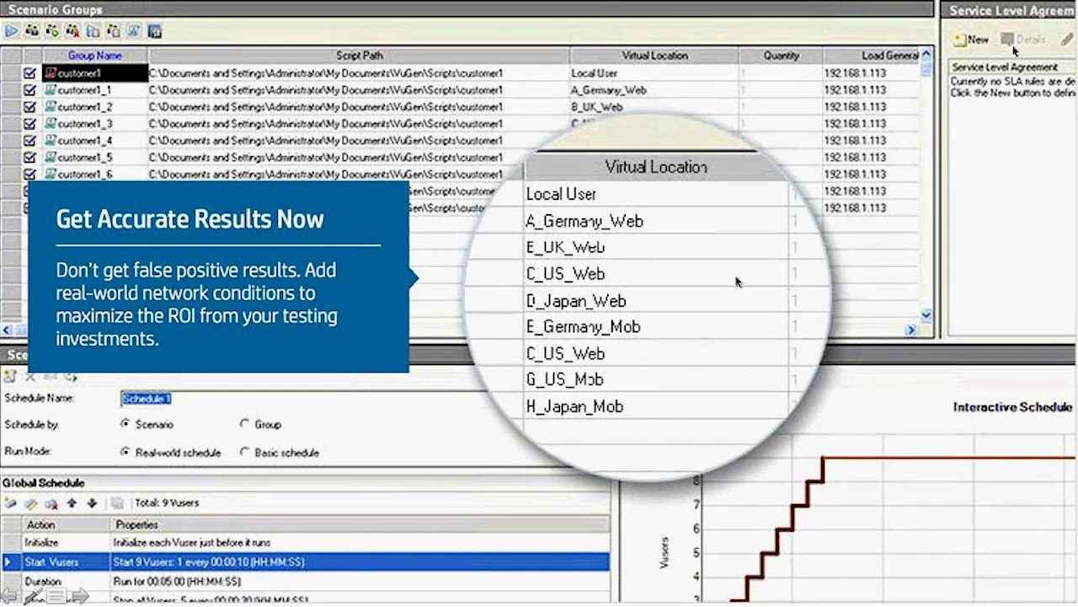
mouse_move(1015, 52)
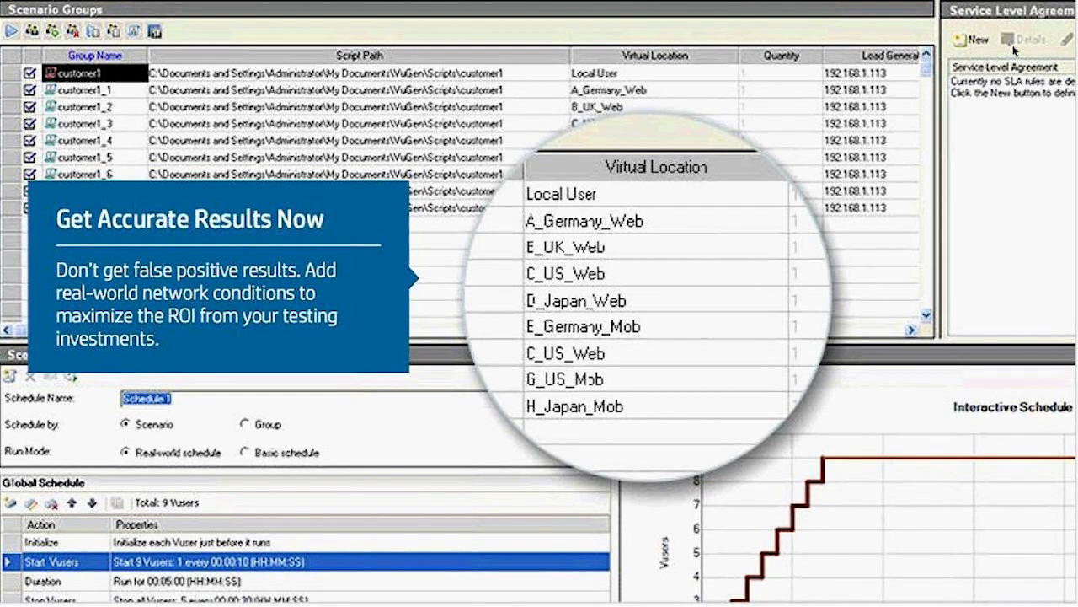
mouse_move(785, 215)
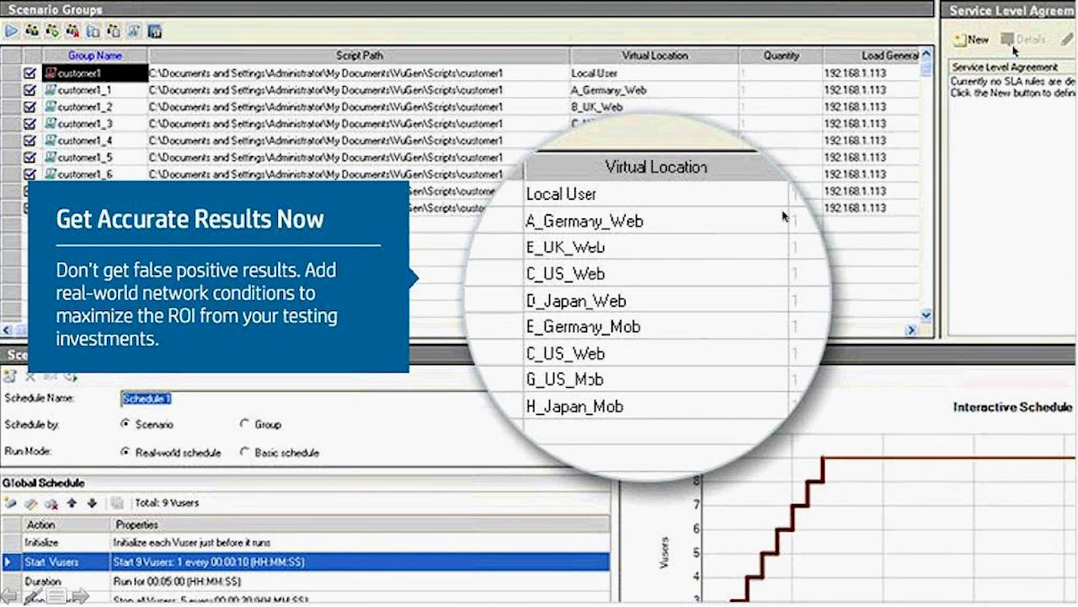
mouse_move(564, 249)
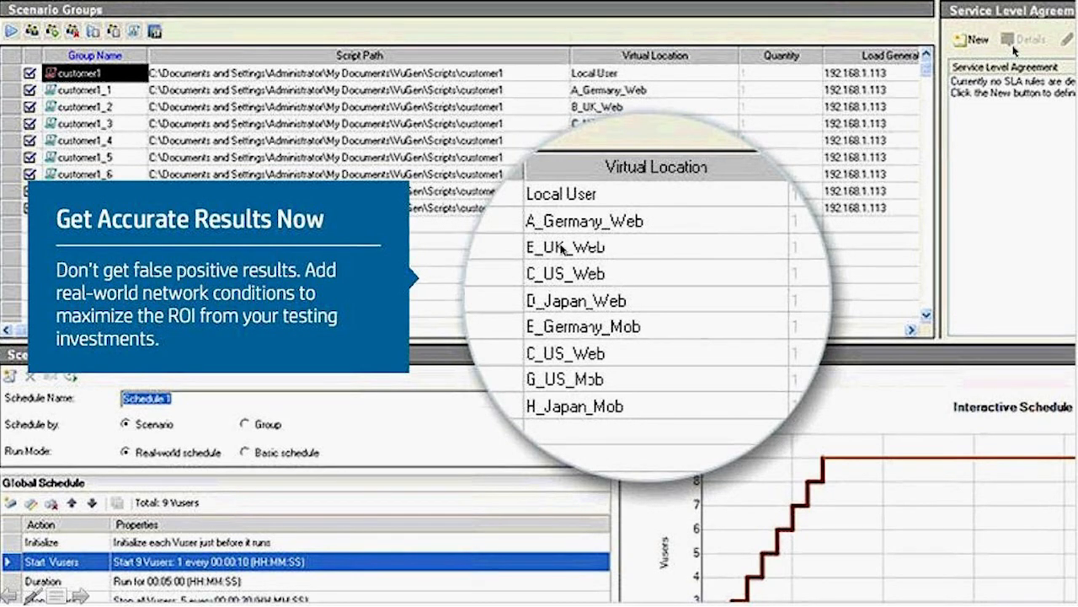
mouse_move(590, 295)
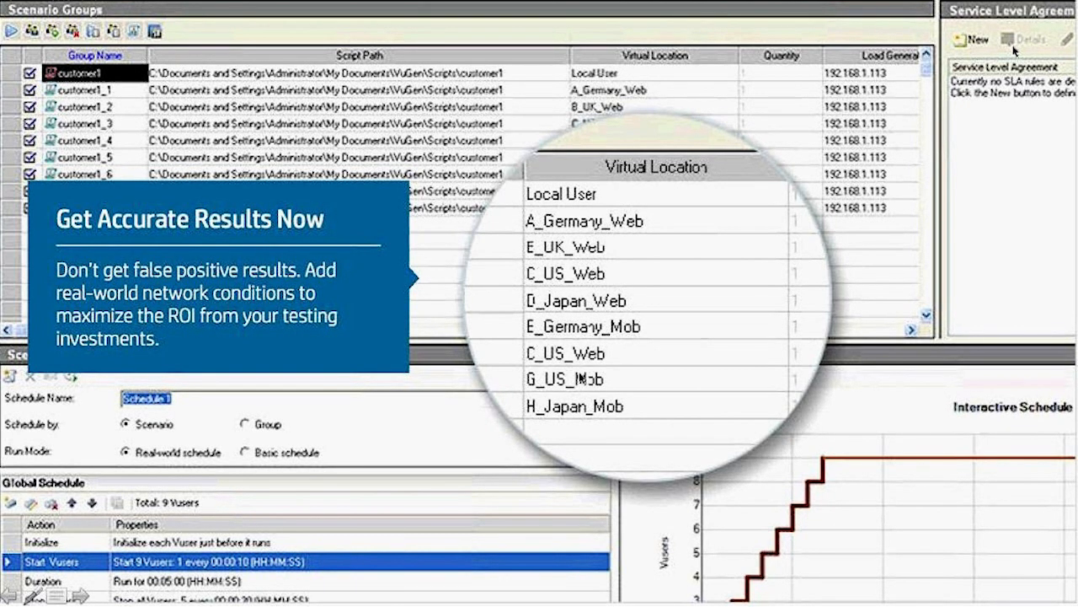
mouse_move(581, 404)
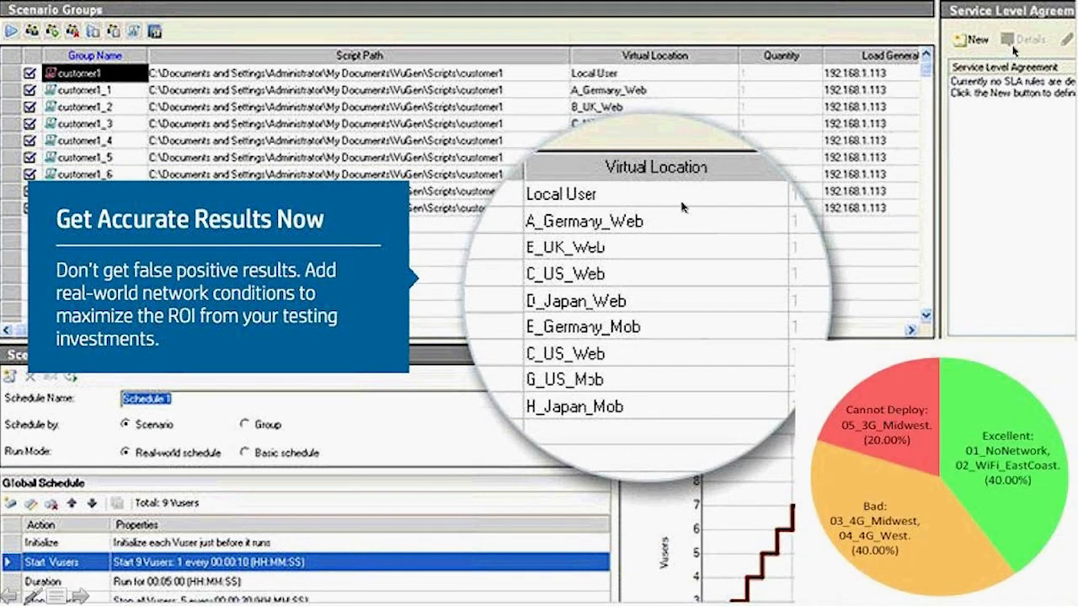
mouse_move(670, 201)
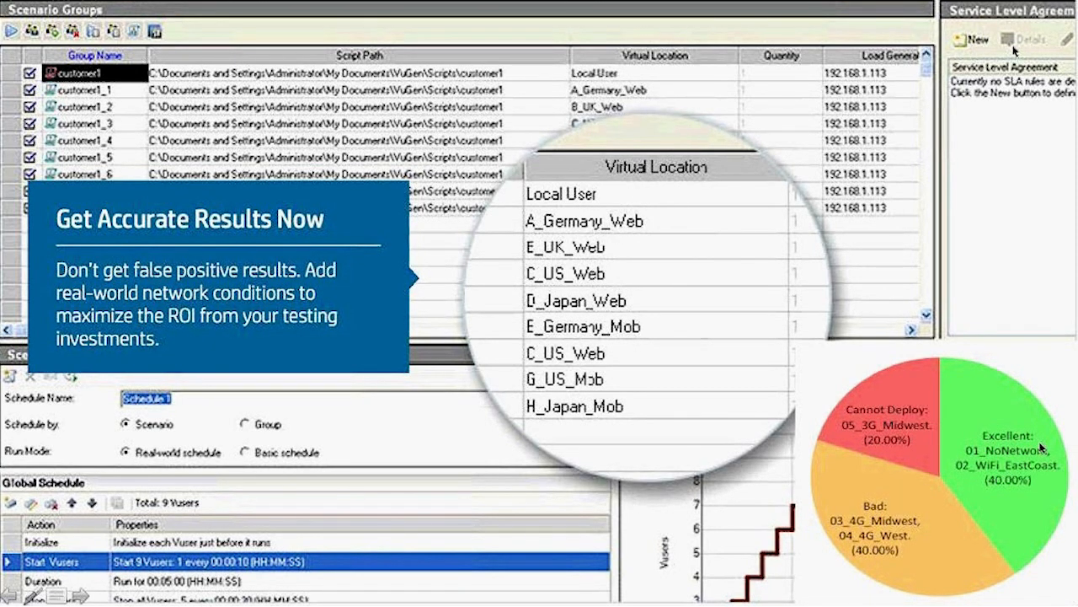
mouse_move(1019, 556)
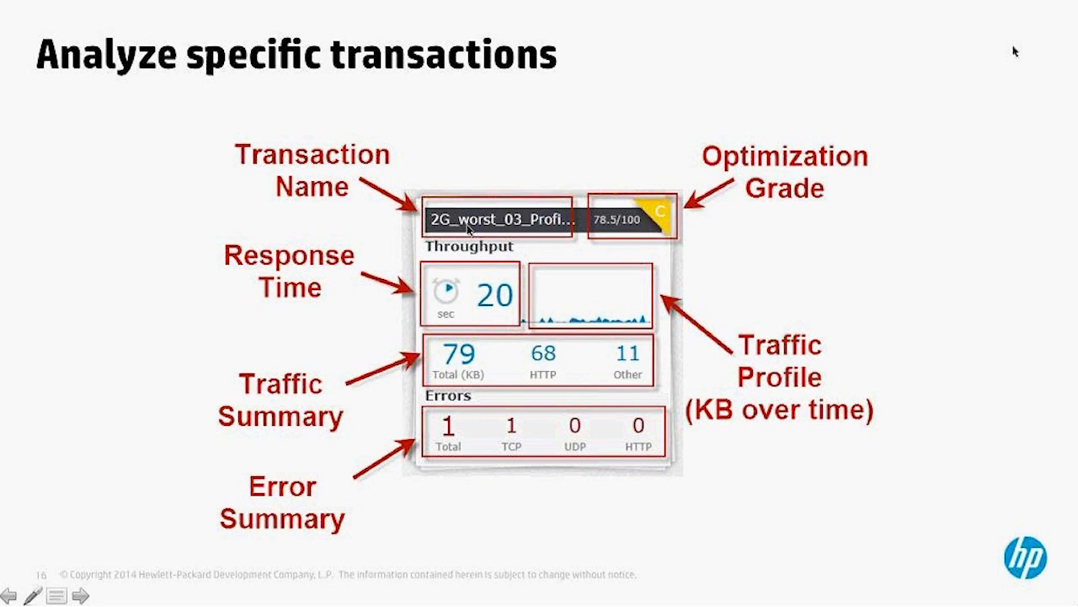
mouse_move(637, 332)
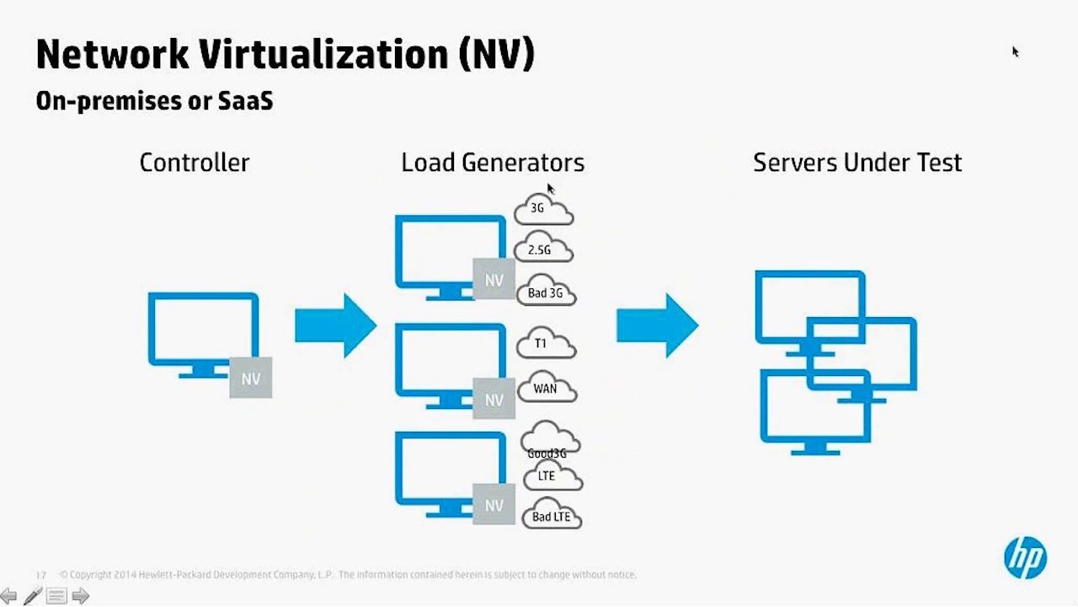
mouse_move(327, 195)
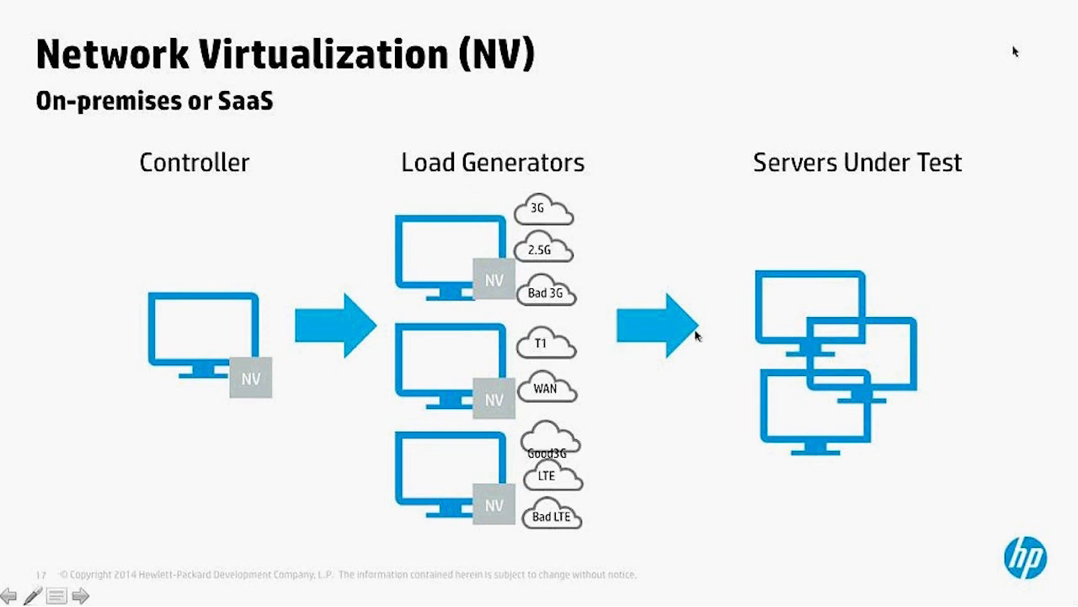
mouse_move(775, 283)
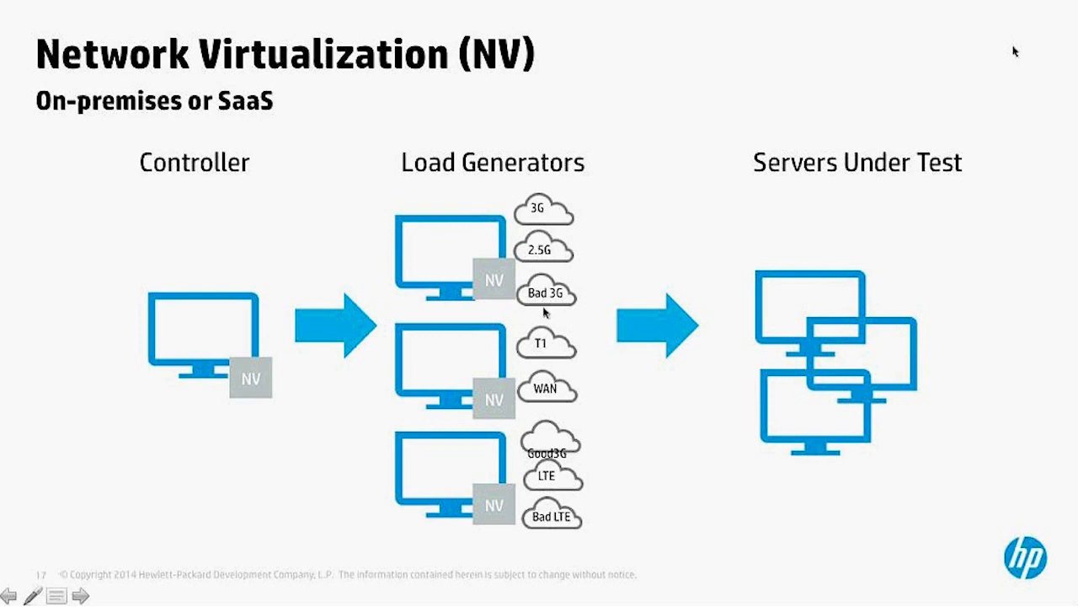
mouse_move(550, 325)
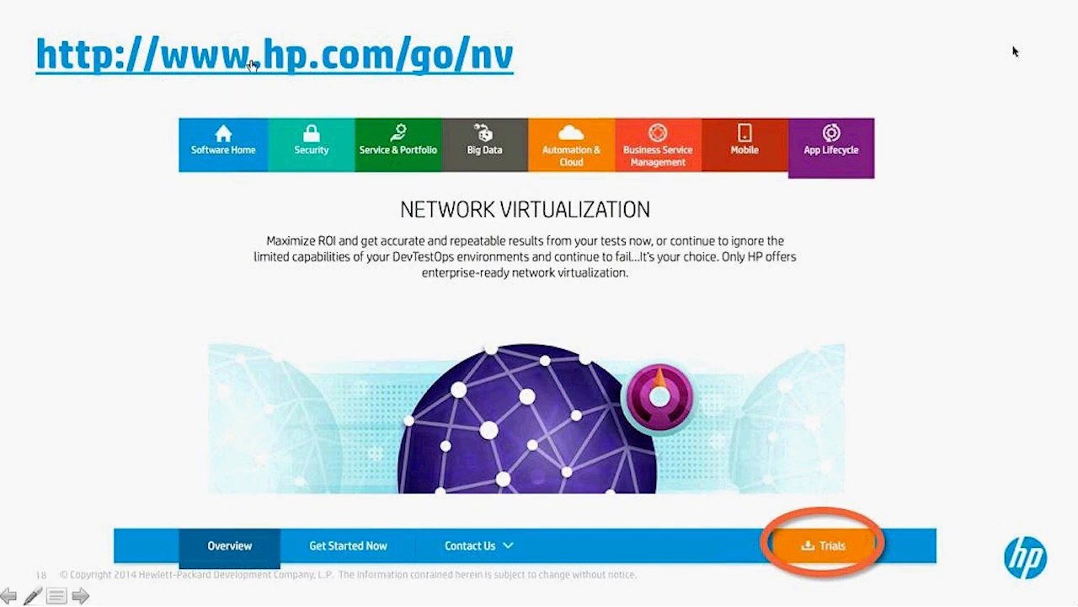
mouse_move(458, 93)
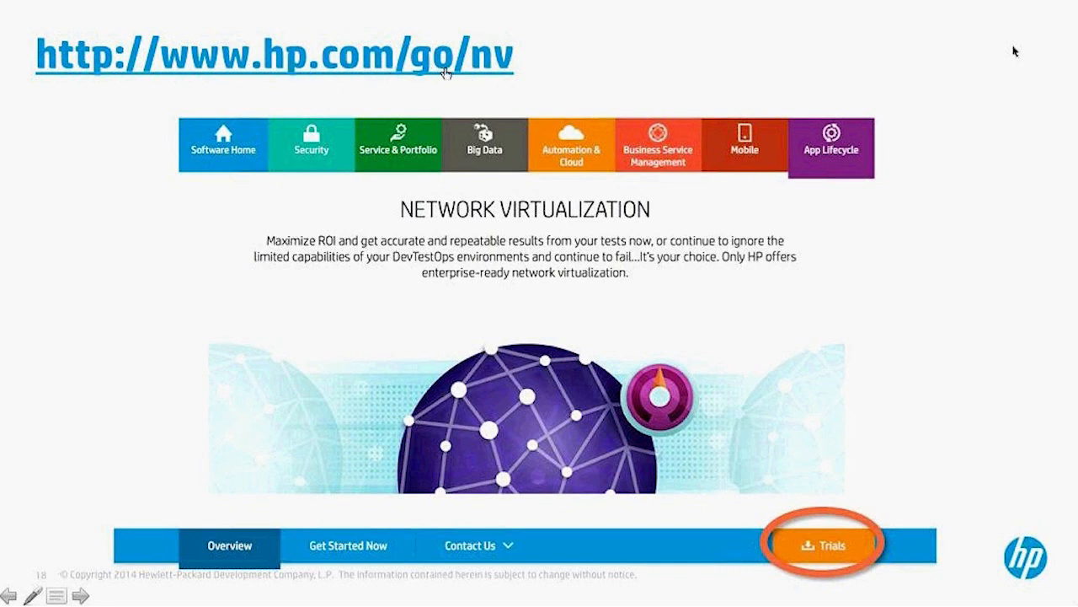
mouse_move(553, 287)
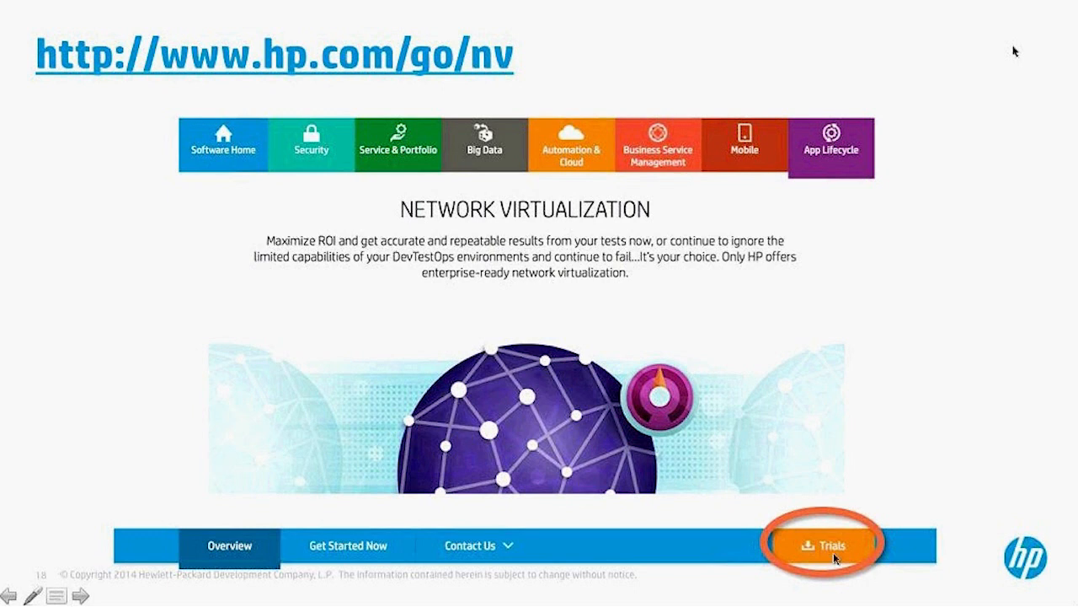
mouse_move(835, 567)
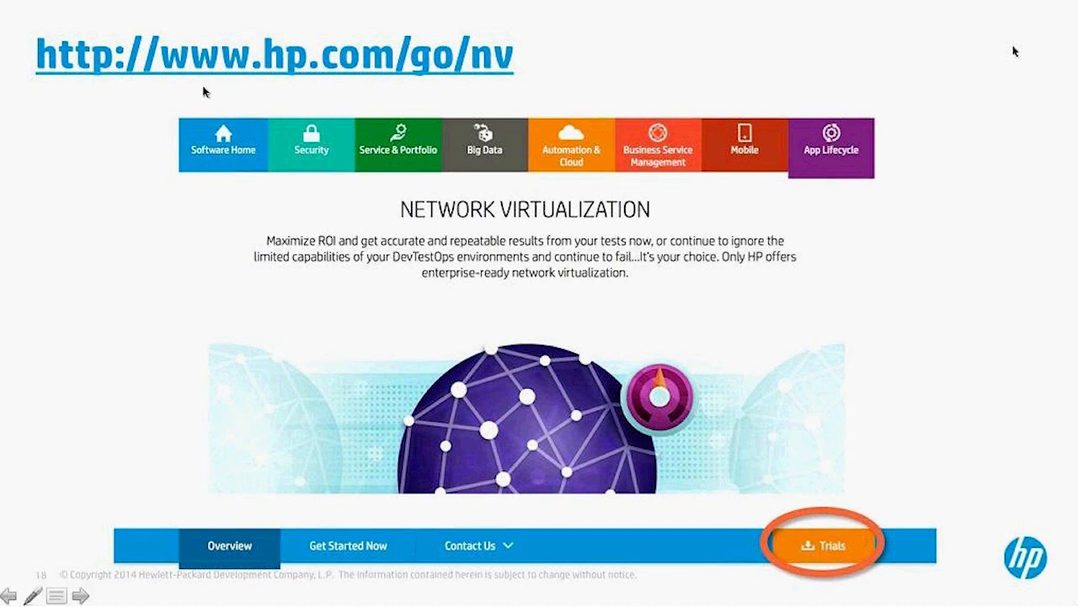
mouse_move(396, 81)
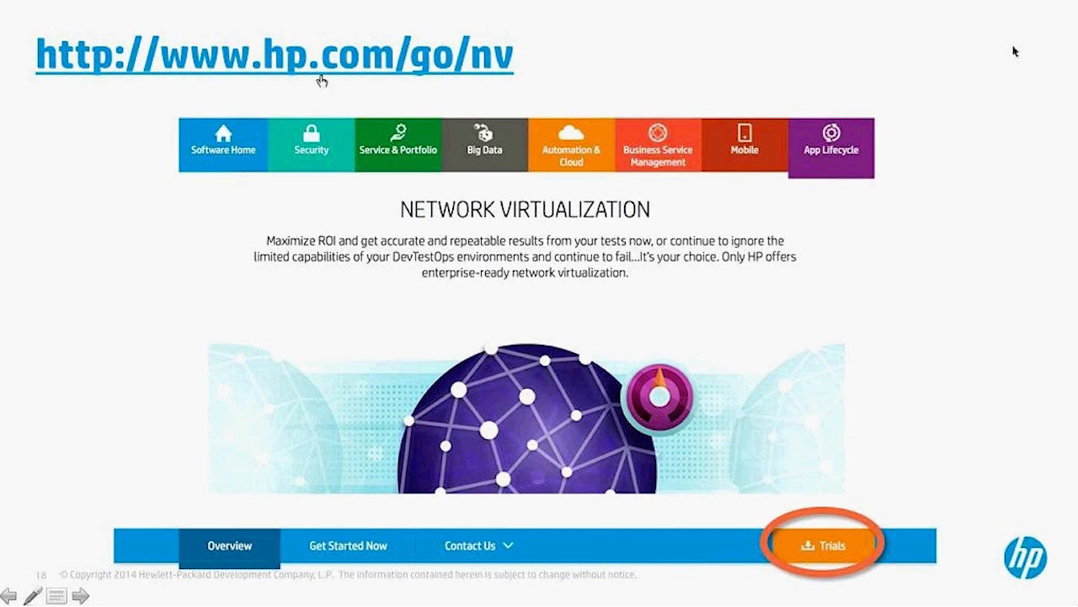
mouse_move(569, 253)
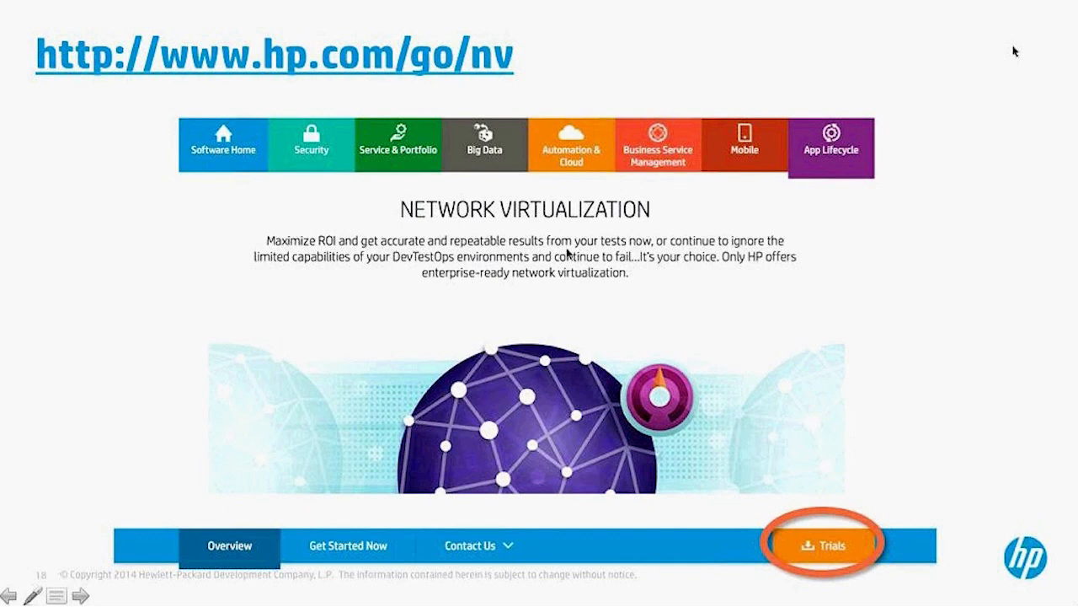
mouse_move(516, 290)
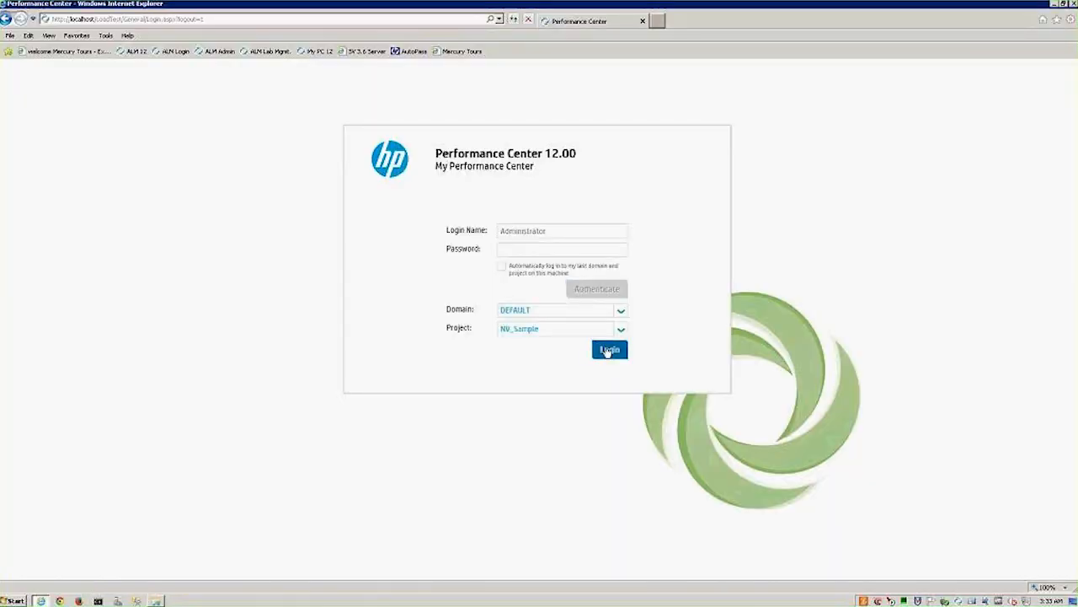
Log in to the sample project and show the NV Demo test's Workload with its Groups grid
click(610, 349)
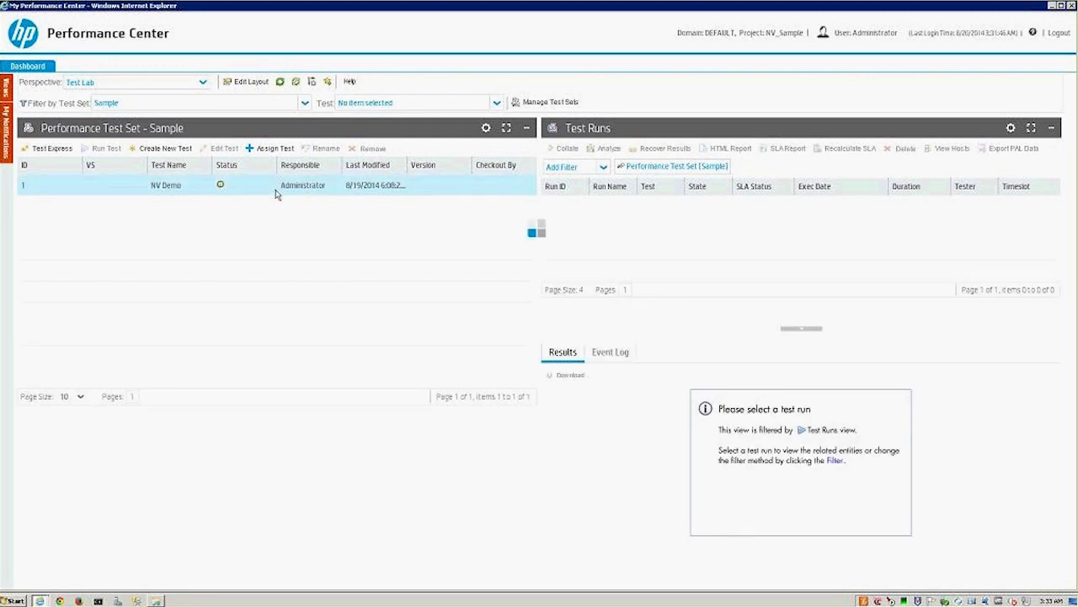
click(165, 184)
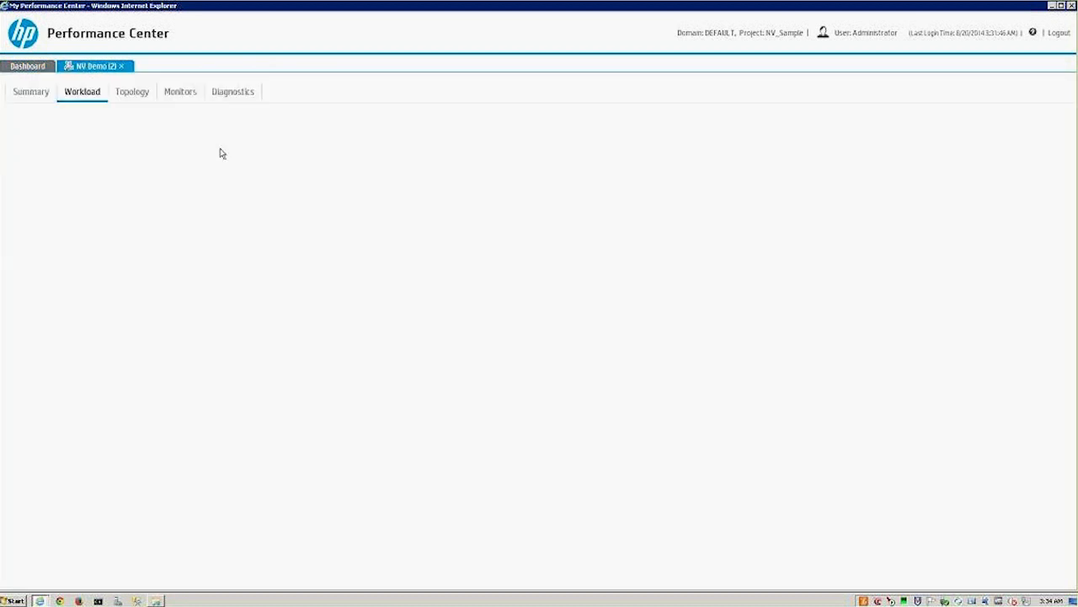
click(81, 91)
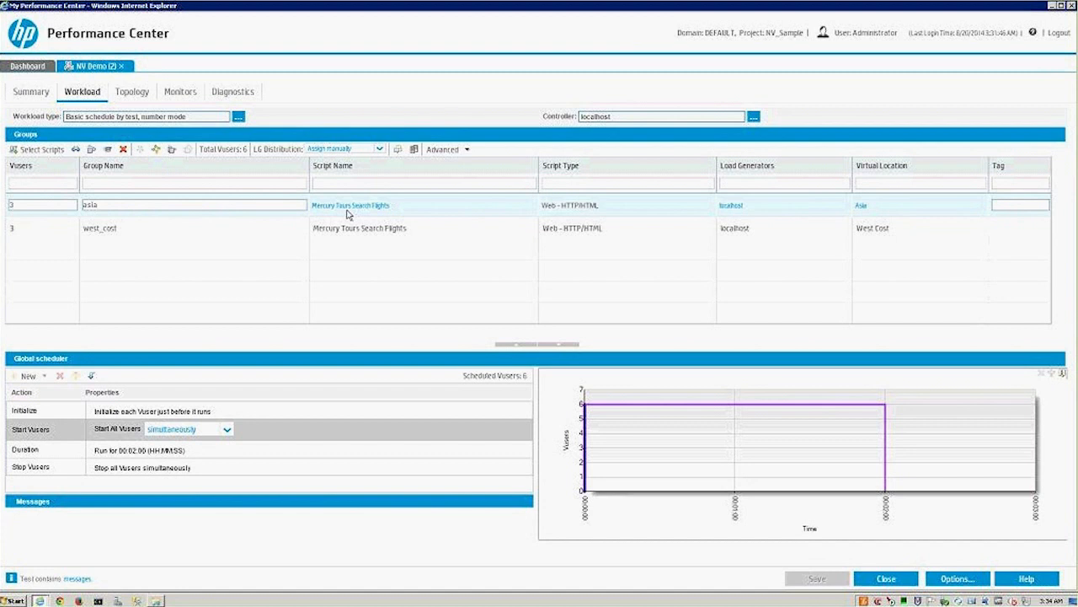
mouse_move(532, 219)
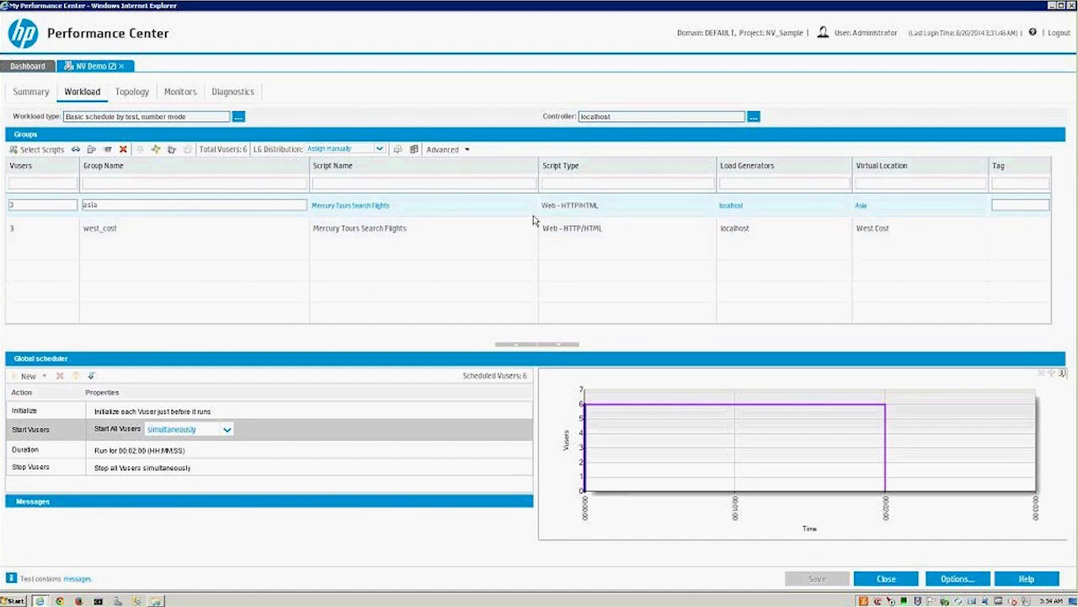
mouse_move(890, 216)
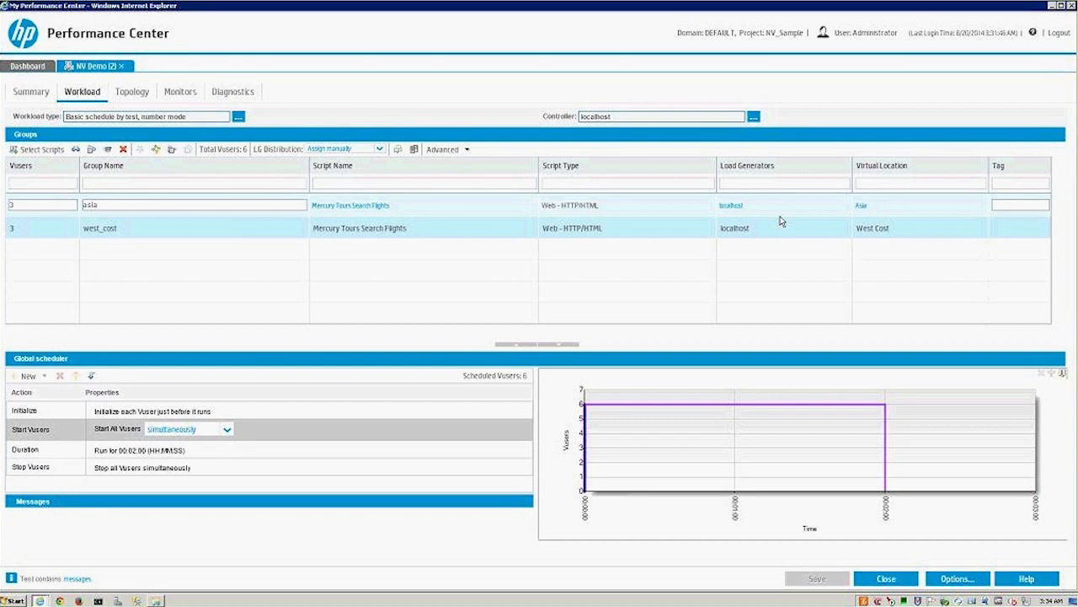
In Advanced > Network Virtualization Settings, add a new virtual location named San Francisco
click(448, 148)
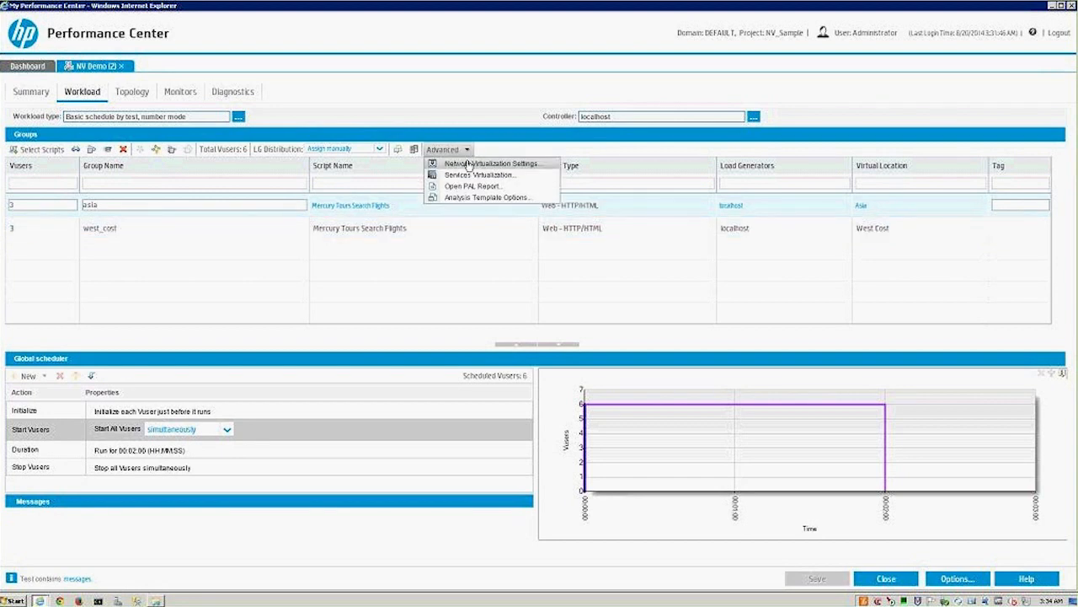
click(492, 162)
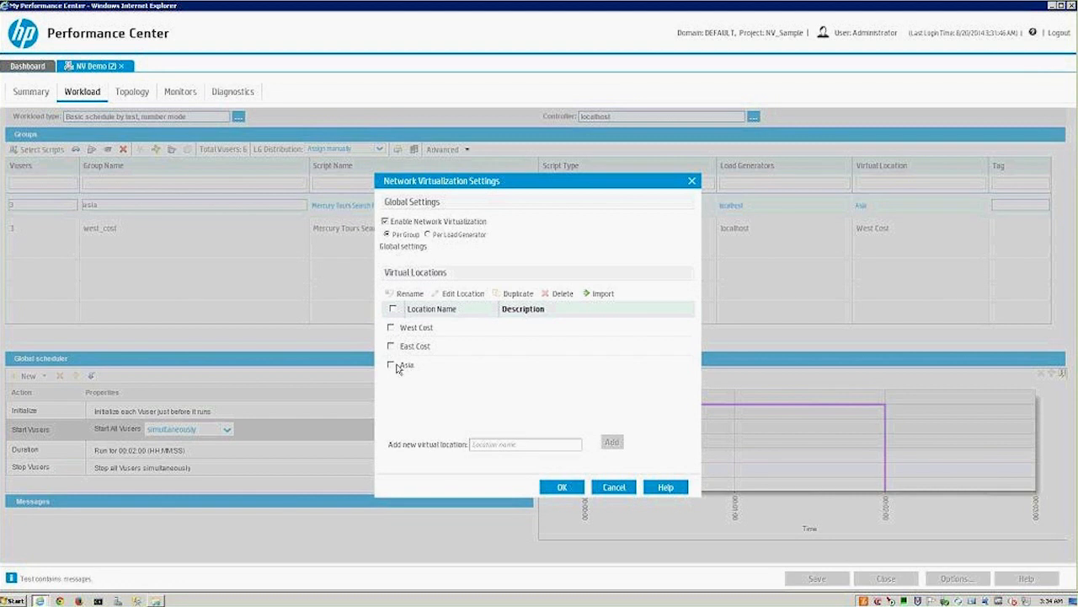
mouse_move(507, 418)
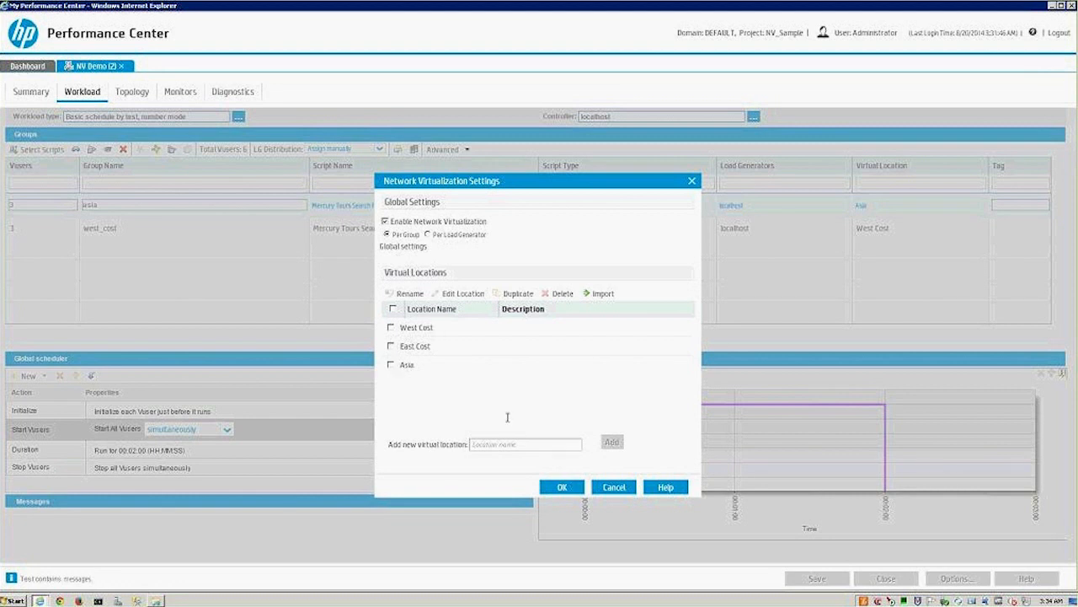
click(526, 445)
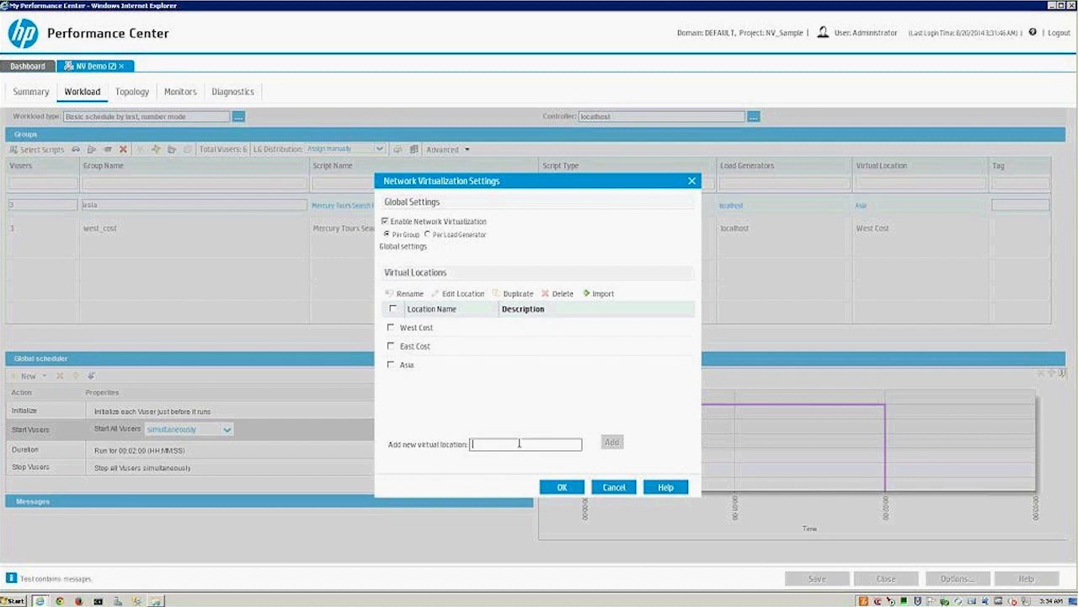
text(San F)
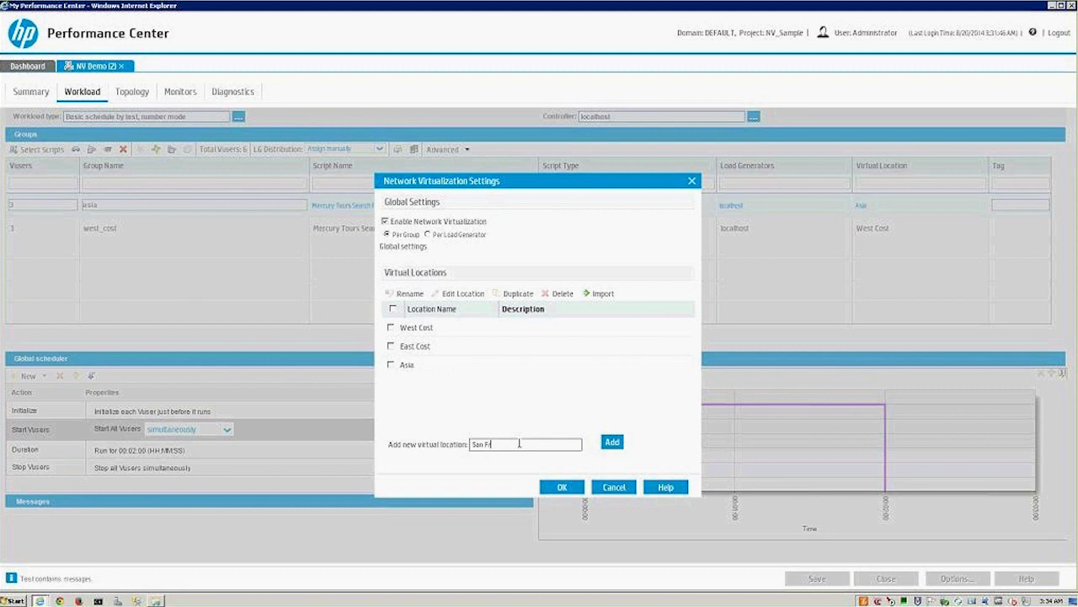
text(rancisco)
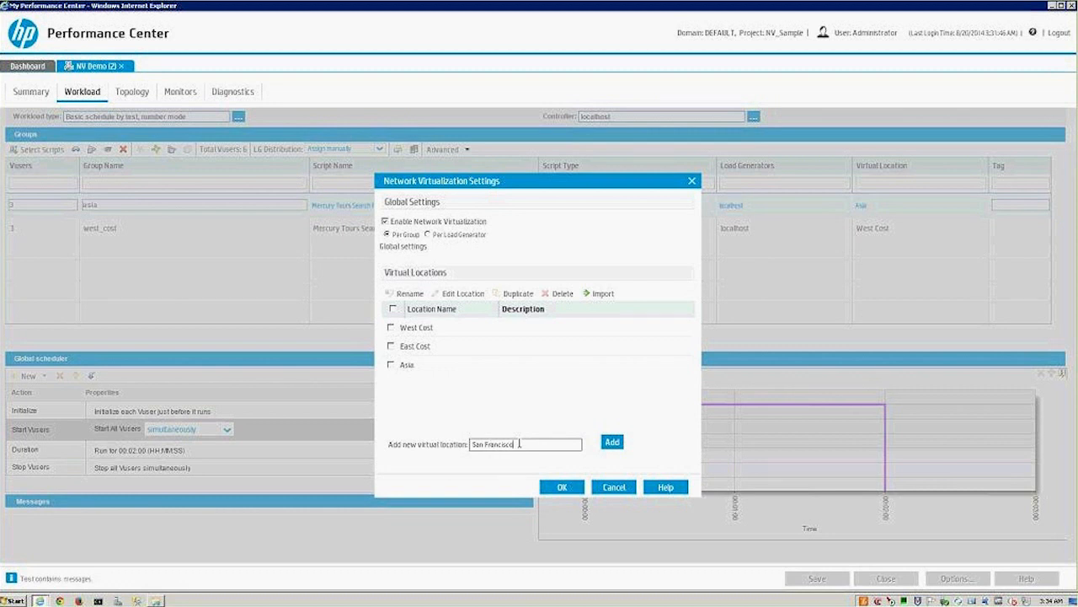
click(612, 441)
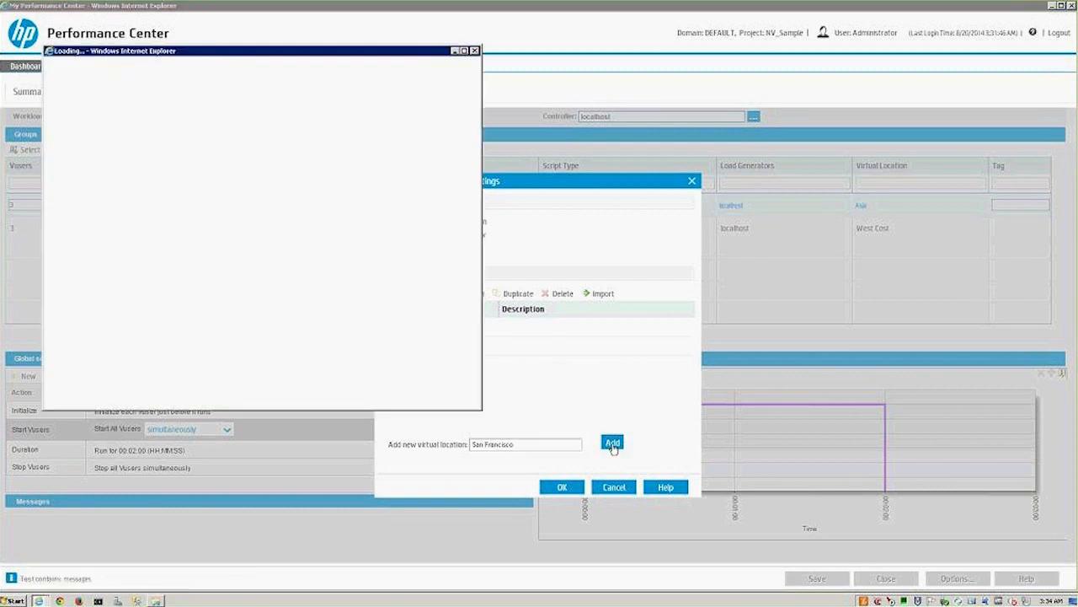
Start defining the location by importing from the Shunra Global Library
click(611, 441)
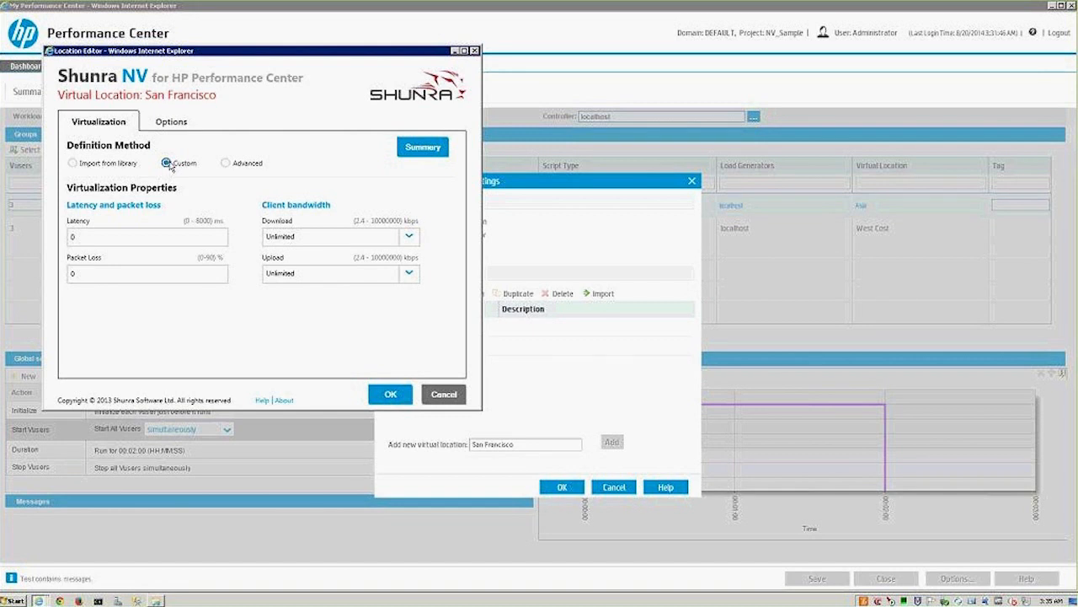
mouse_move(226, 162)
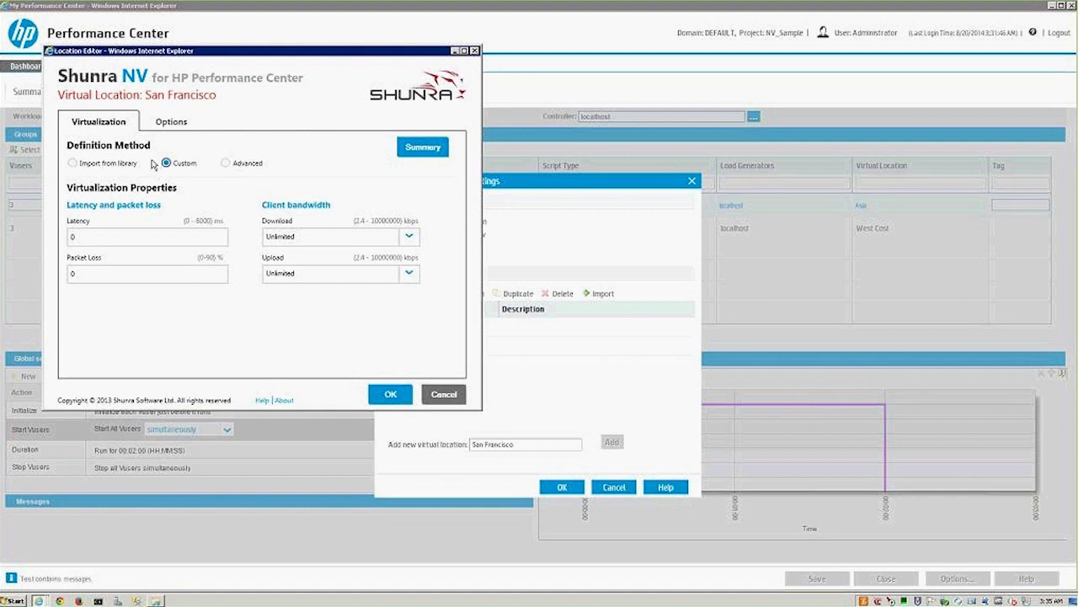
mouse_move(91, 167)
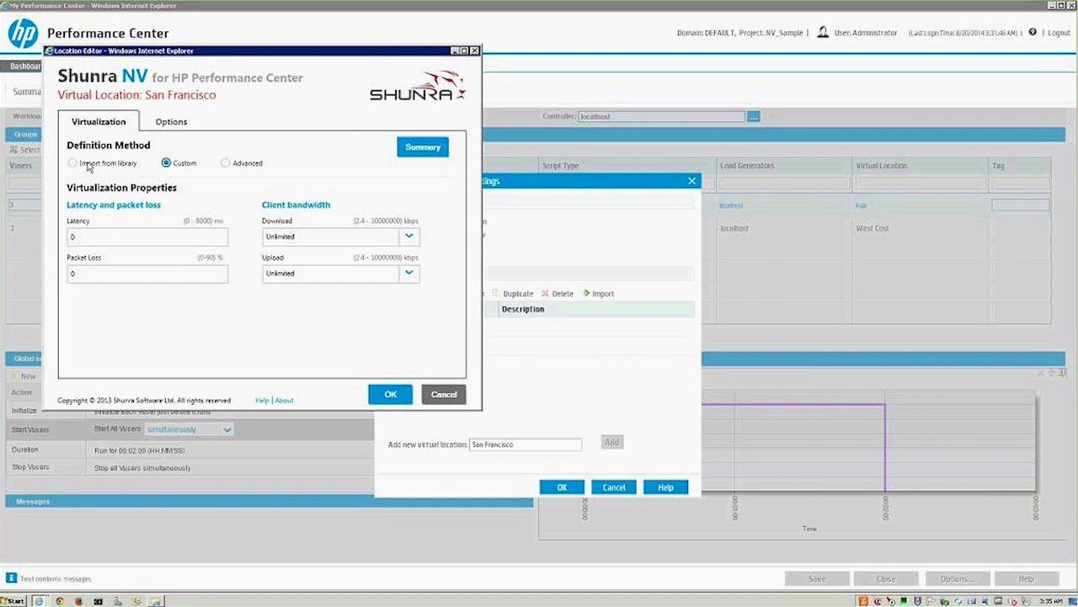
click(73, 162)
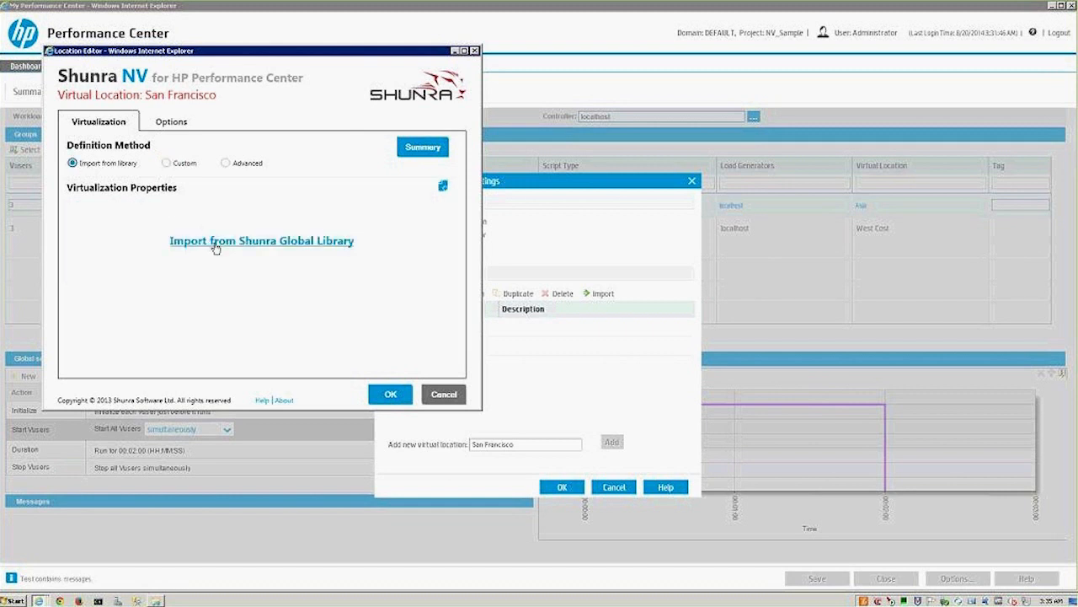
click(261, 239)
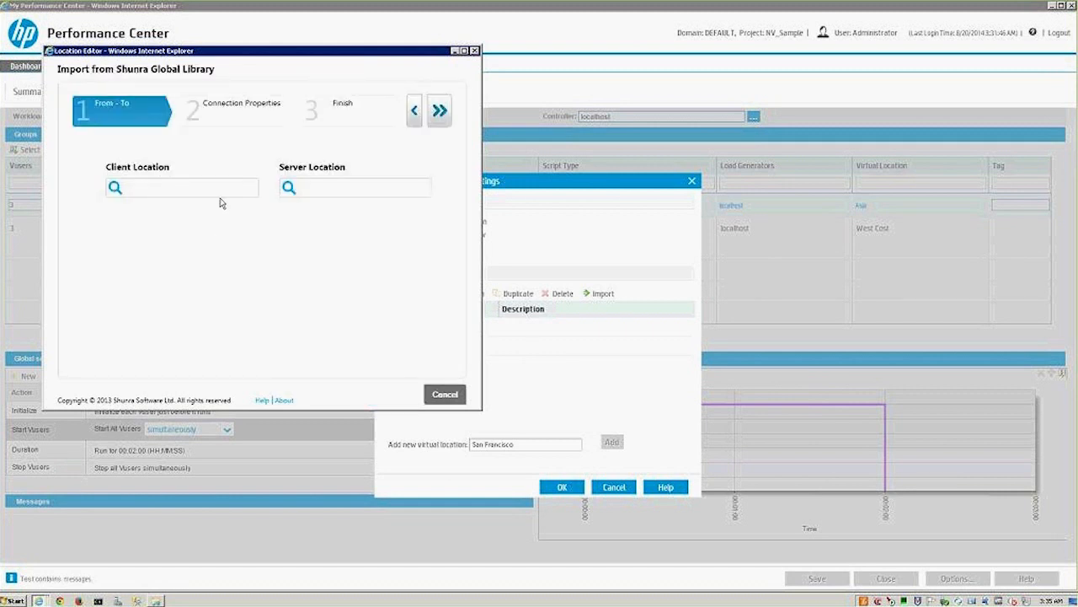
Pick San Francisco, CA, US as client location and Dallas, TX, US as server location
click(182, 187)
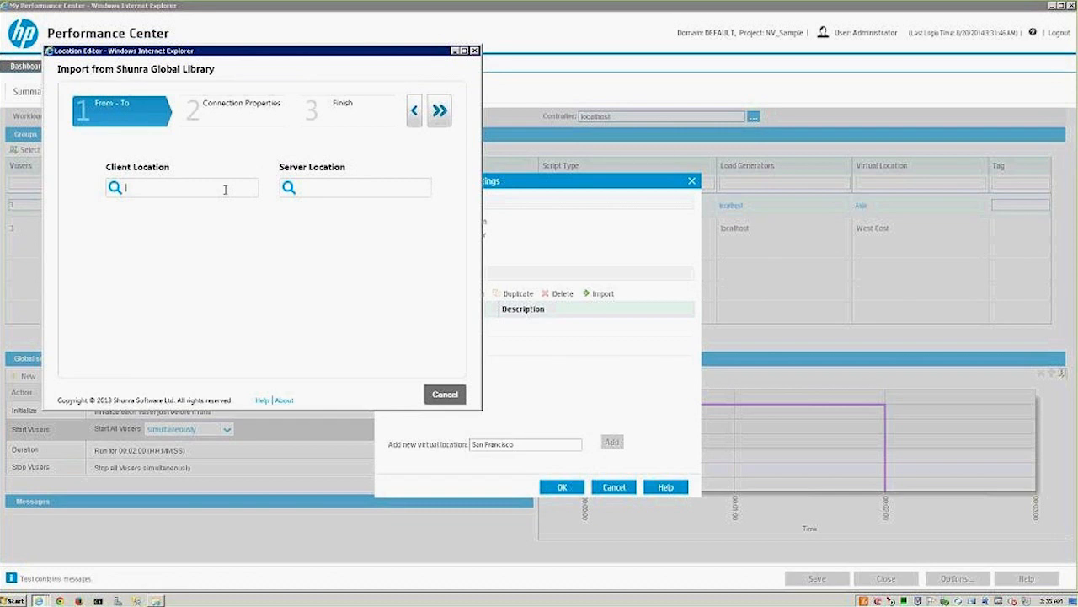
text(San)
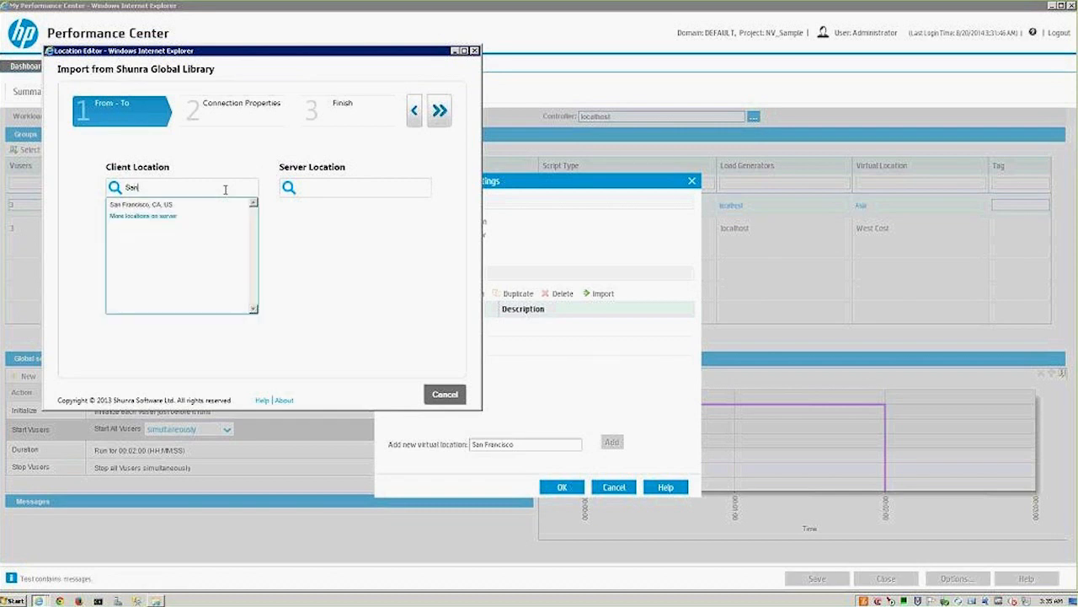
click(143, 204)
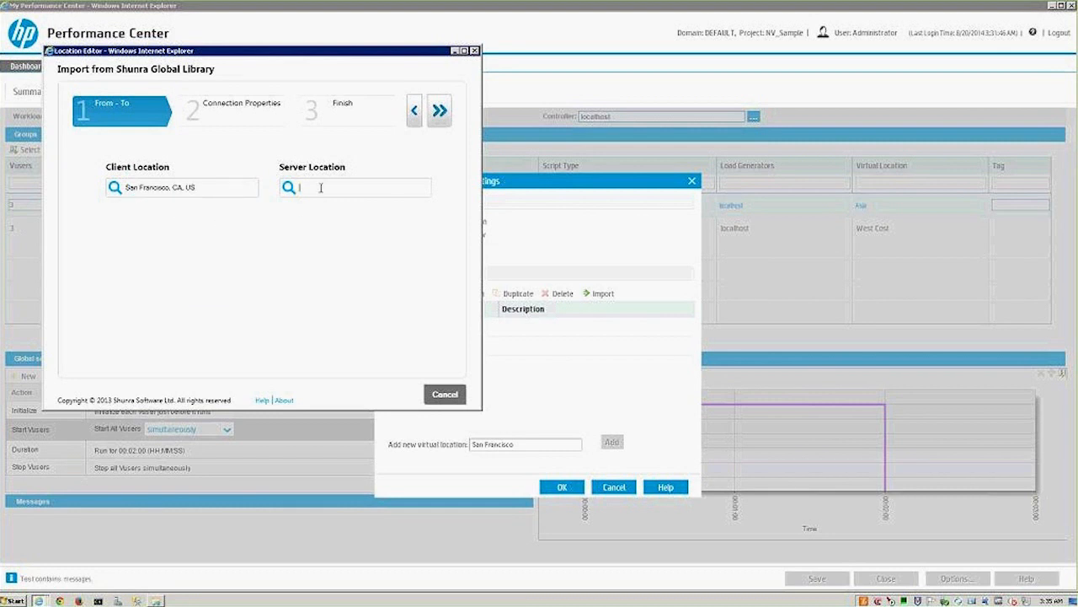
text(Del)
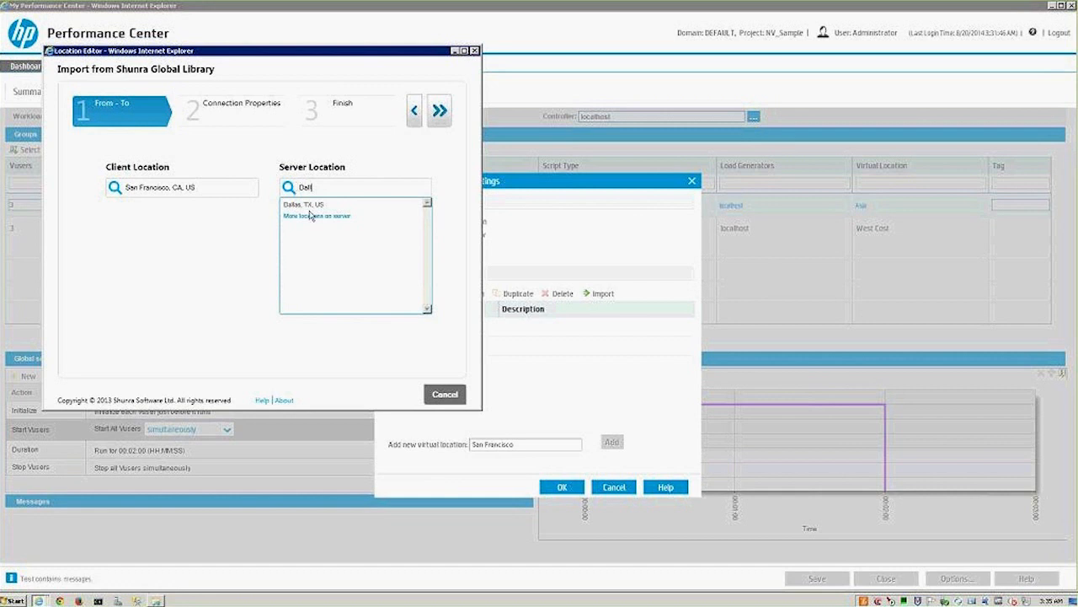
click(303, 205)
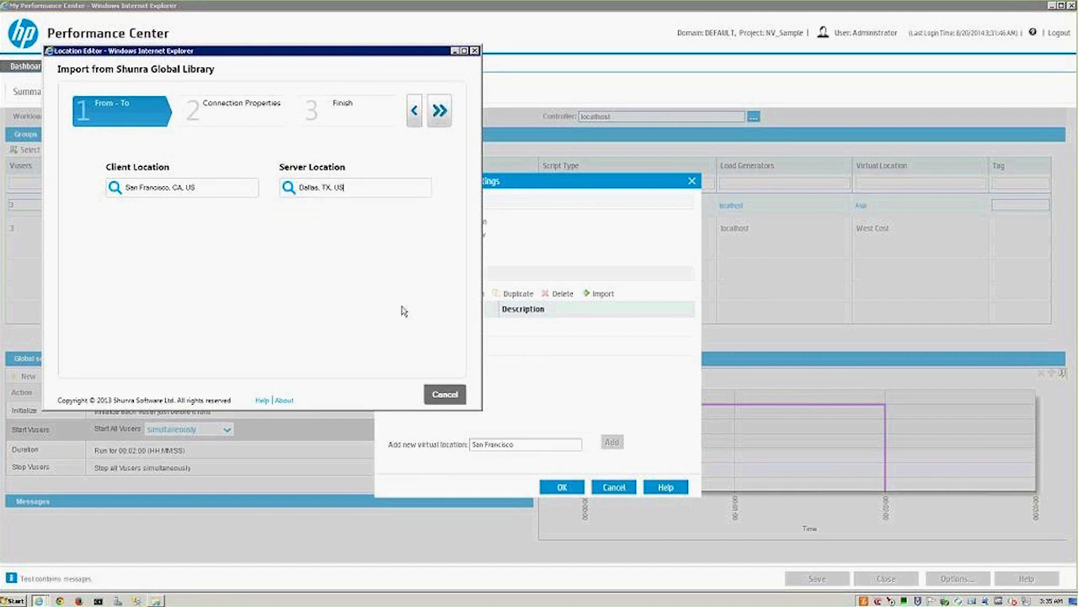
mouse_move(439, 111)
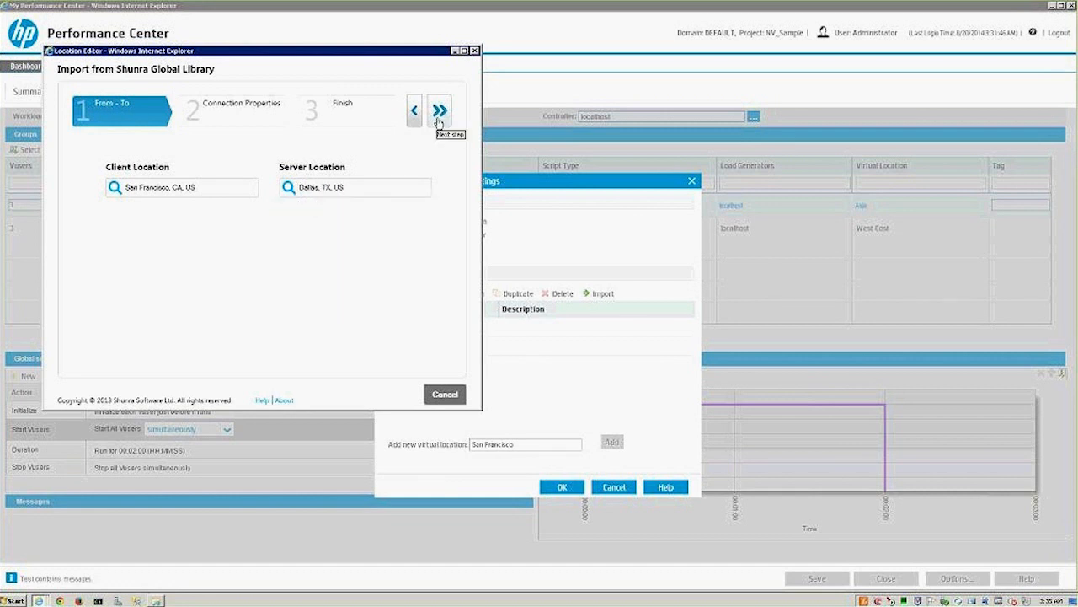
Advance to connection properties and settle on 4G as the network technology
click(438, 111)
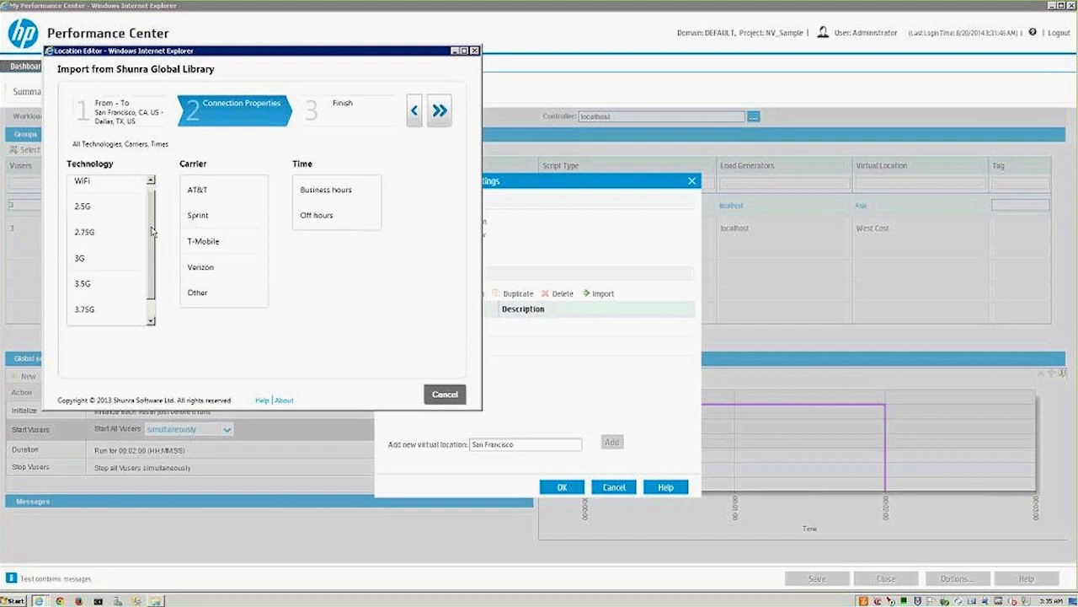
scroll(down, 3)
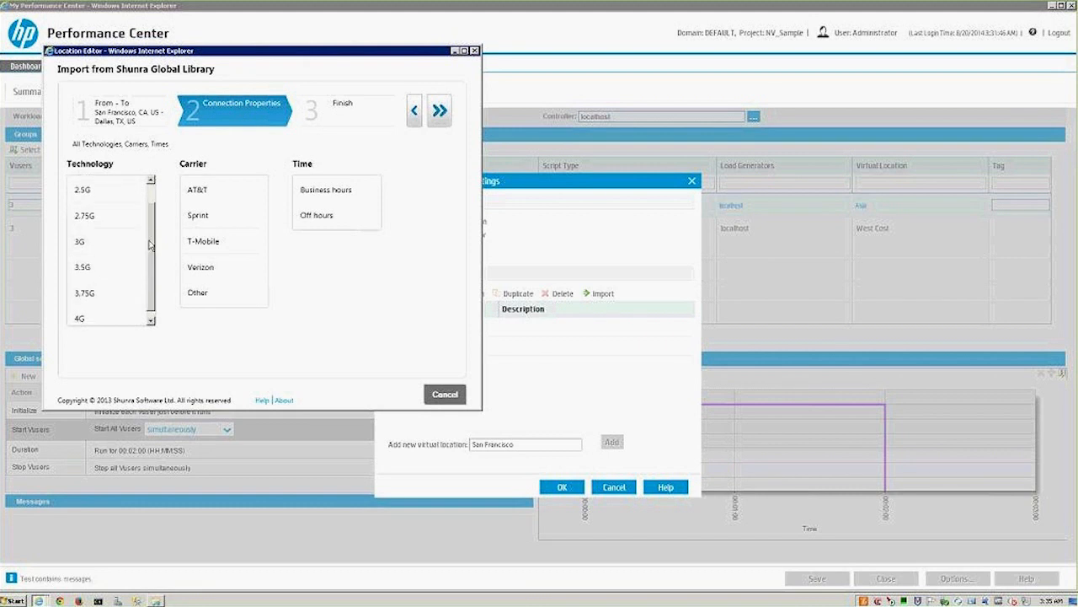
click(102, 184)
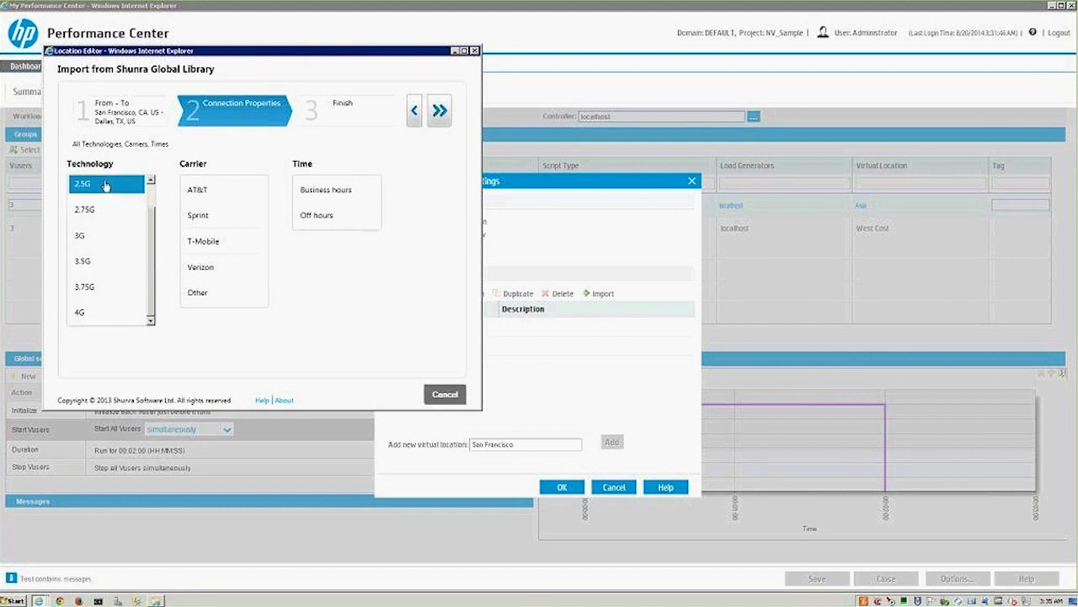
click(101, 209)
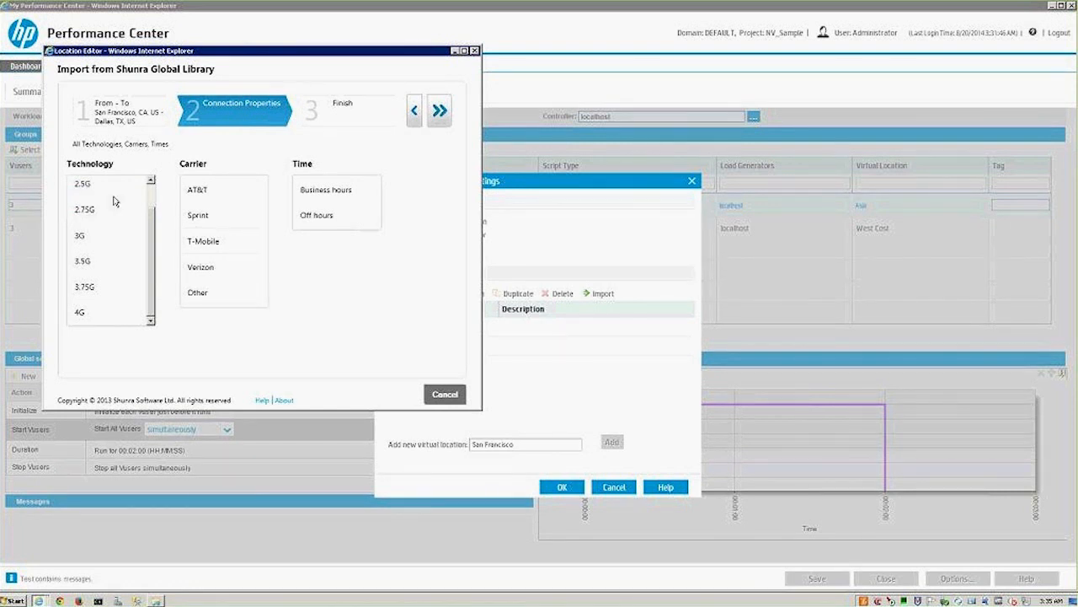
click(79, 236)
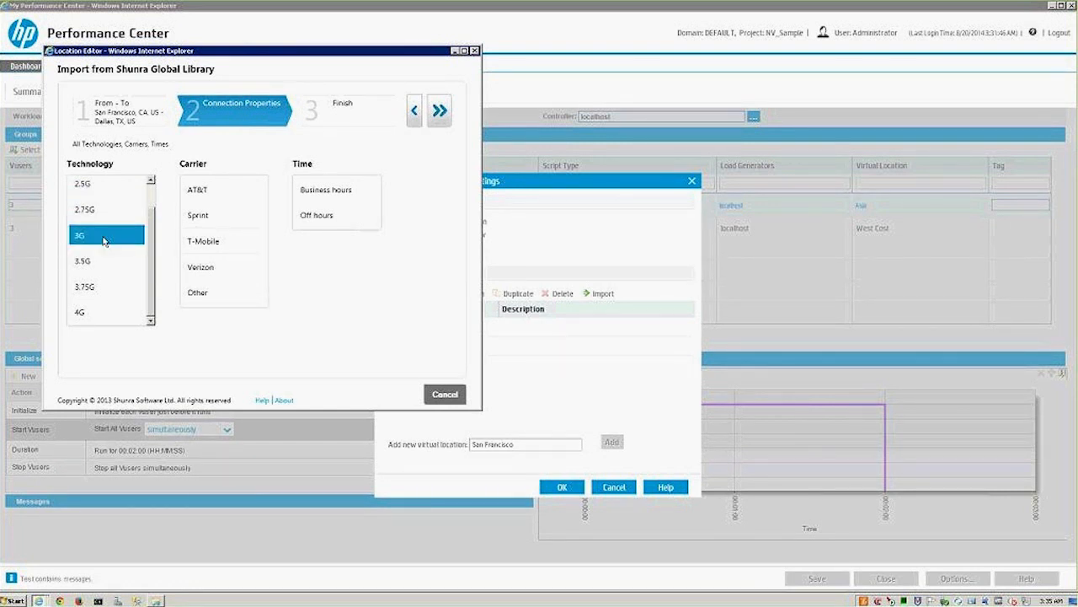
click(106, 260)
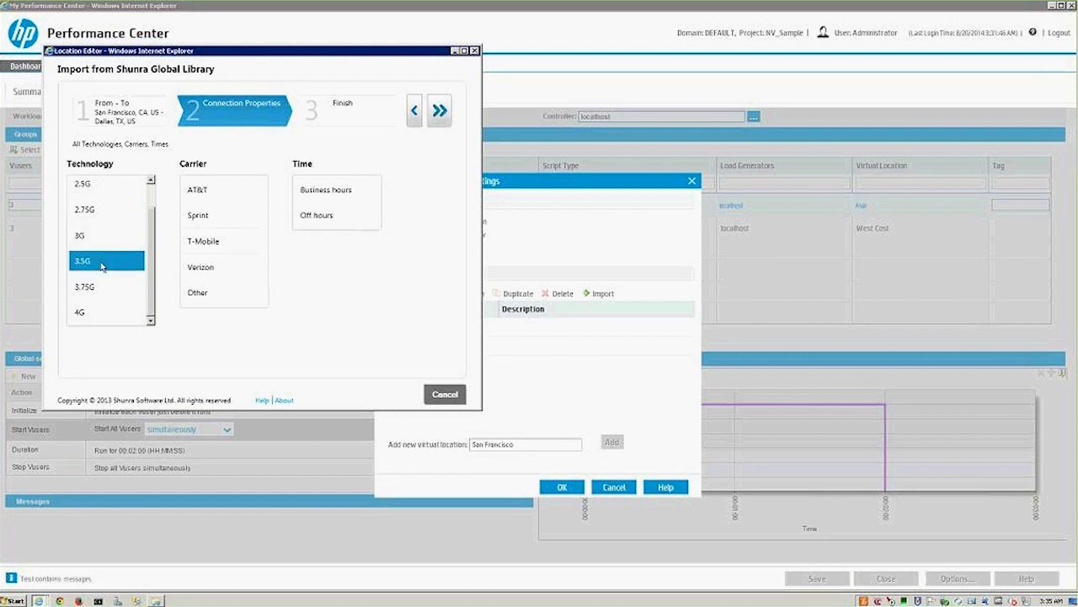
click(92, 286)
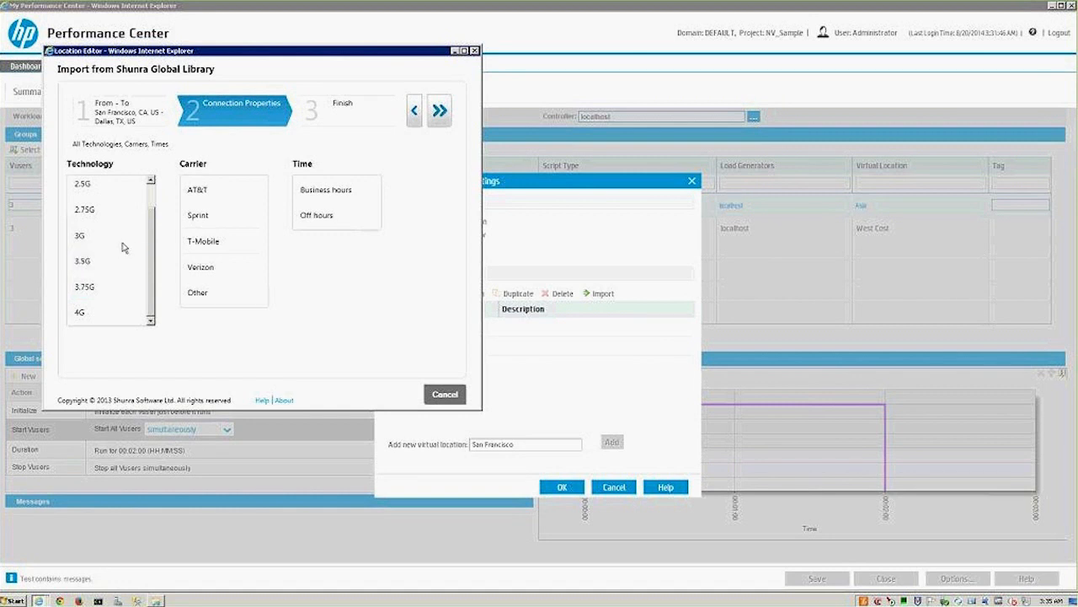
click(107, 312)
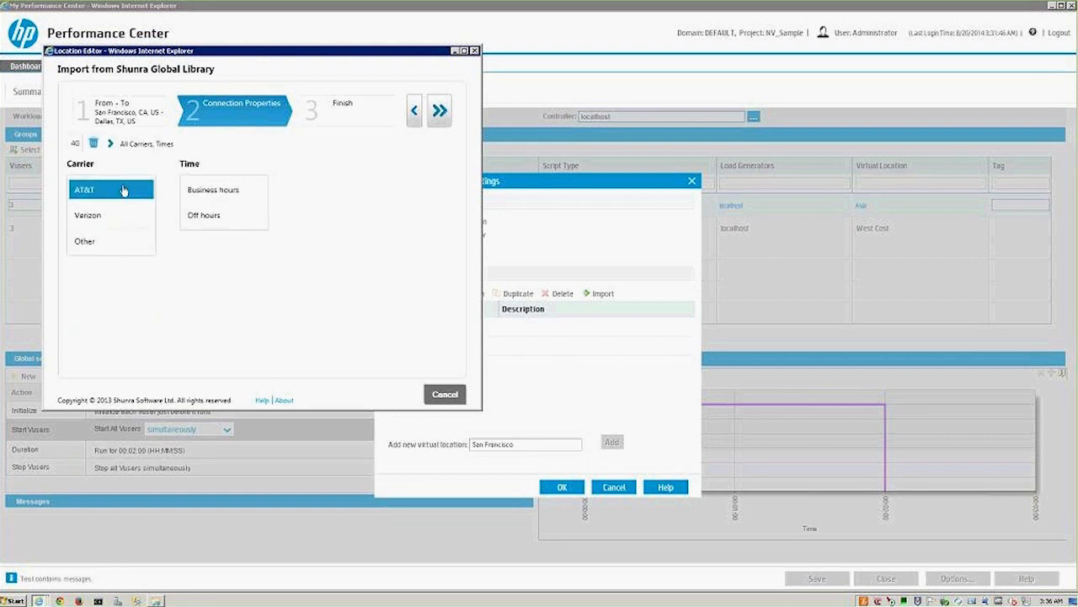
Choose AT&T as carrier and Business hours as the time profile
click(84, 241)
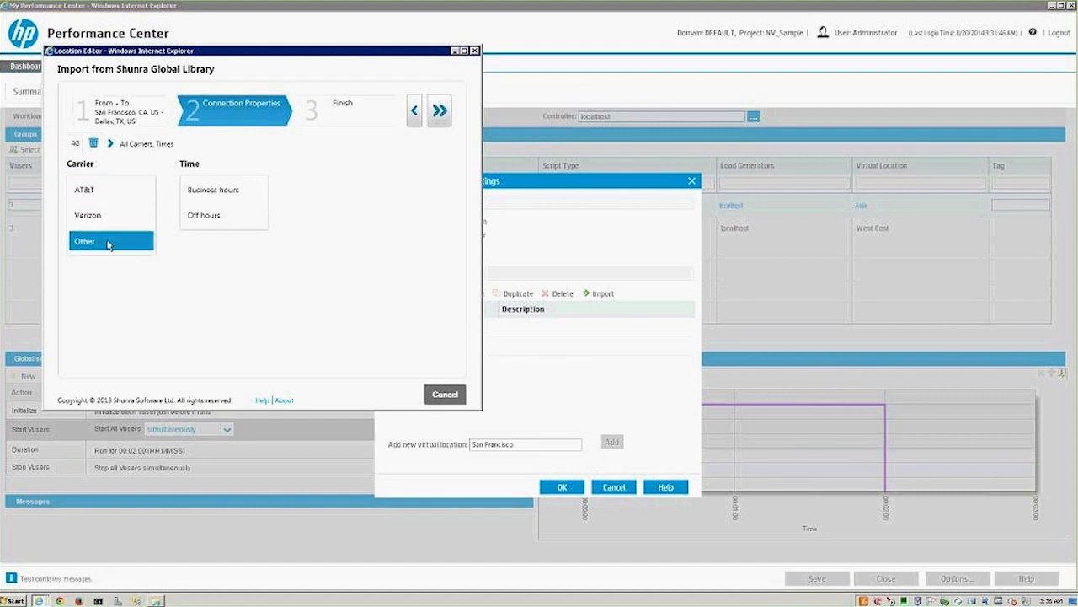
click(84, 243)
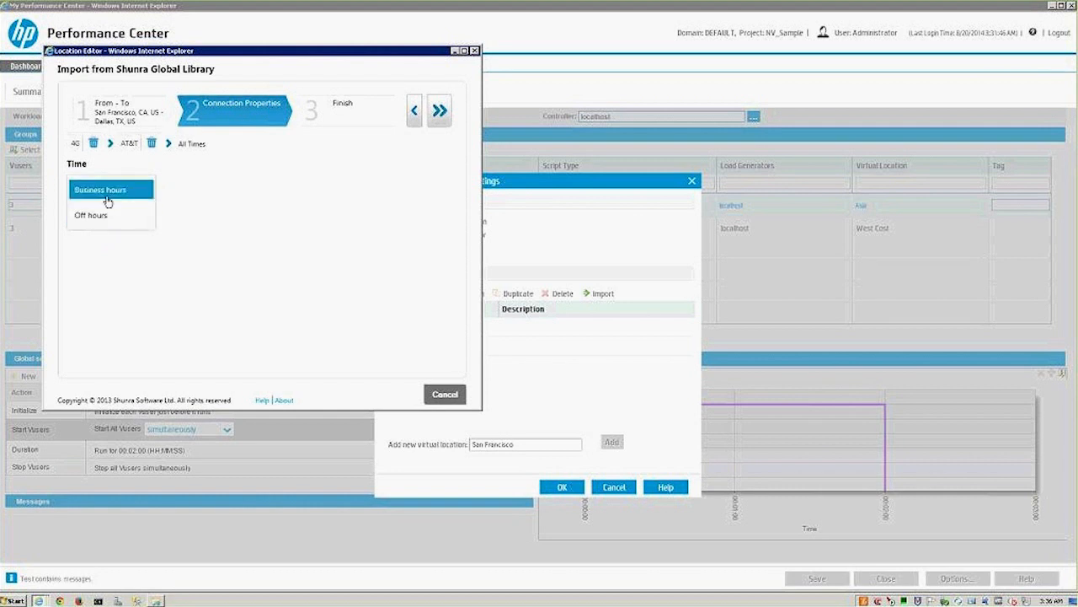
mouse_move(94, 202)
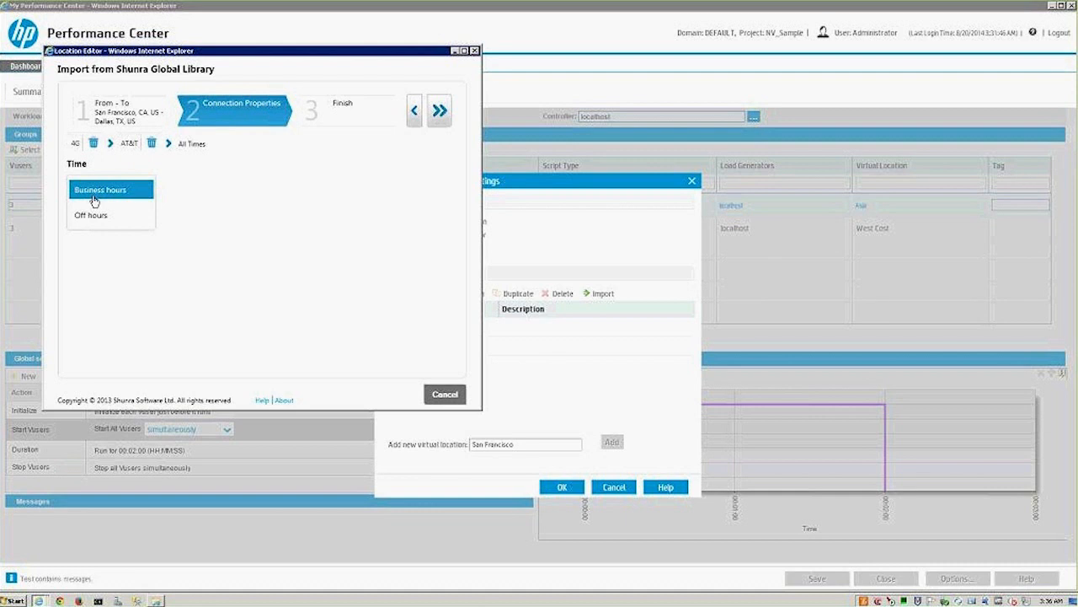
click(91, 216)
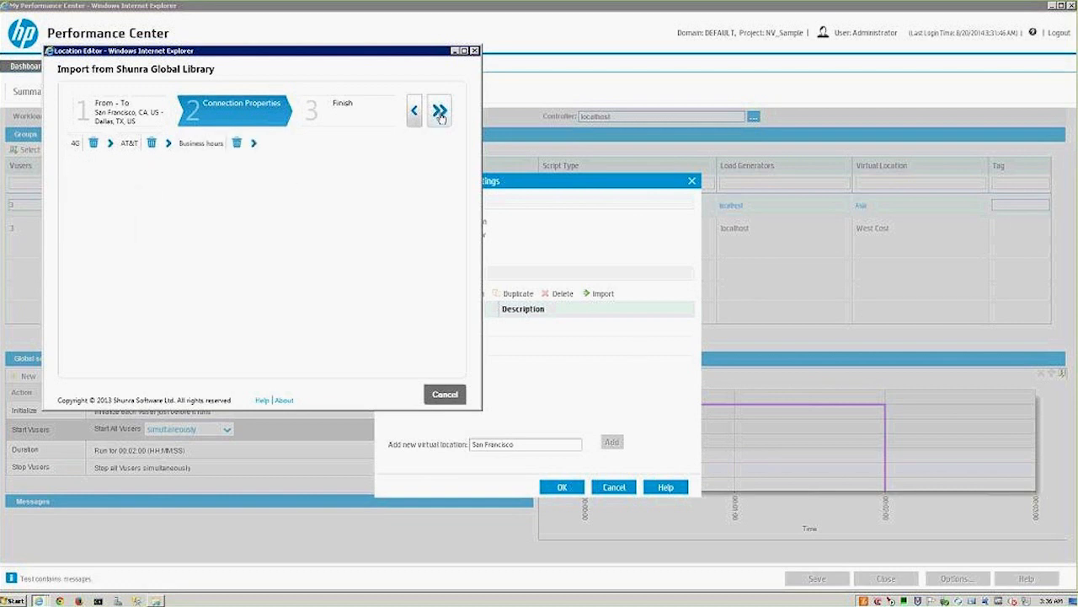
Finish the import with Good communication quality, filling San Francisco's latency, loss and bandwidth values
click(438, 111)
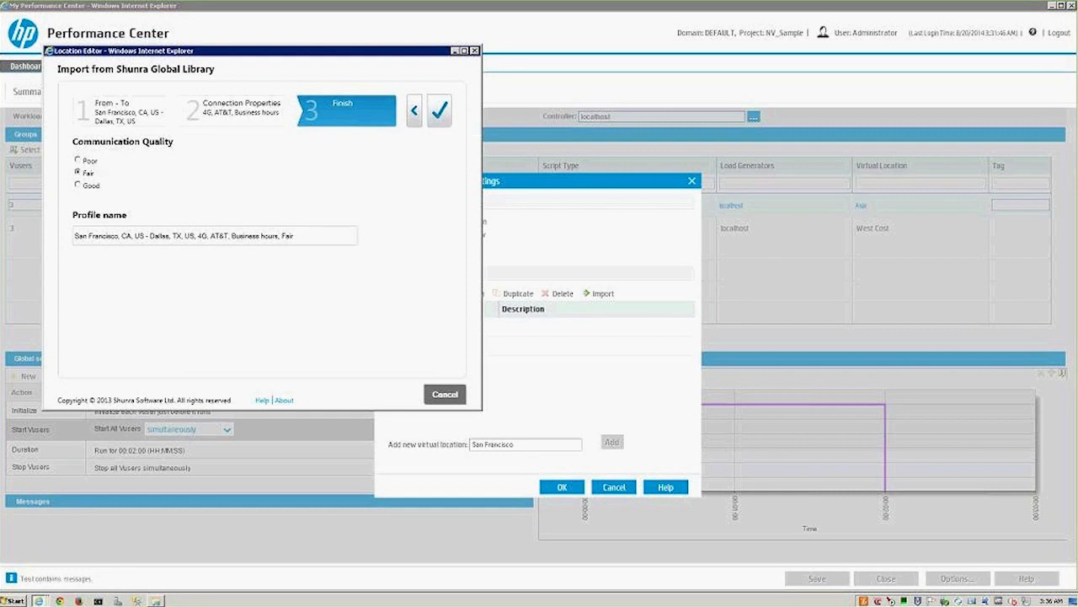
mouse_move(87, 192)
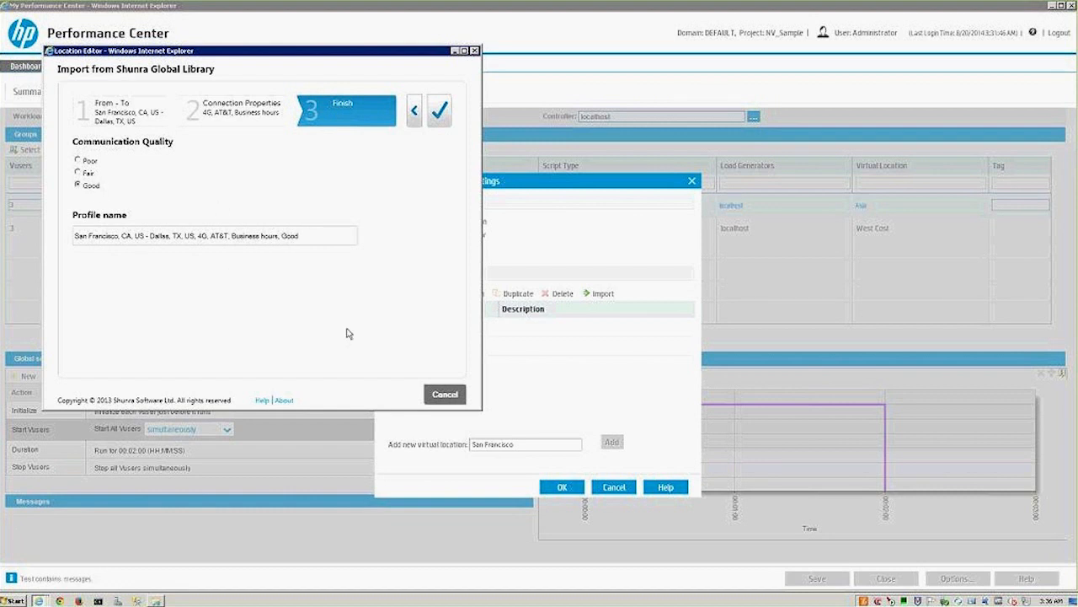
click(438, 112)
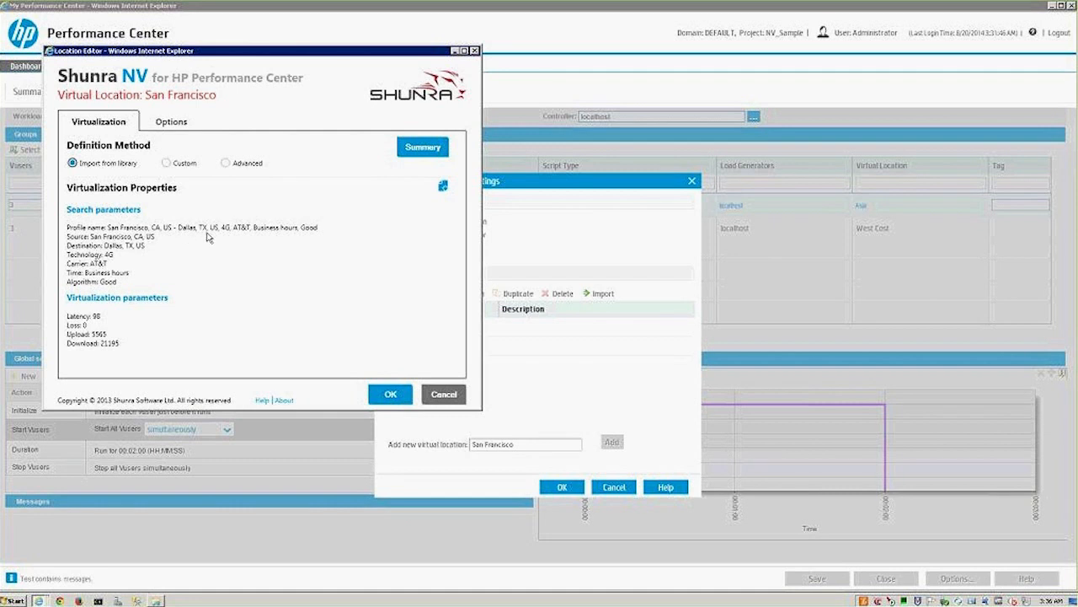
mouse_move(305, 240)
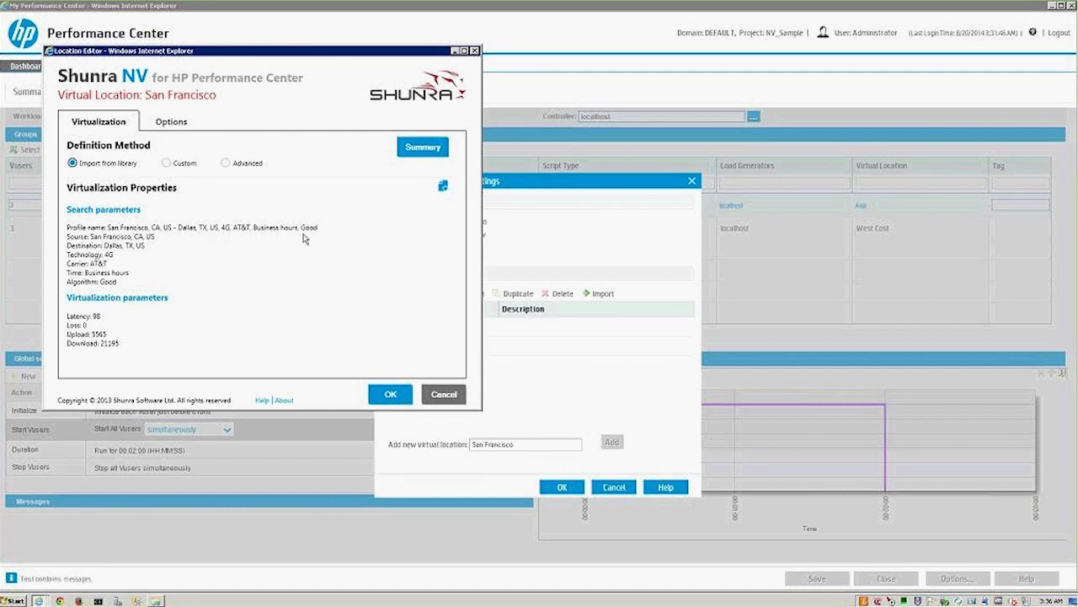
mouse_move(74, 238)
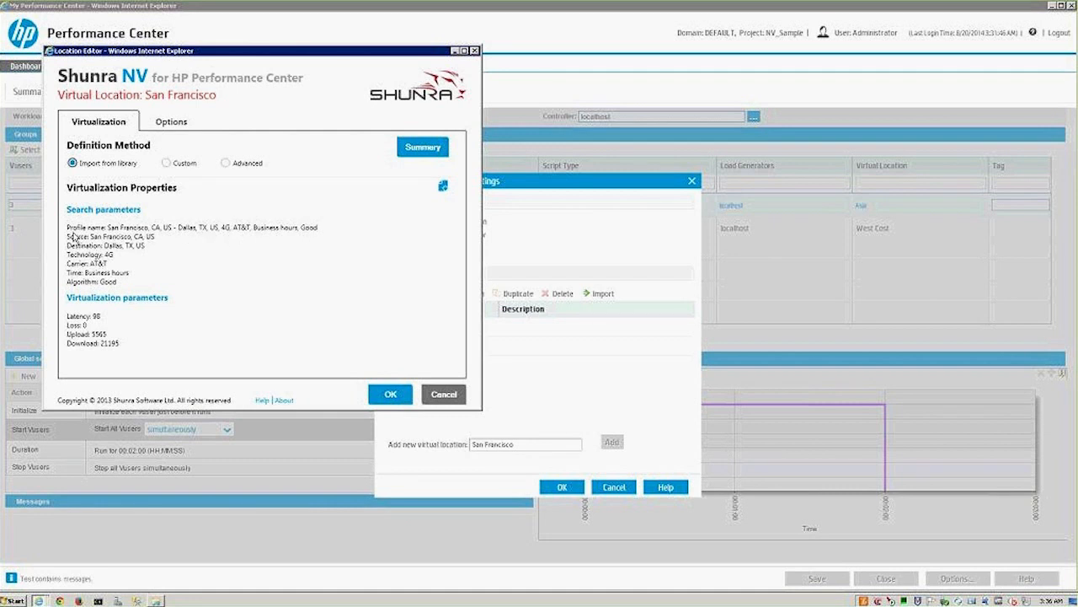
mouse_move(82, 244)
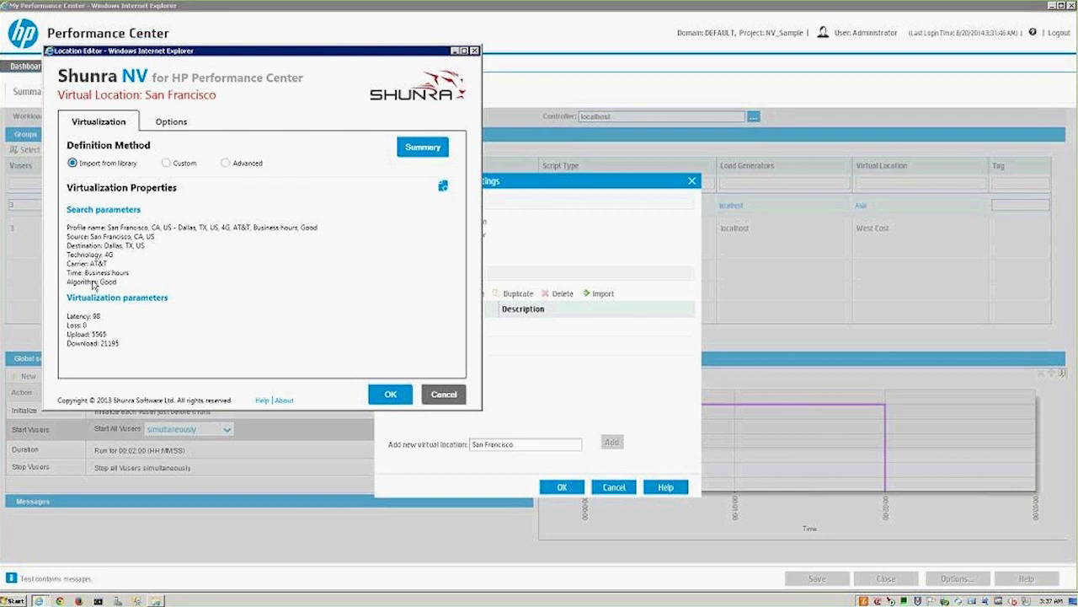
mouse_move(118, 290)
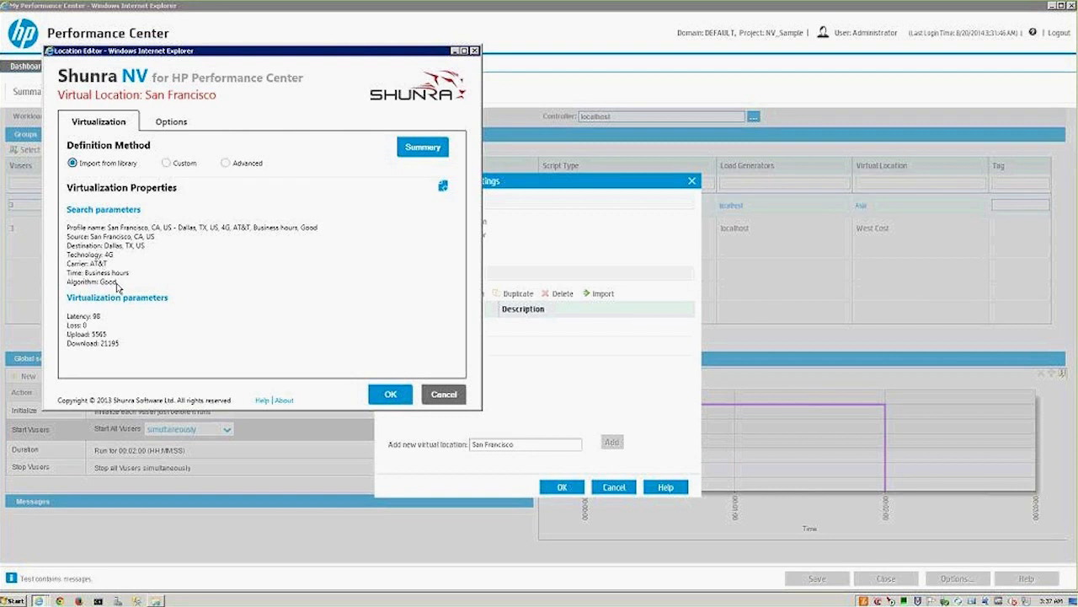
mouse_move(128, 290)
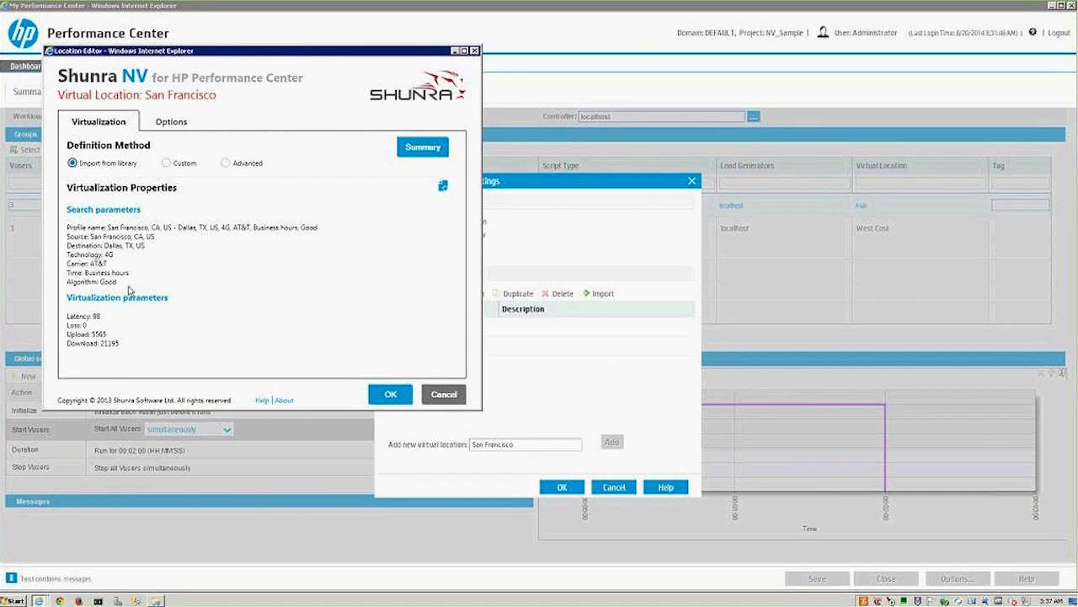
mouse_move(134, 311)
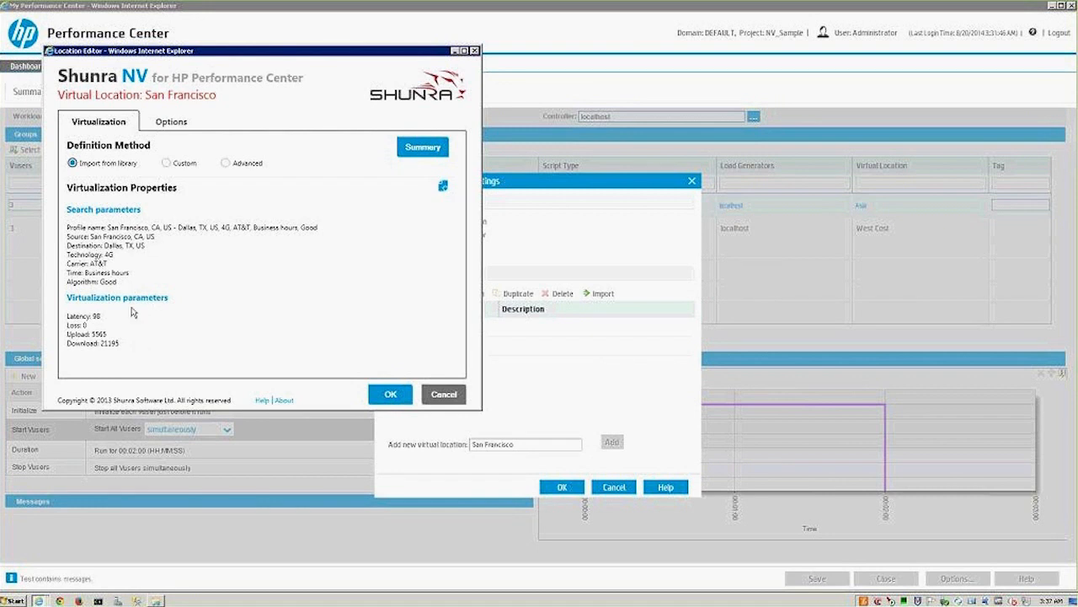
click(391, 394)
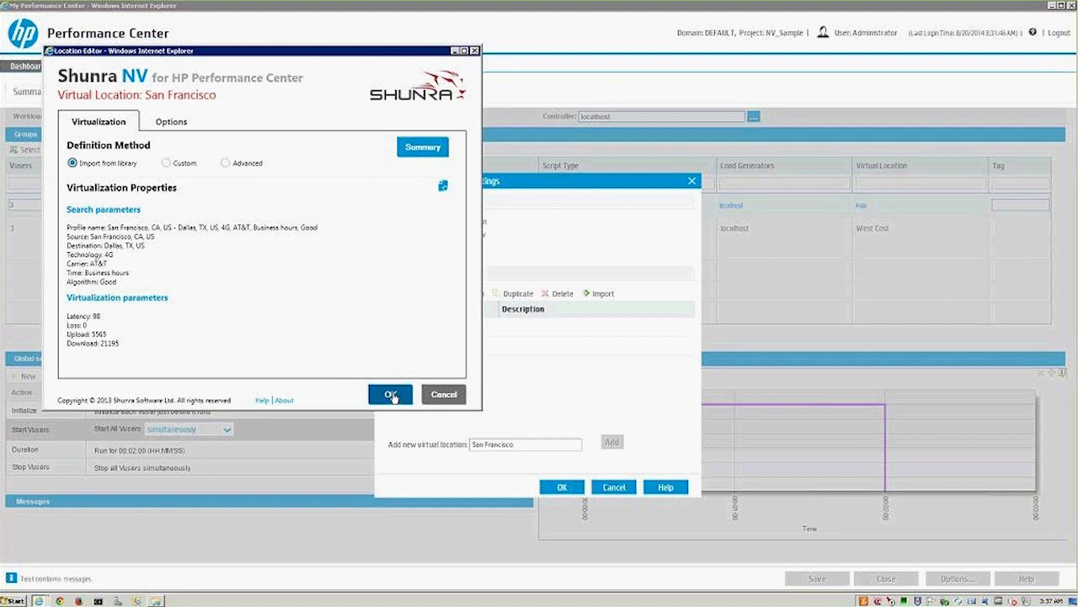
Accept the Shunra settings, tick San Francisco in Virtual Locations, save, and dismiss the locking error
click(391, 394)
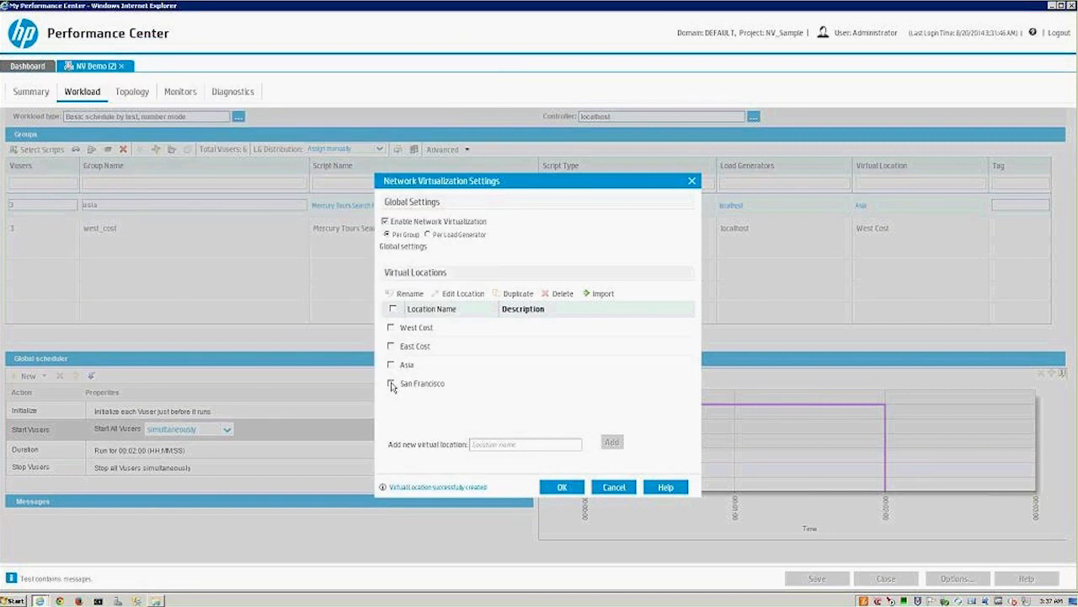
click(391, 384)
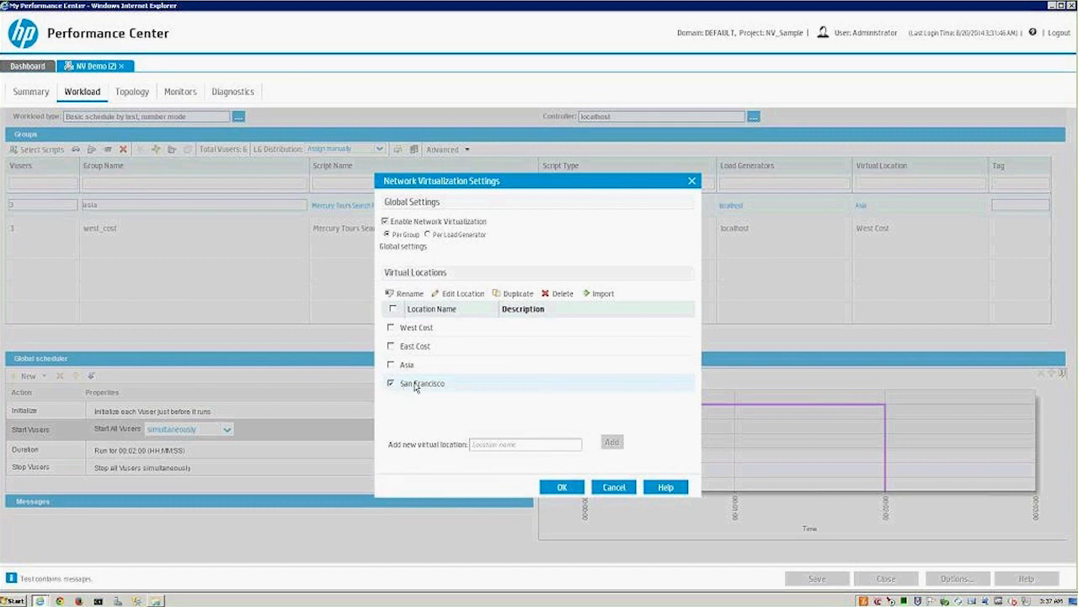
mouse_move(524, 404)
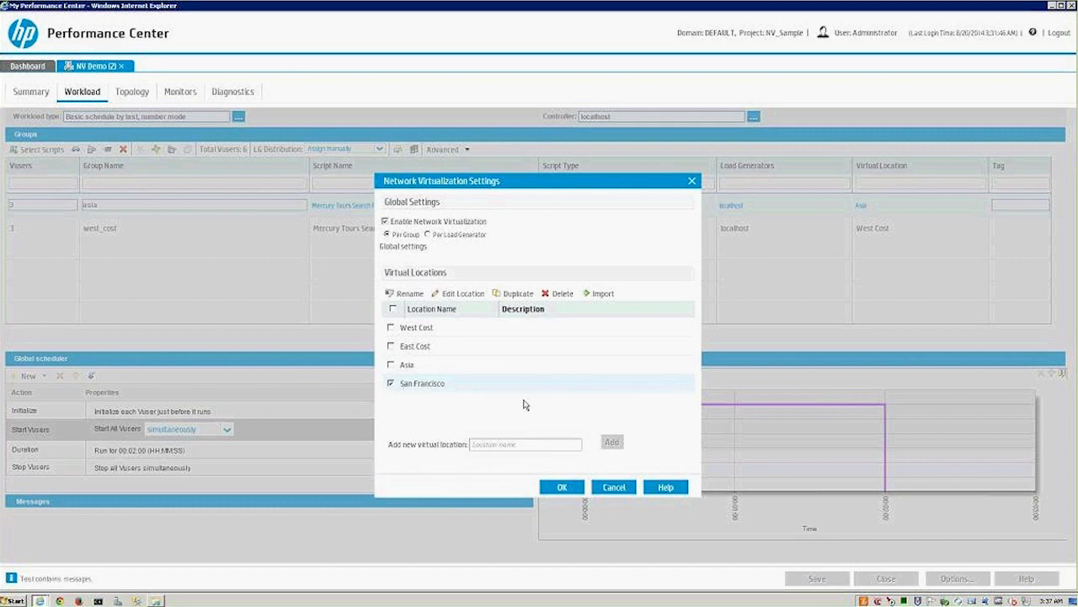
click(561, 485)
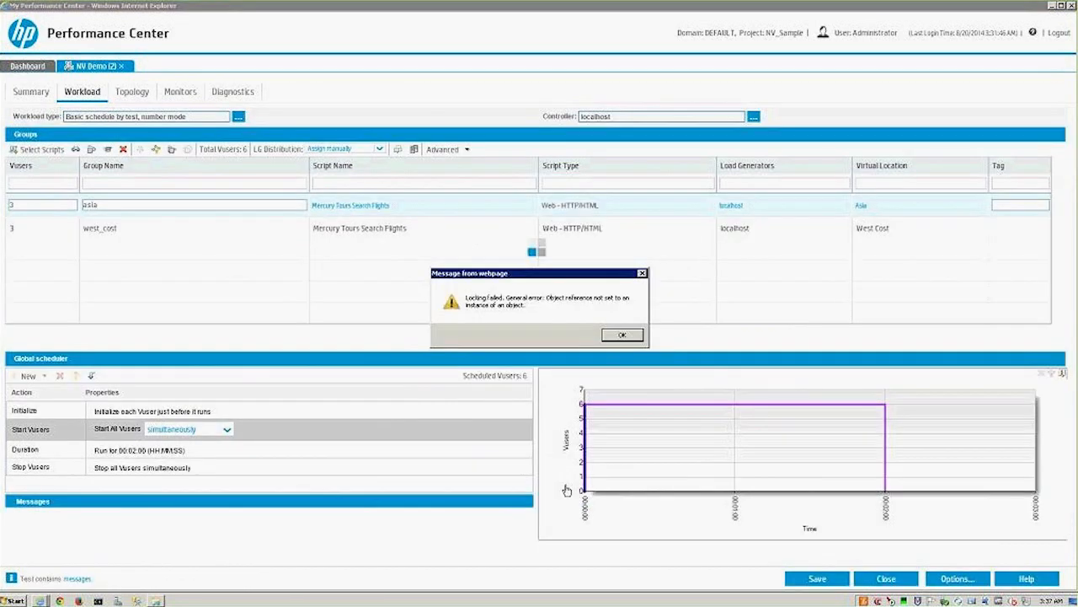
click(621, 334)
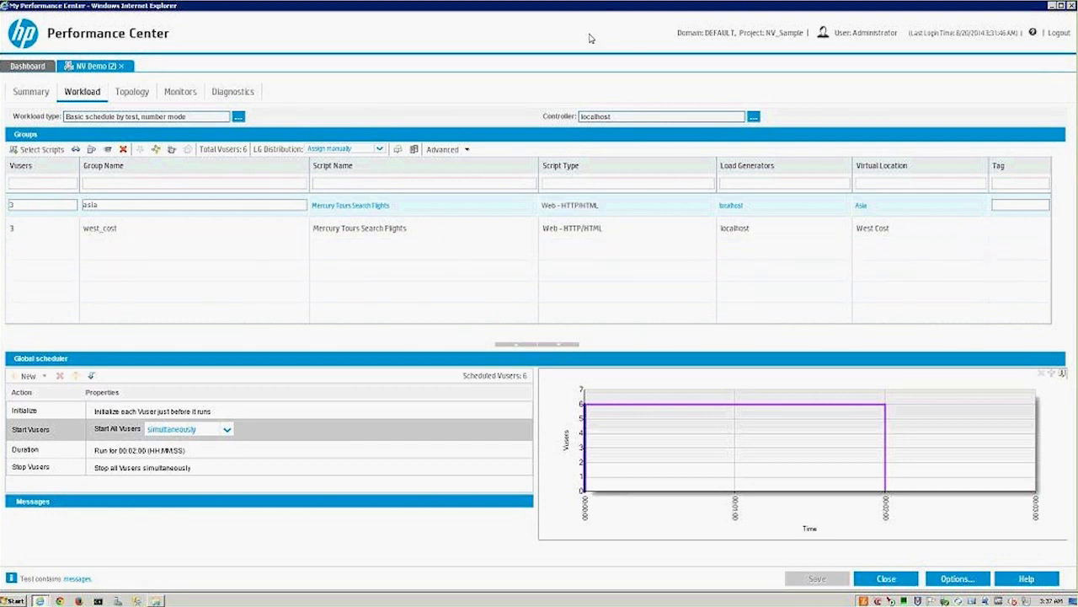
mouse_move(913, 5)
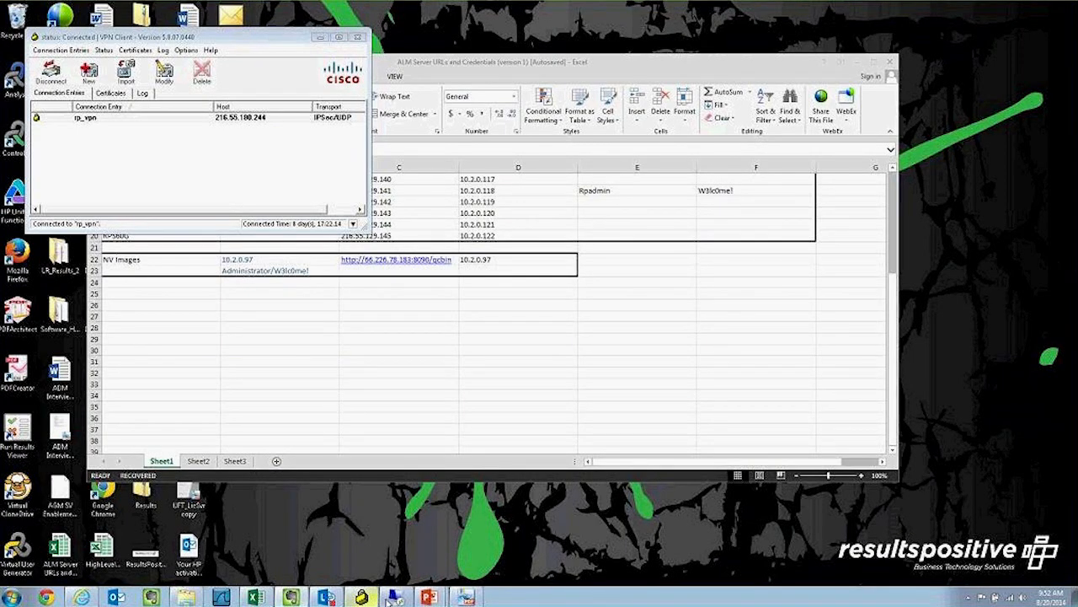
Switch to the PDF report and scroll up from the waterfall graph to Figure 3's summary analysis
click(465, 596)
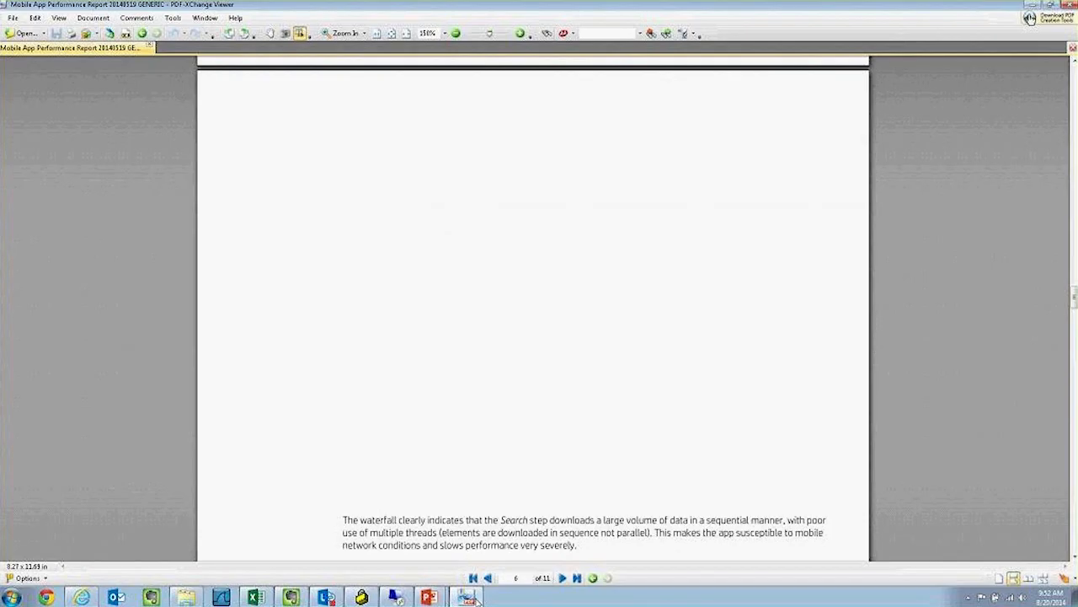
scroll(up, 3)
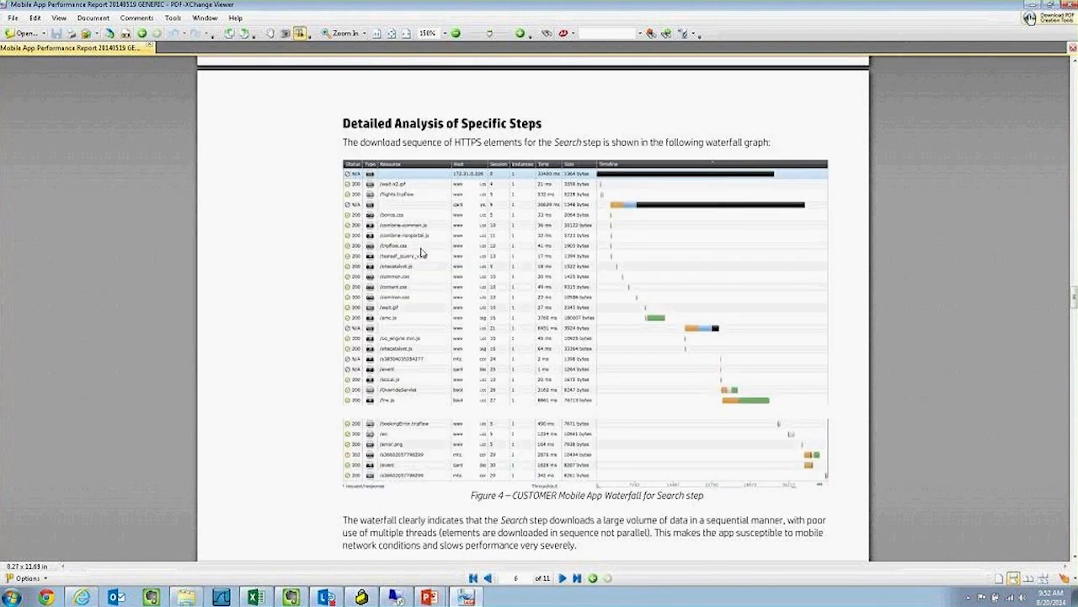
mouse_move(350, 178)
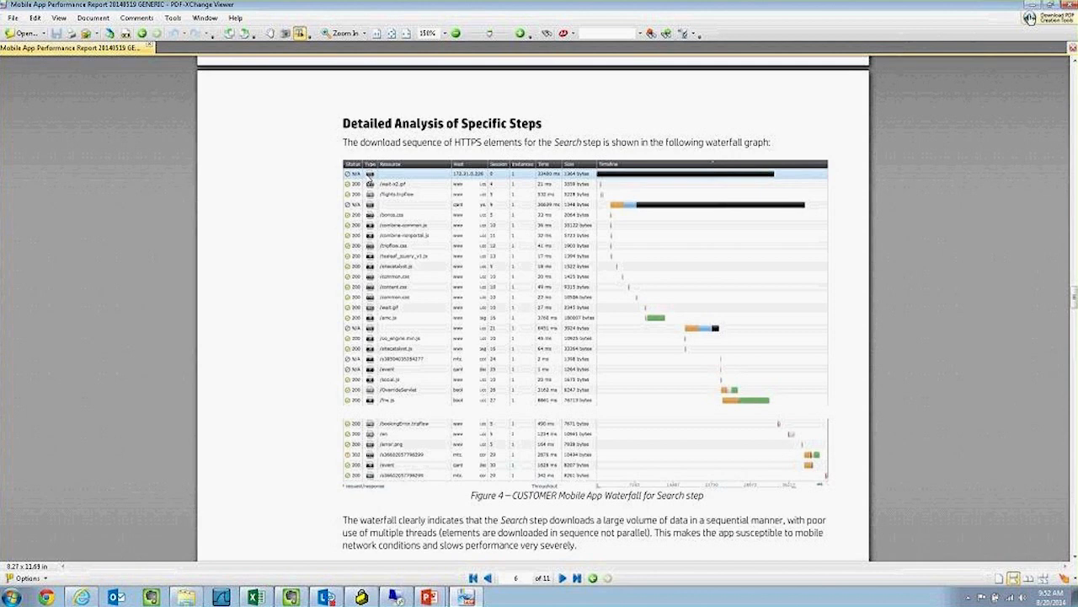
mouse_move(613, 194)
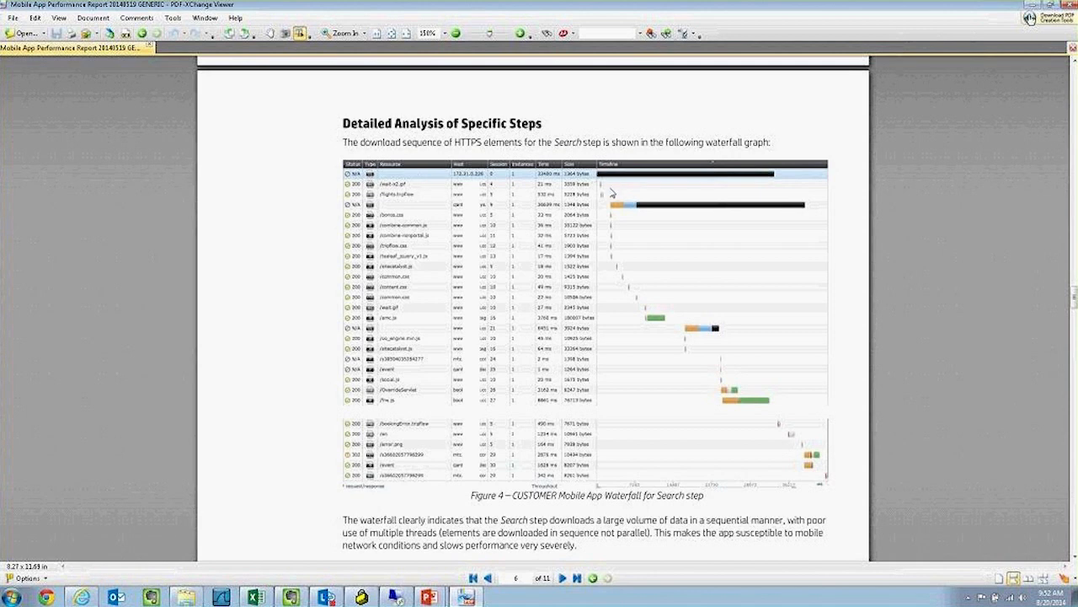
mouse_move(428, 293)
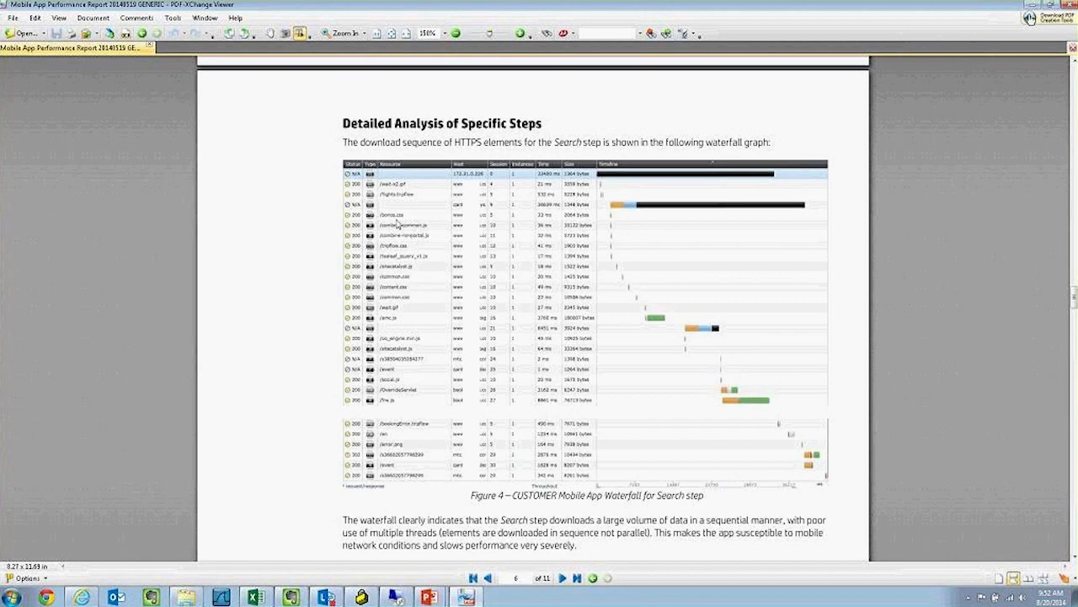
mouse_move(396, 323)
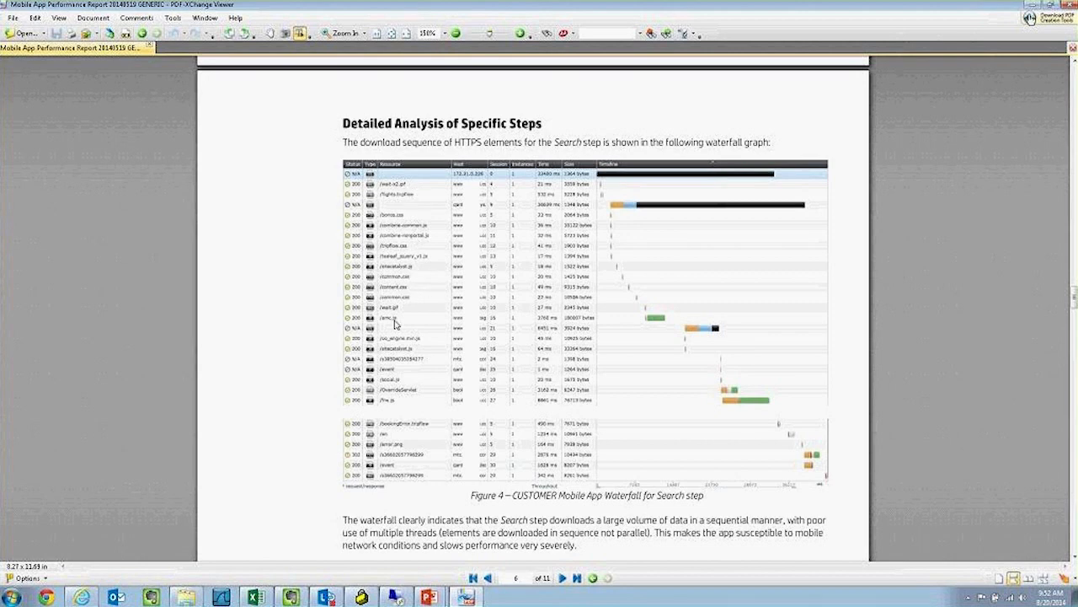
mouse_move(405, 428)
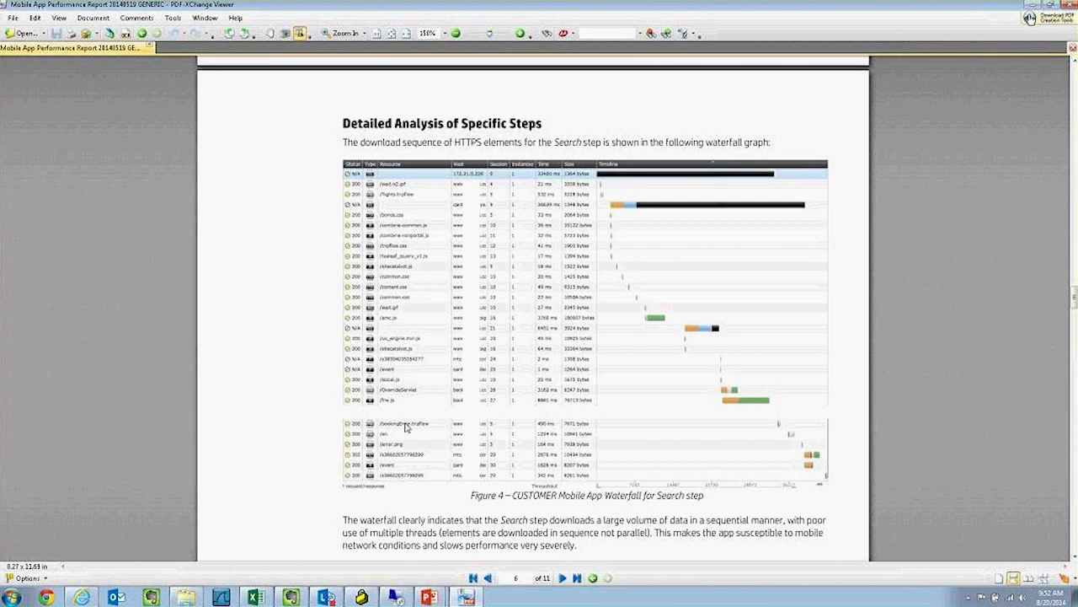
mouse_move(421, 425)
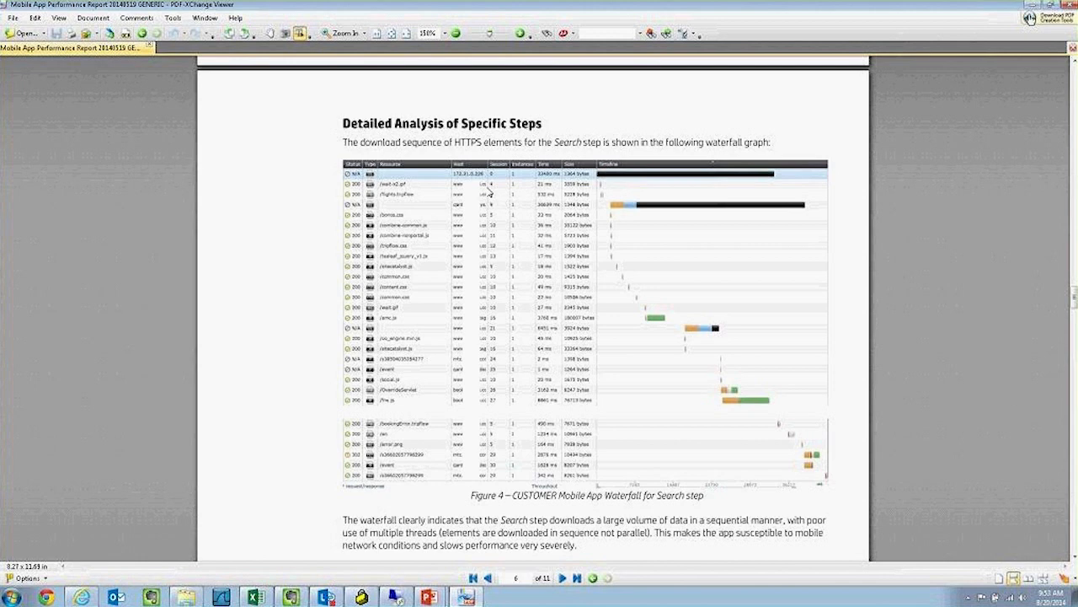
mouse_move(508, 216)
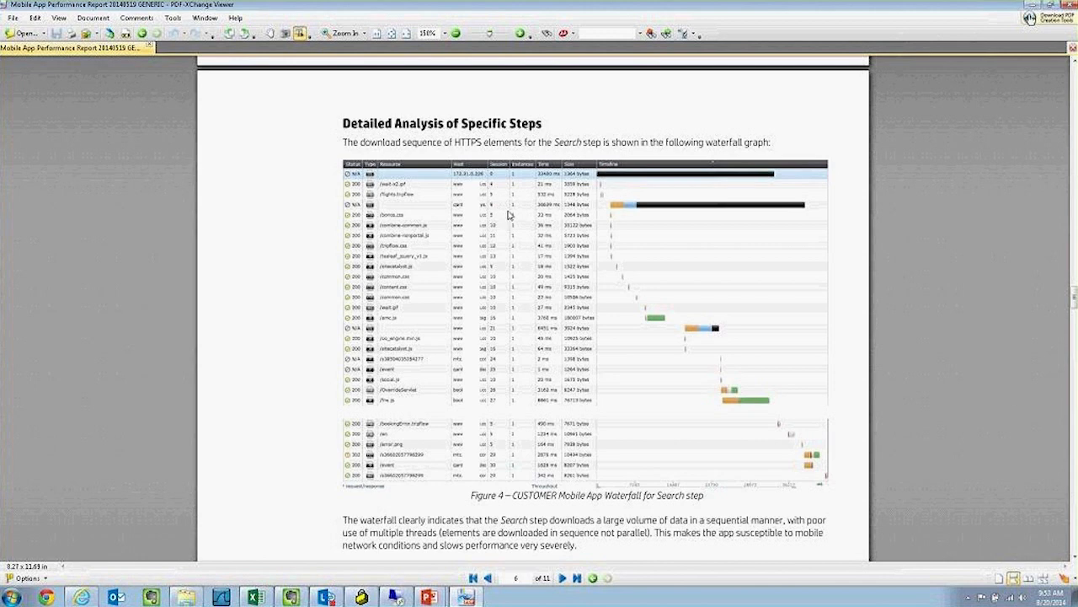
scroll(up, 3)
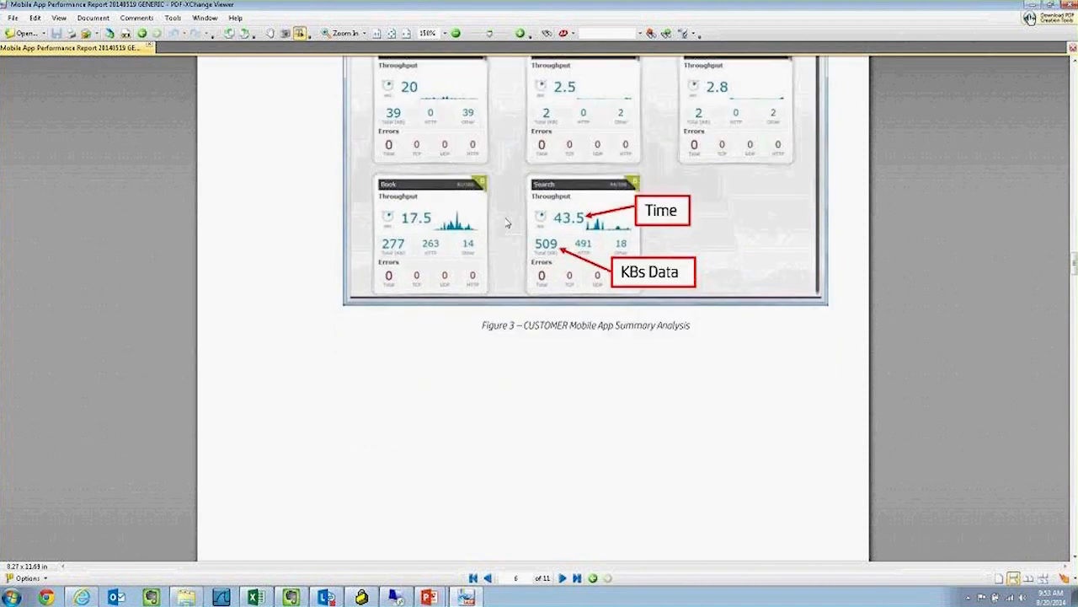
Scroll up until the Detailed Performance Analysis heading appears above Figure 3
scroll(up, 3)
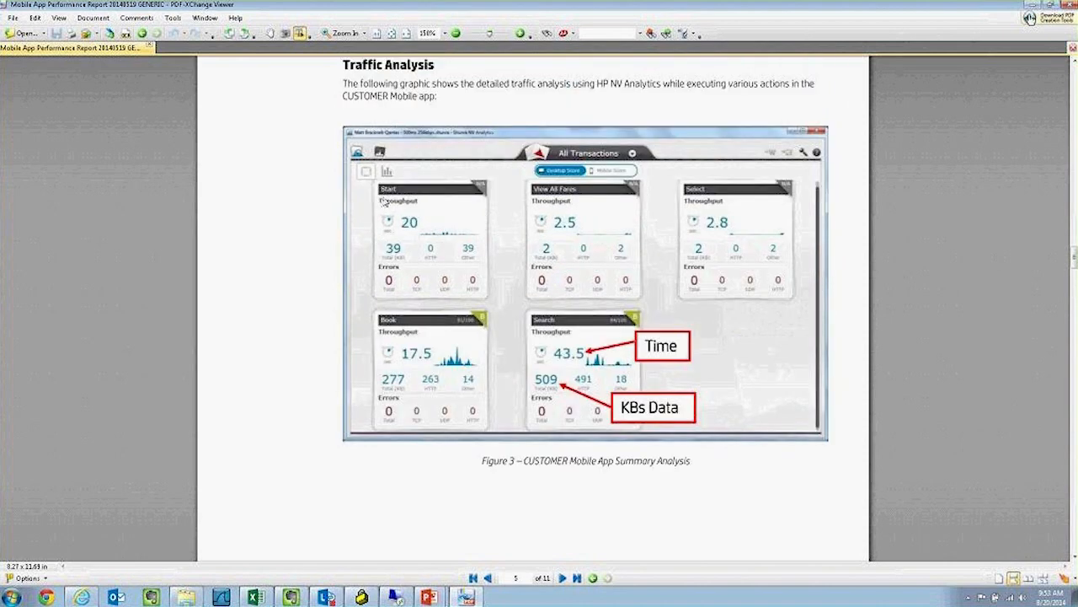
mouse_move(480, 203)
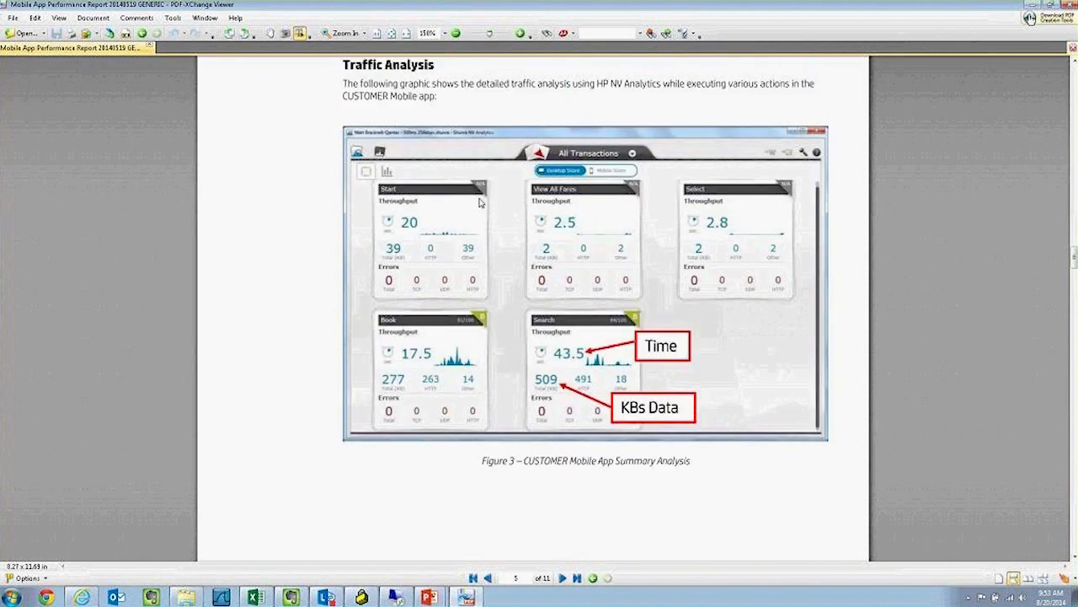
mouse_move(401, 202)
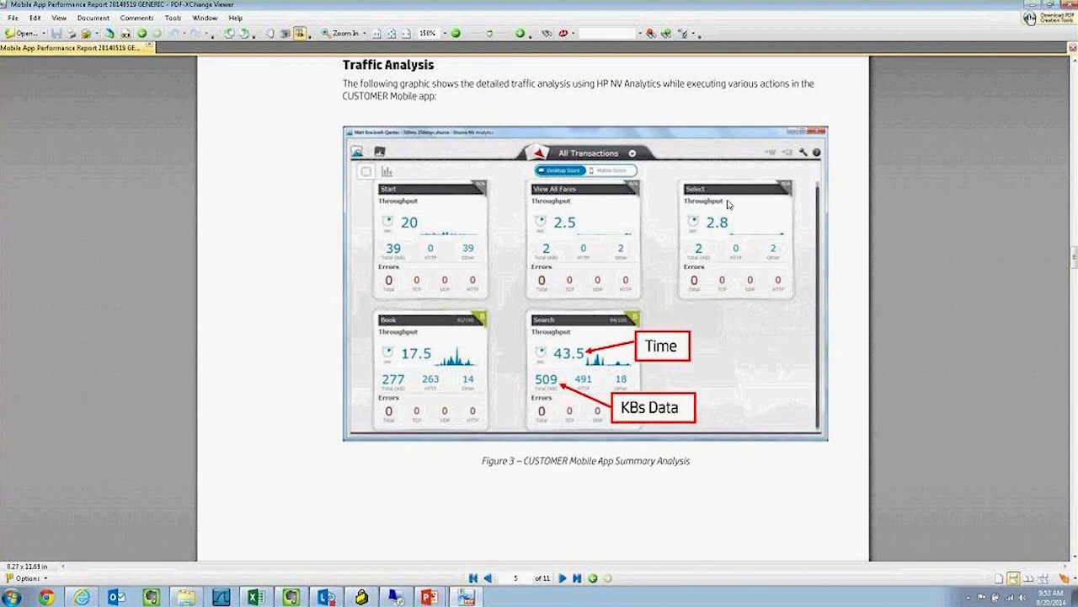
mouse_move(396, 332)
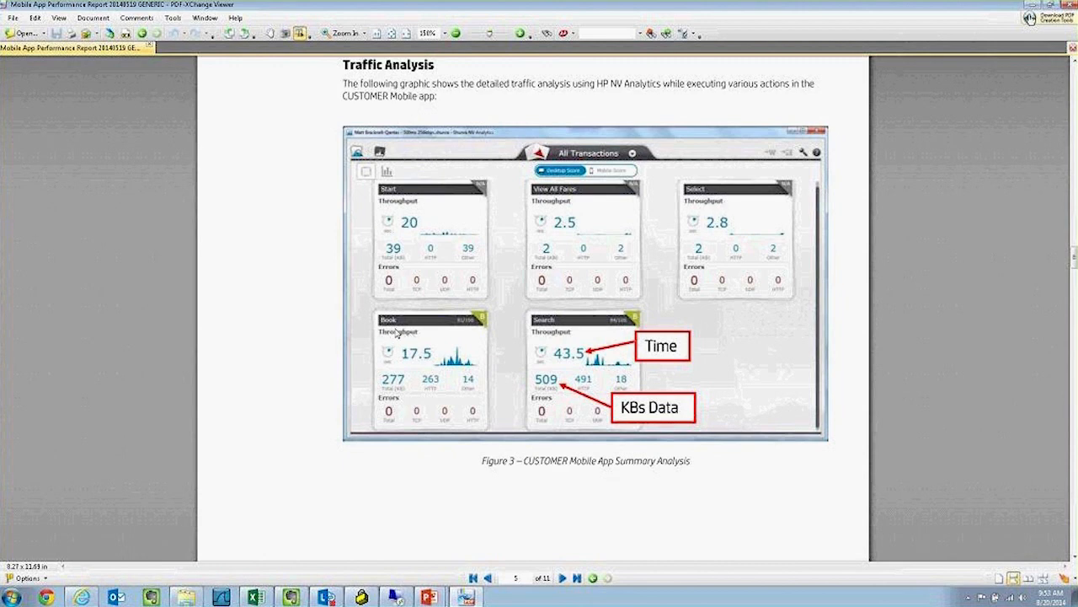
mouse_move(620, 344)
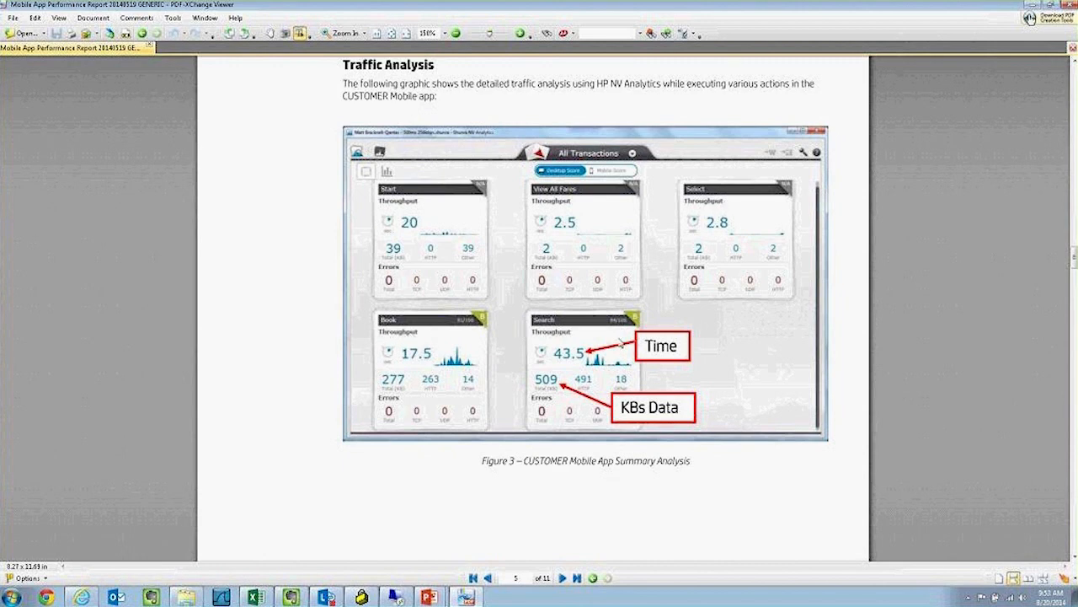
scroll(up, 3)
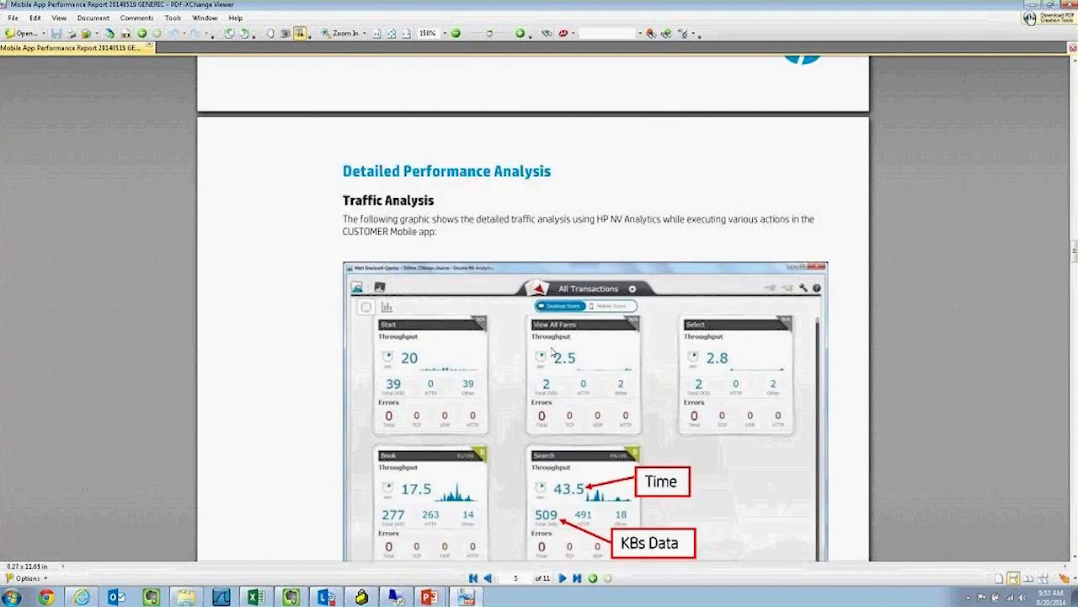
Go back one page to the Performance Test Summary chart of WiFi, 3G Typical and 3G Poor timings
click(473, 576)
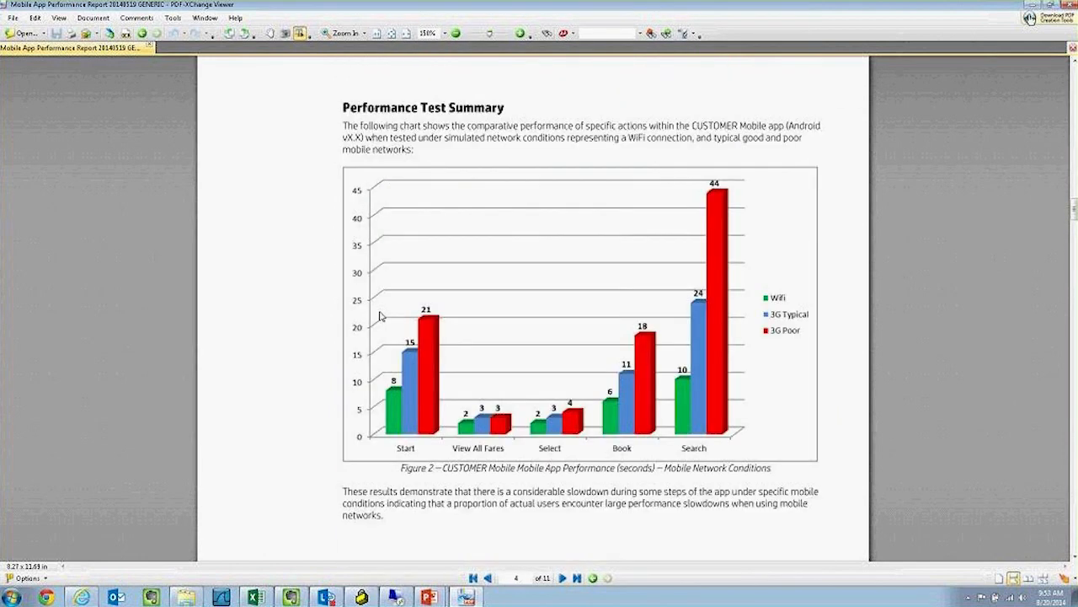
mouse_move(340, 187)
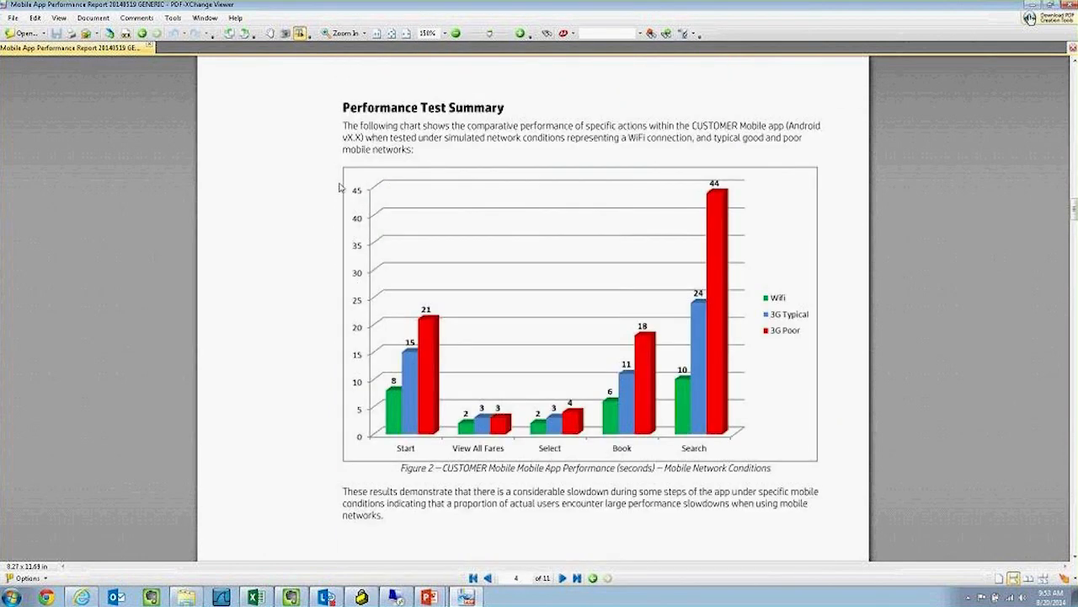
mouse_move(814, 184)
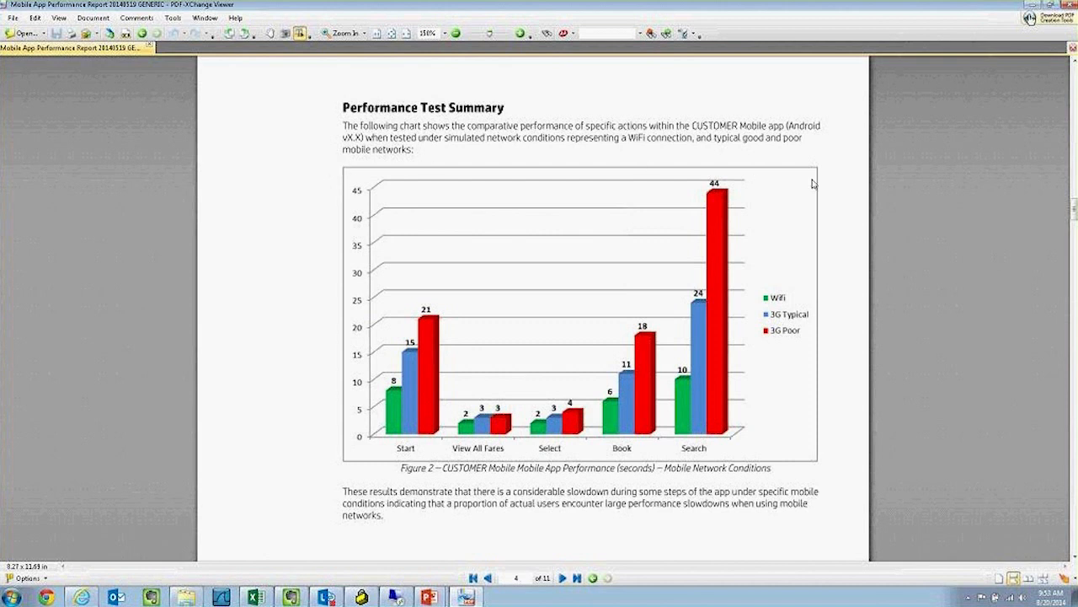
mouse_move(815, 352)
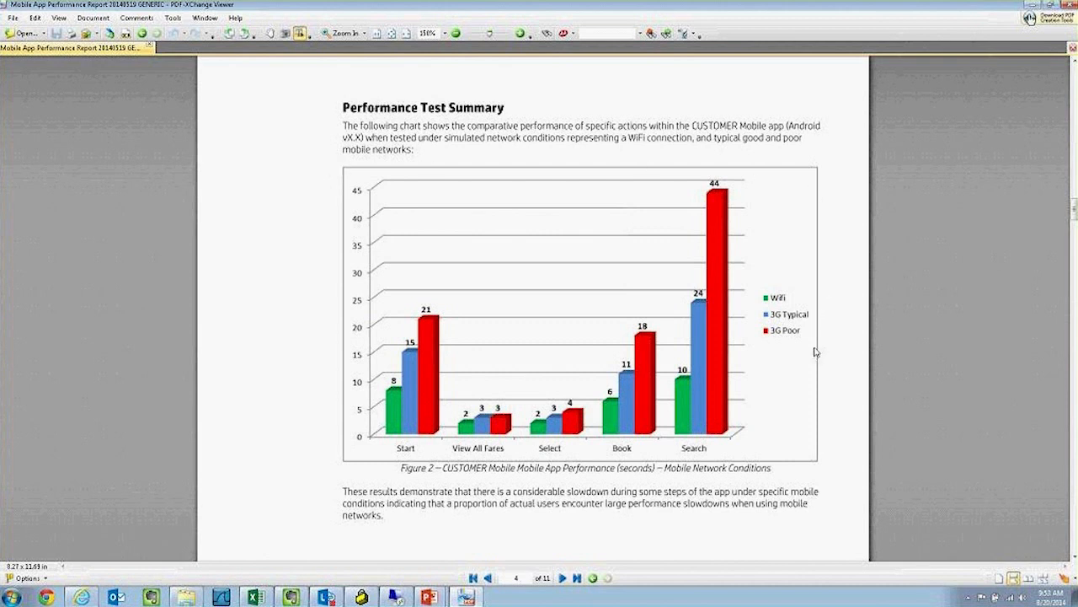
mouse_move(805, 341)
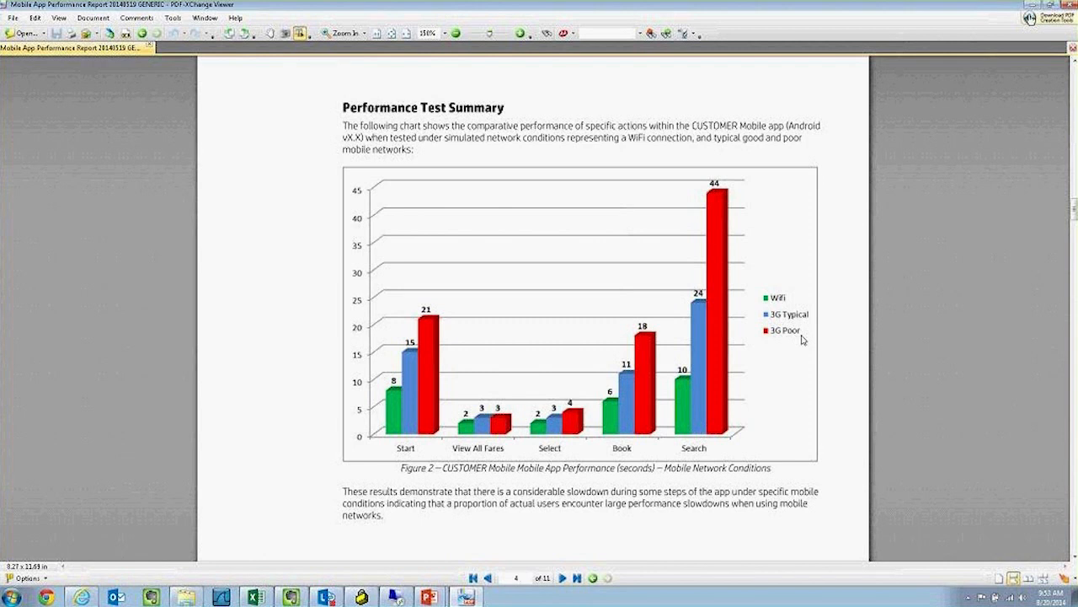
mouse_move(903, 340)
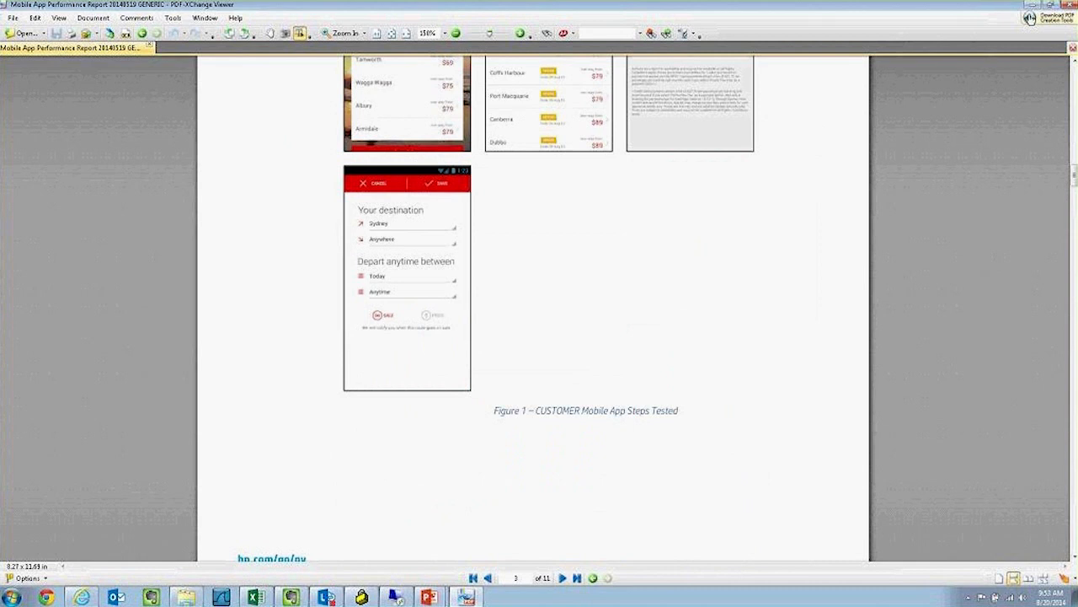
Scroll up so all four Figure 1 mobile app screenshots are fully visible
scroll(up, 3)
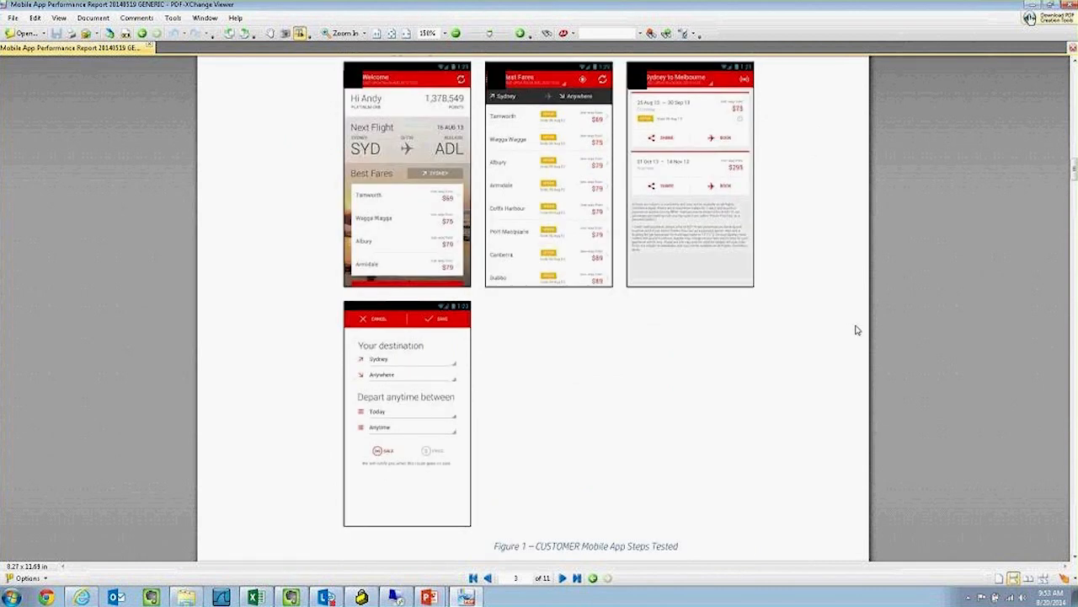
mouse_move(346, 243)
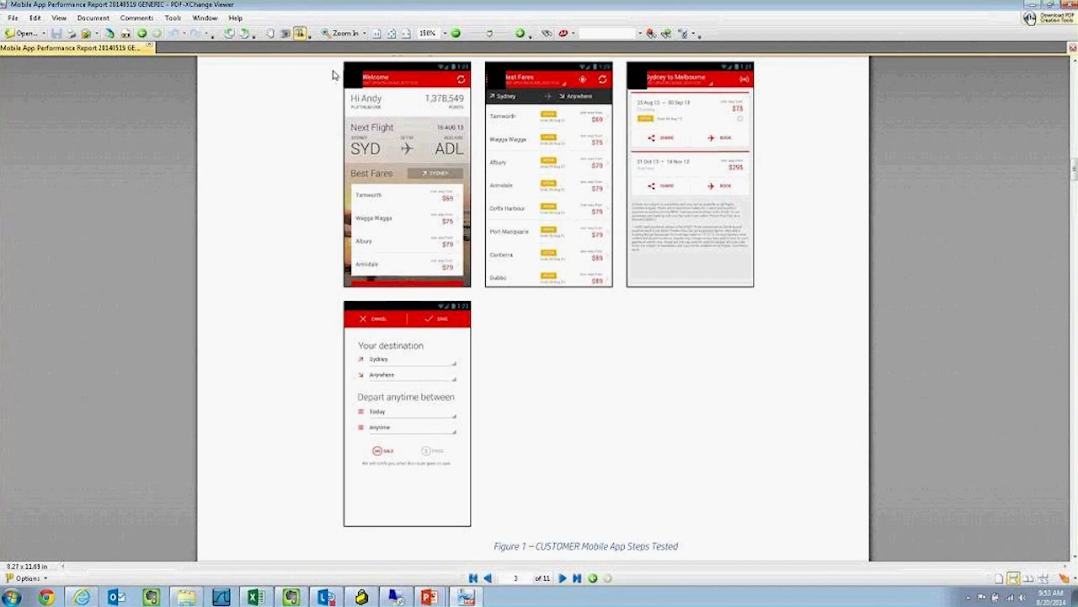
mouse_move(337, 71)
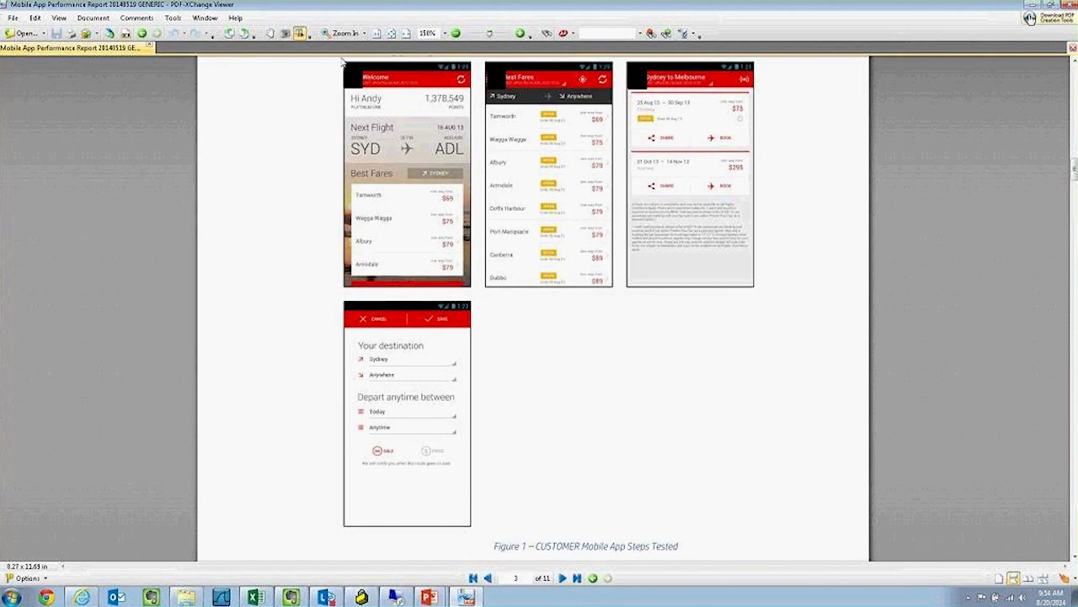
mouse_move(413, 148)
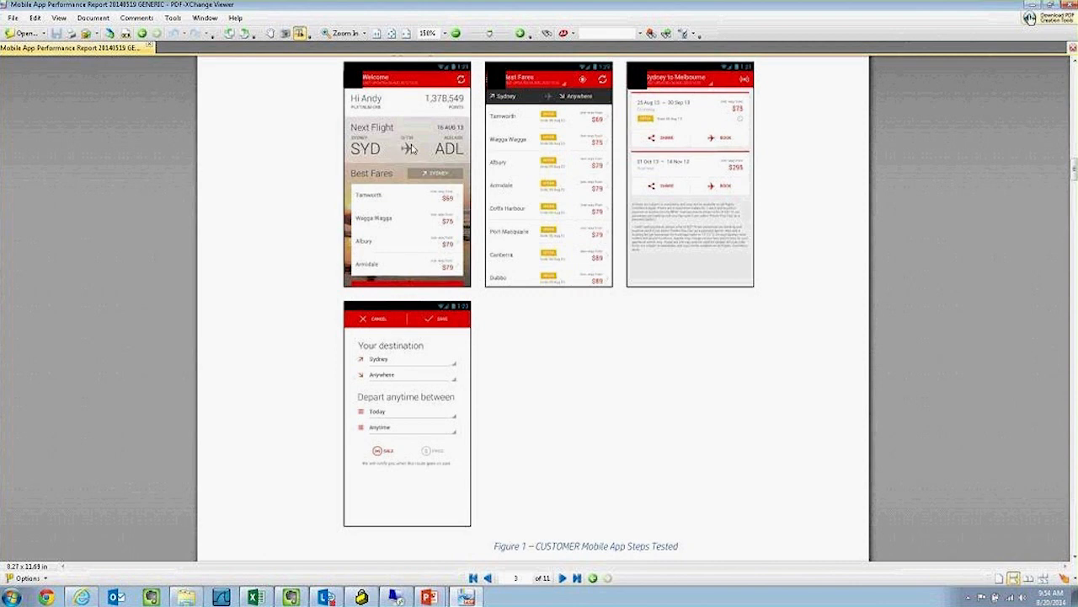
mouse_move(690, 153)
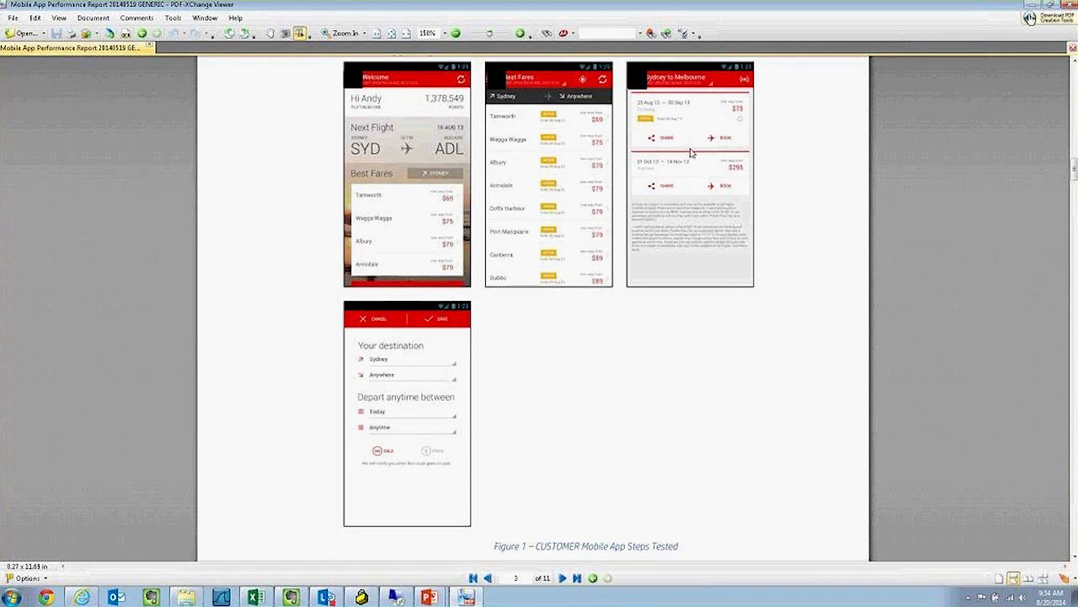
mouse_move(379, 418)
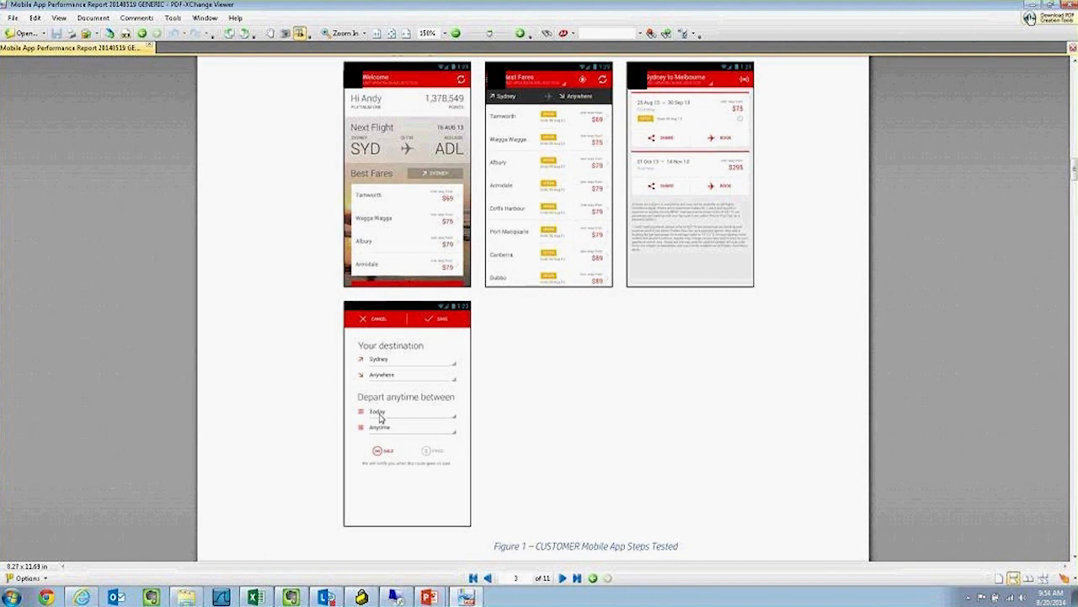
mouse_move(347, 445)
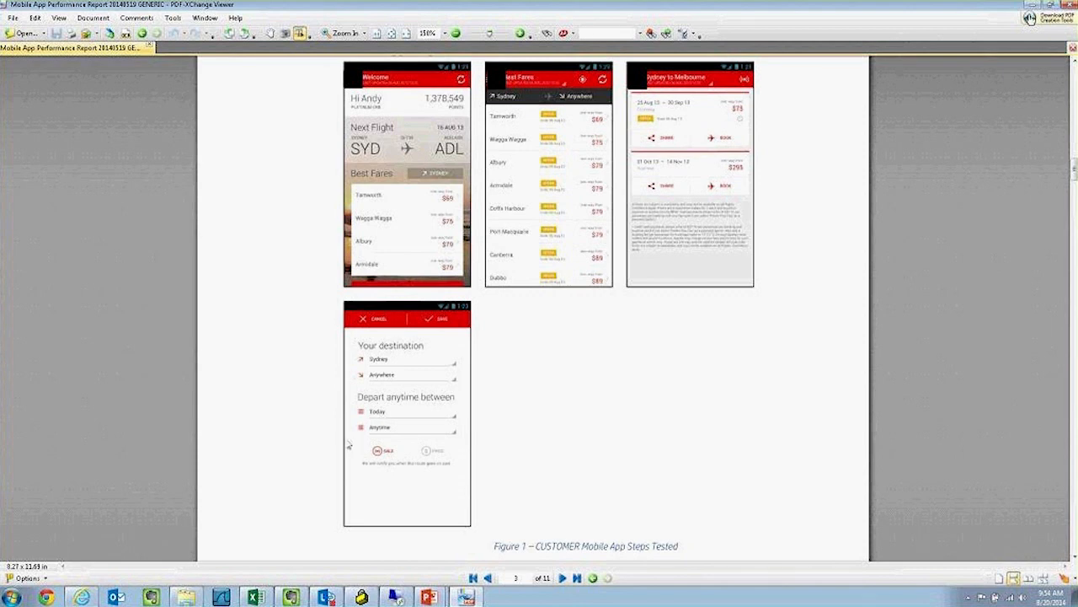